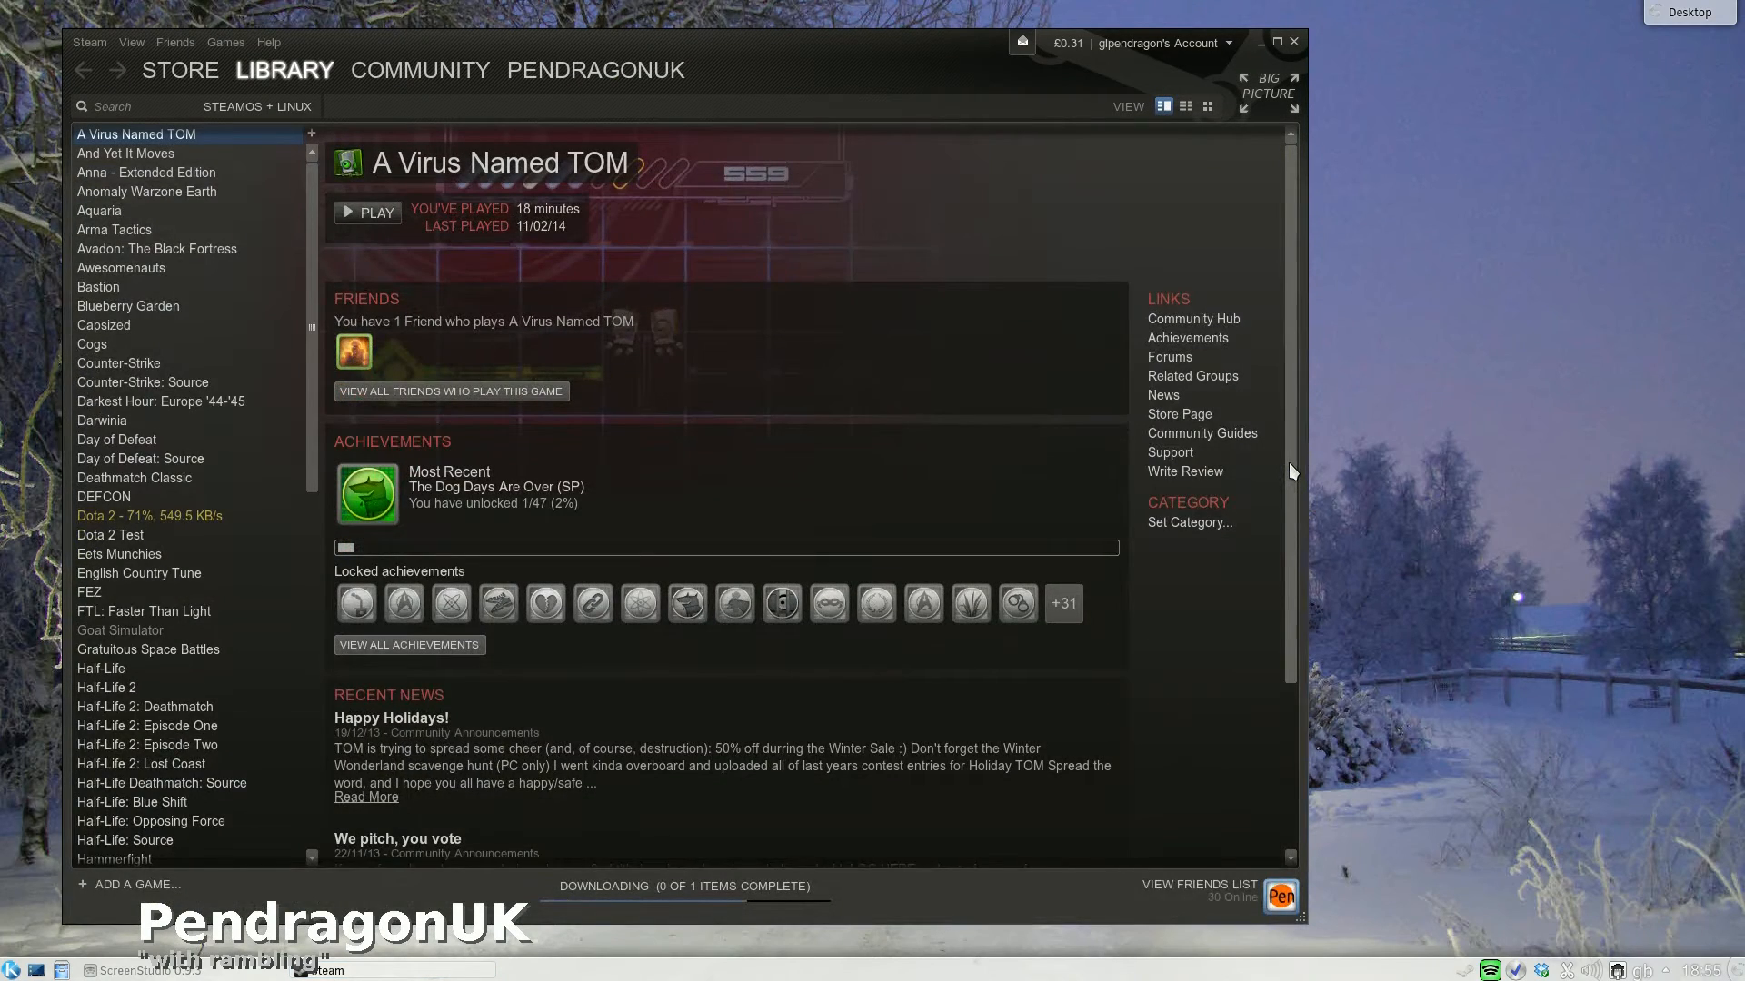
{"action": "mouse_move", "coordinate": [1199, 212]}
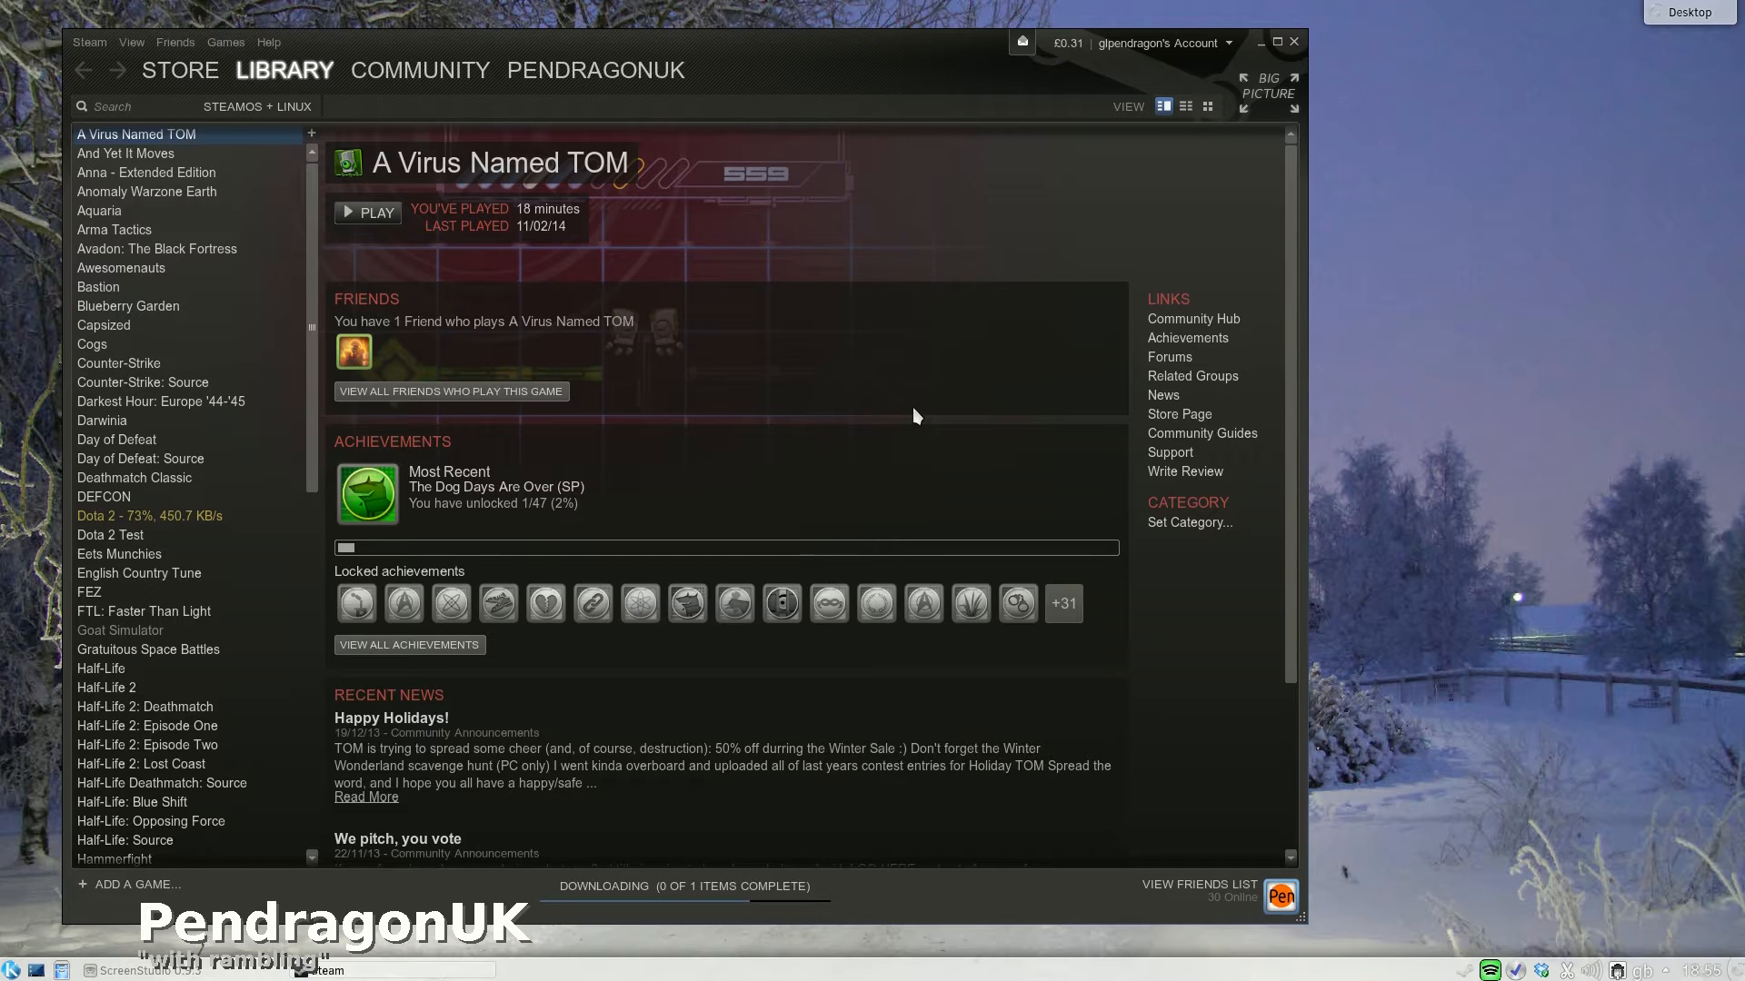
{"action": "mouse_move", "coordinate": [910, 260]}
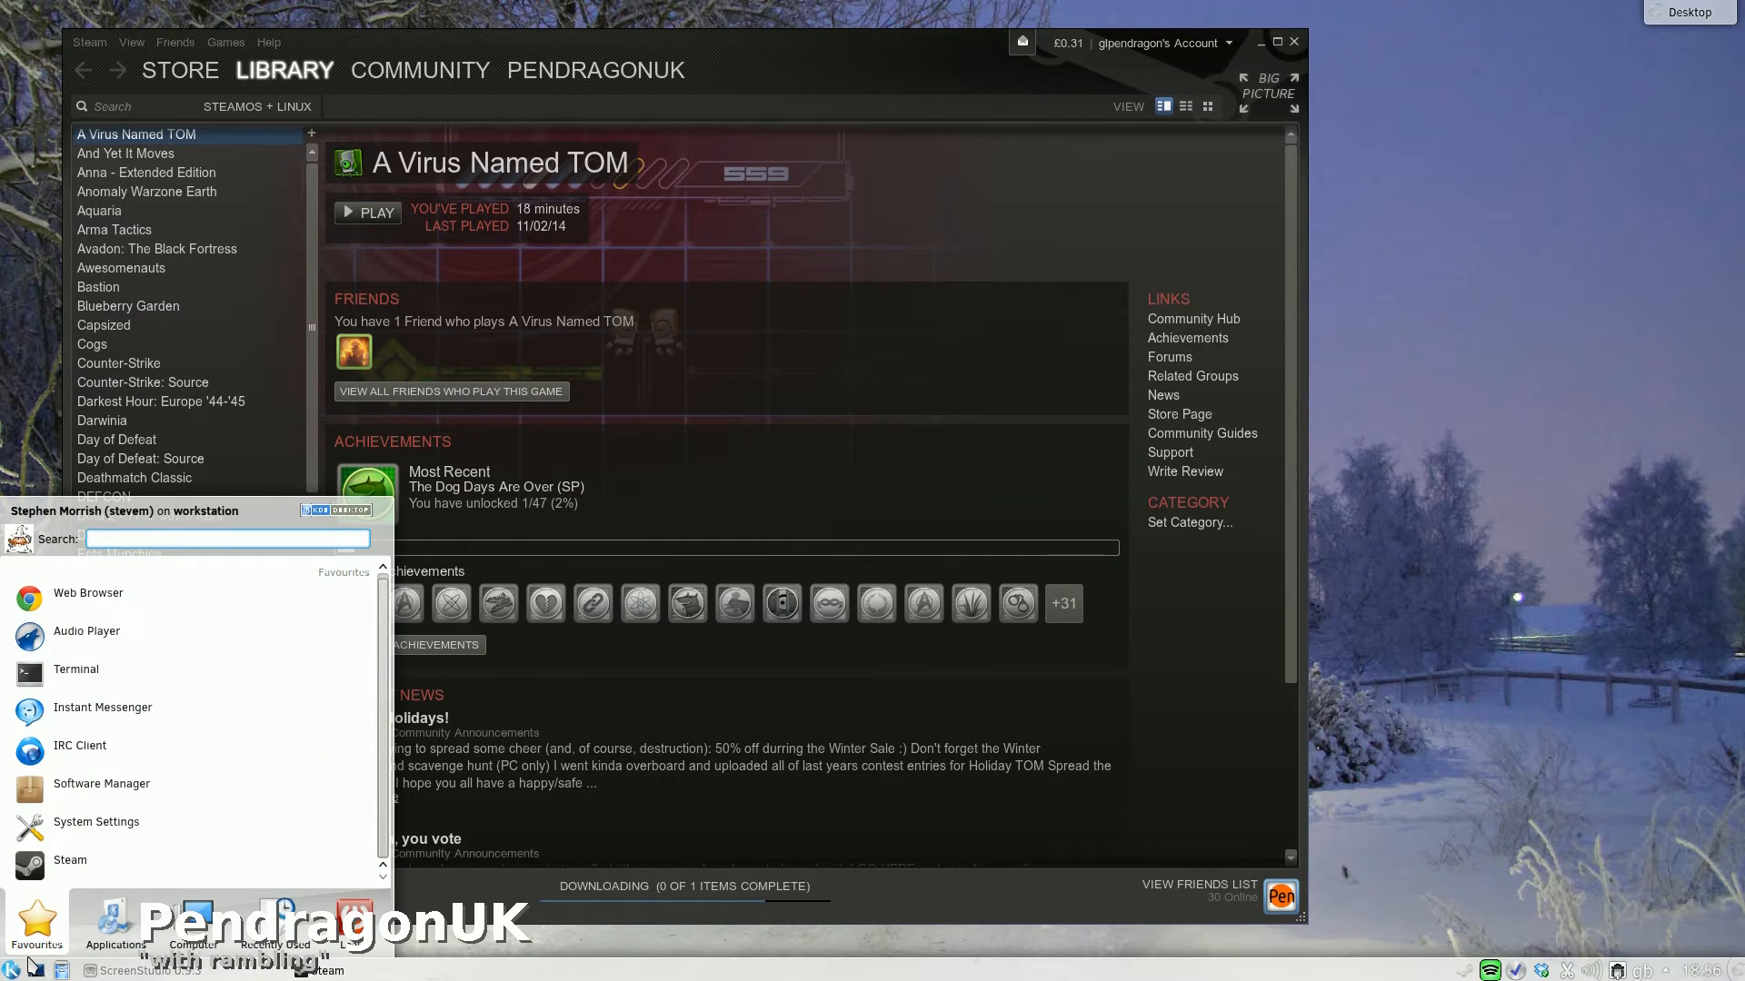
Search the launcher for 'vir' and start Oracle VM VirtualBox Manager
{"action": "type", "text": "vir"}
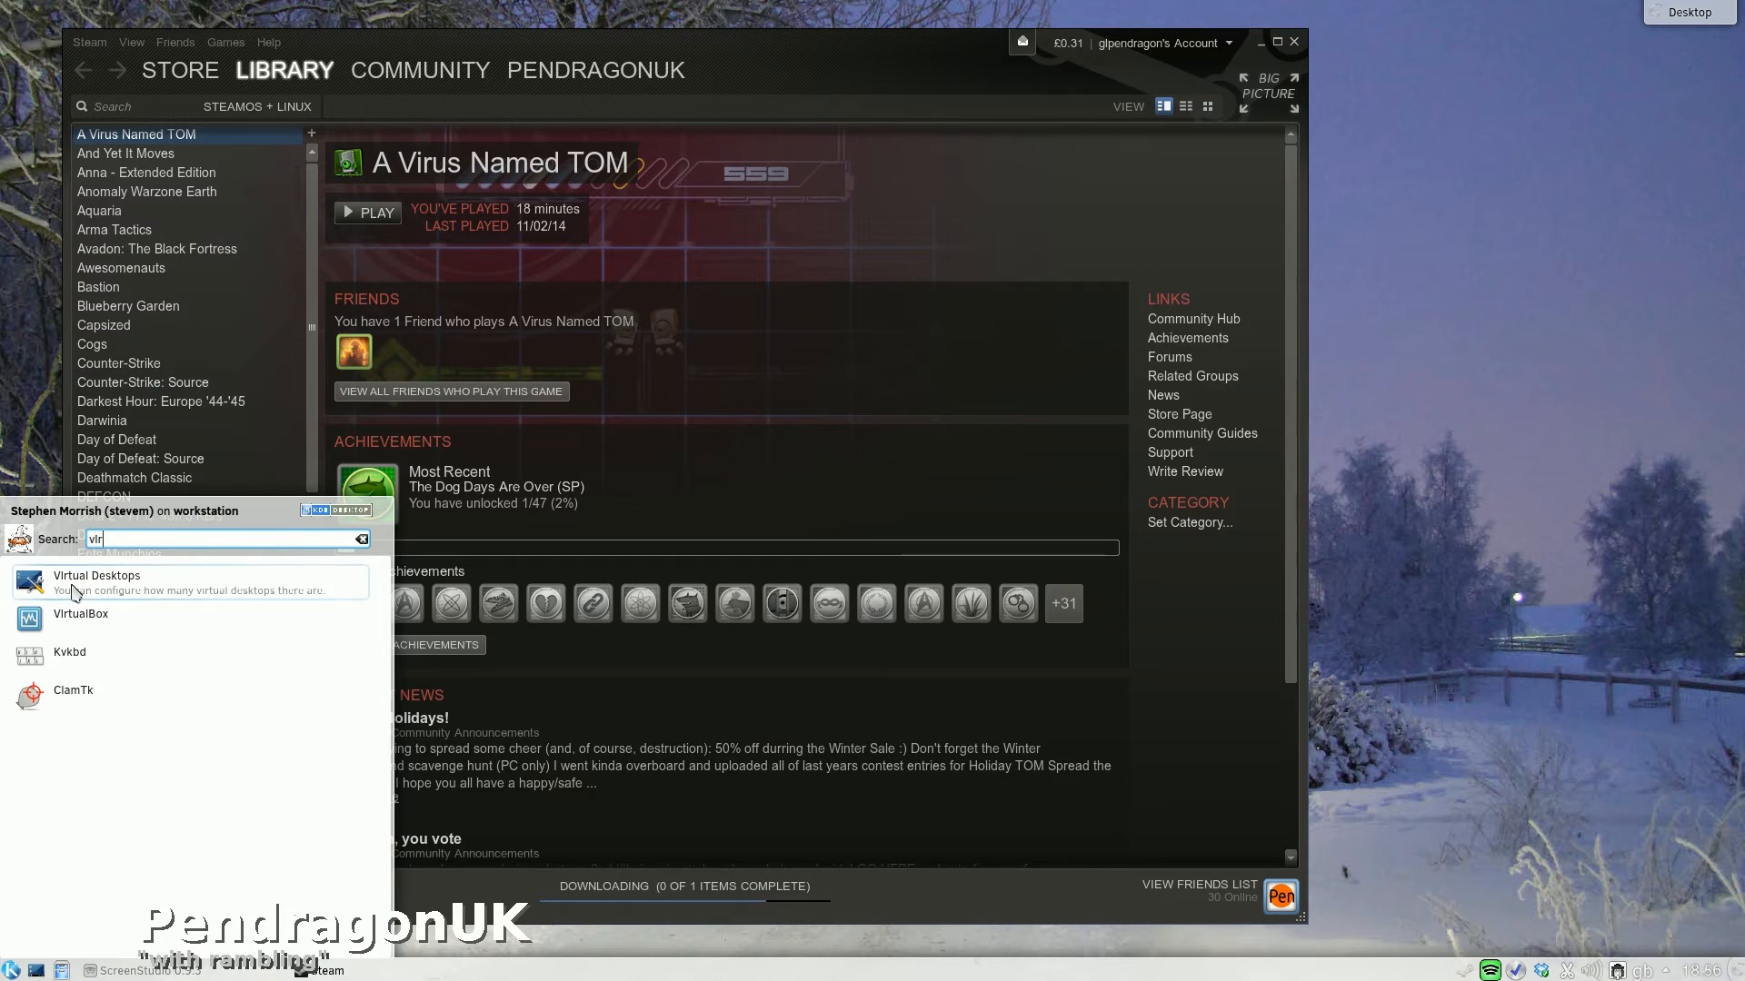
{"action": "left_click", "coordinate": [80, 615]}
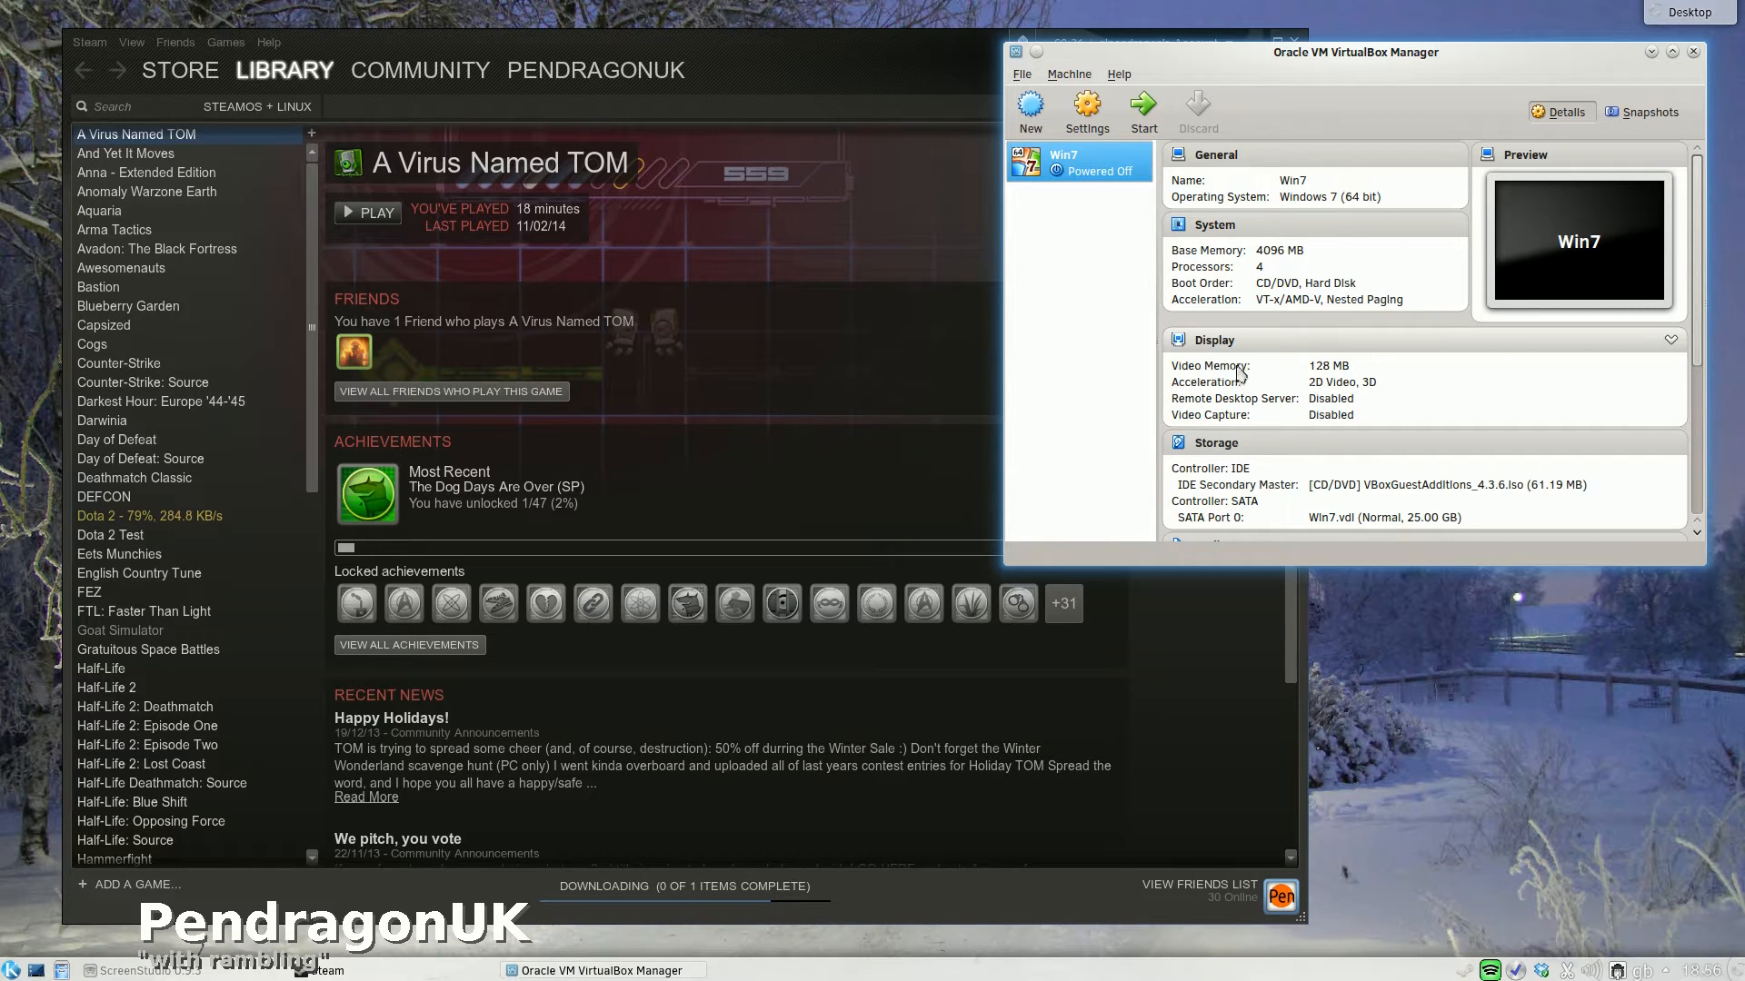
{"action": "mouse_move", "coordinate": [1327, 378]}
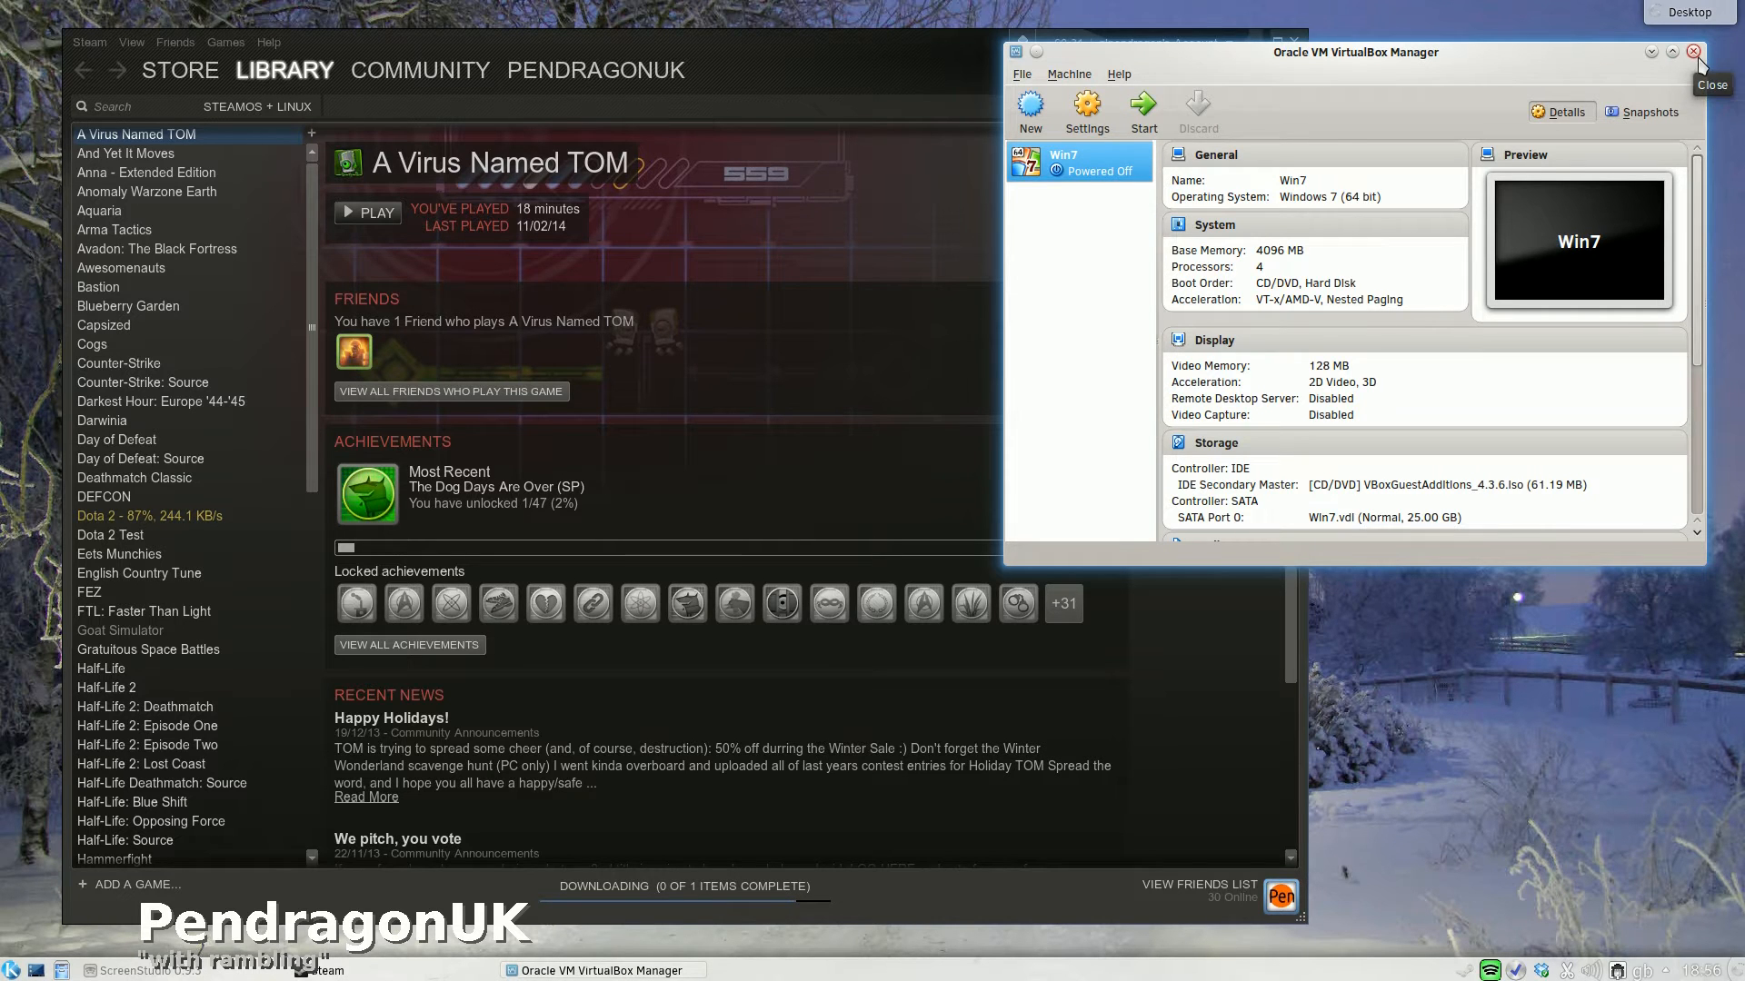
Close VirtualBox, view DayZ in Steam Favorites, quit native Steam, and open the launcher's Games menu
{"action": "left_click", "coordinate": [1725, 51]}
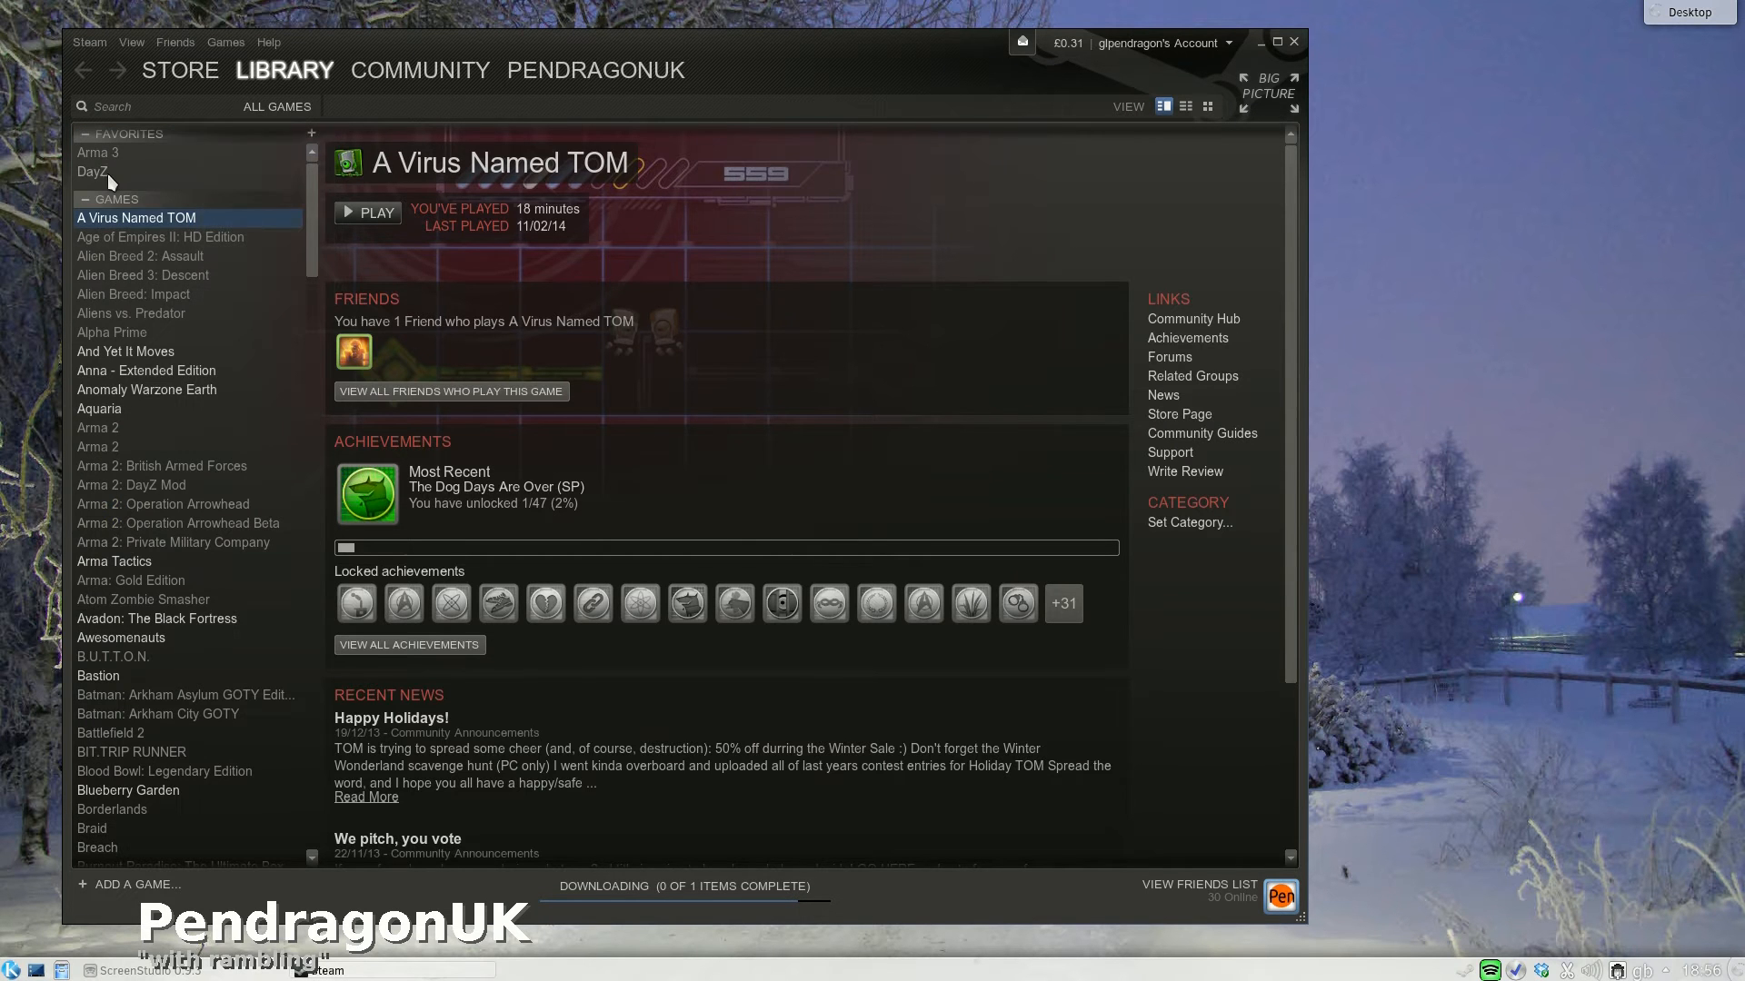
{"action": "left_click", "coordinate": [94, 171]}
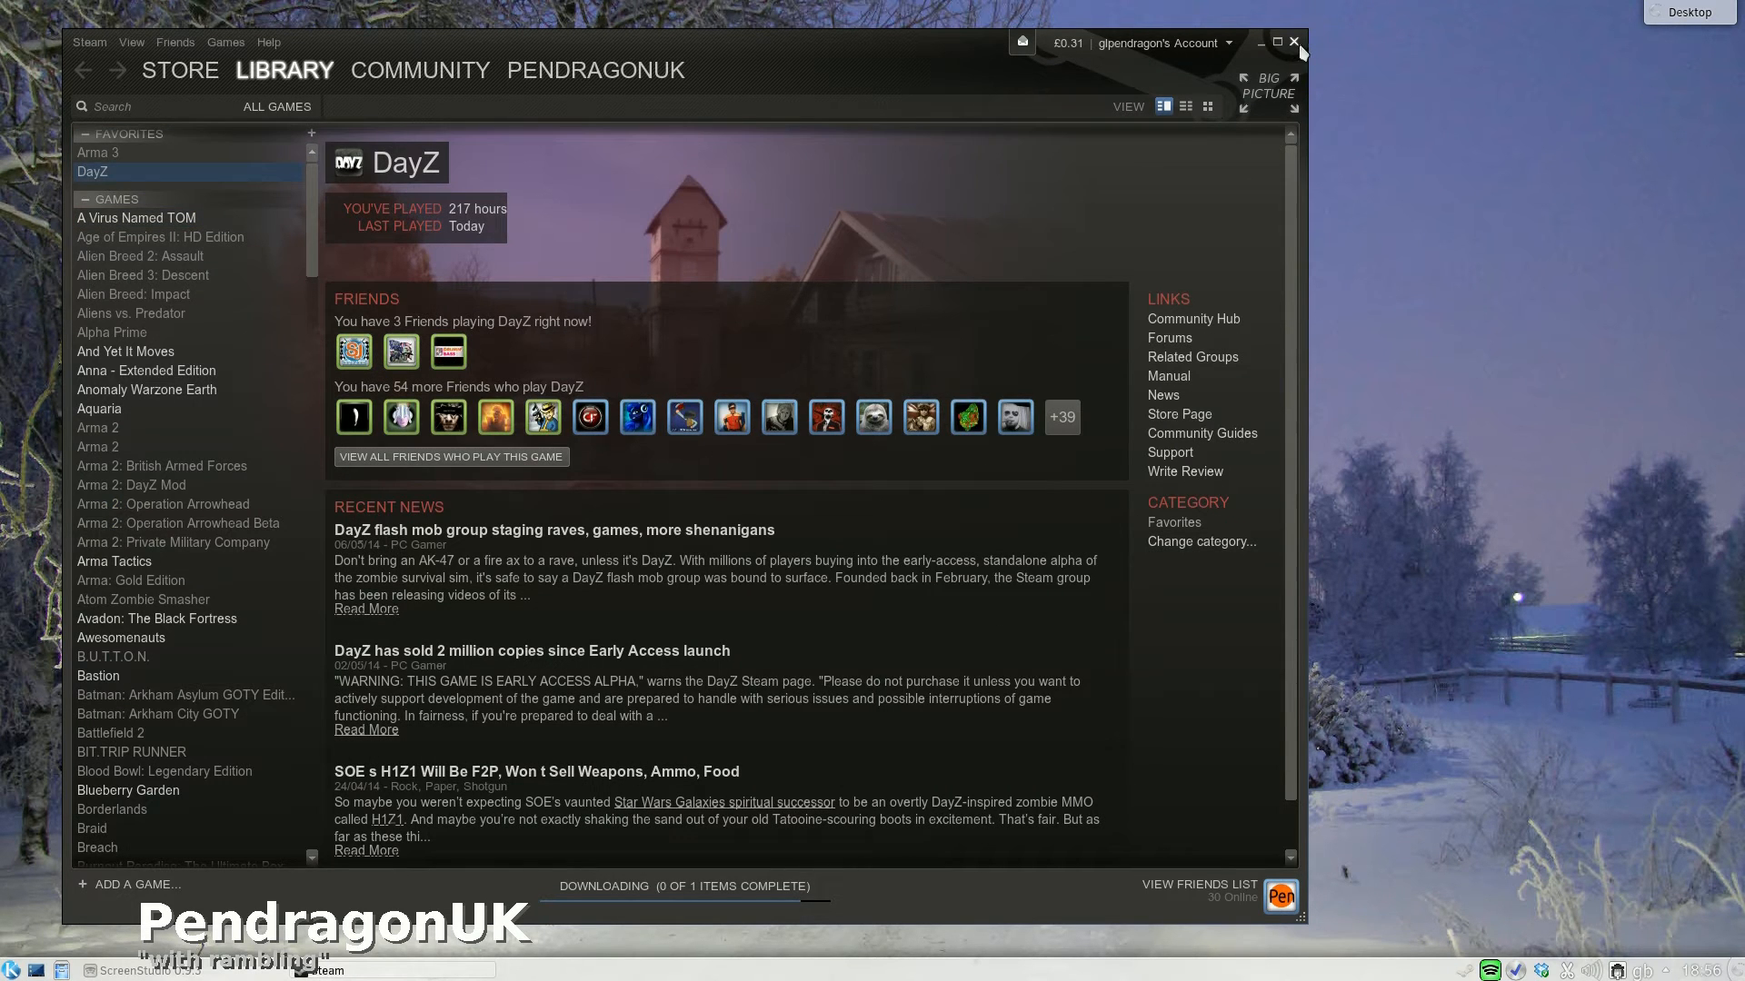
{"action": "left_click", "coordinate": [1278, 42]}
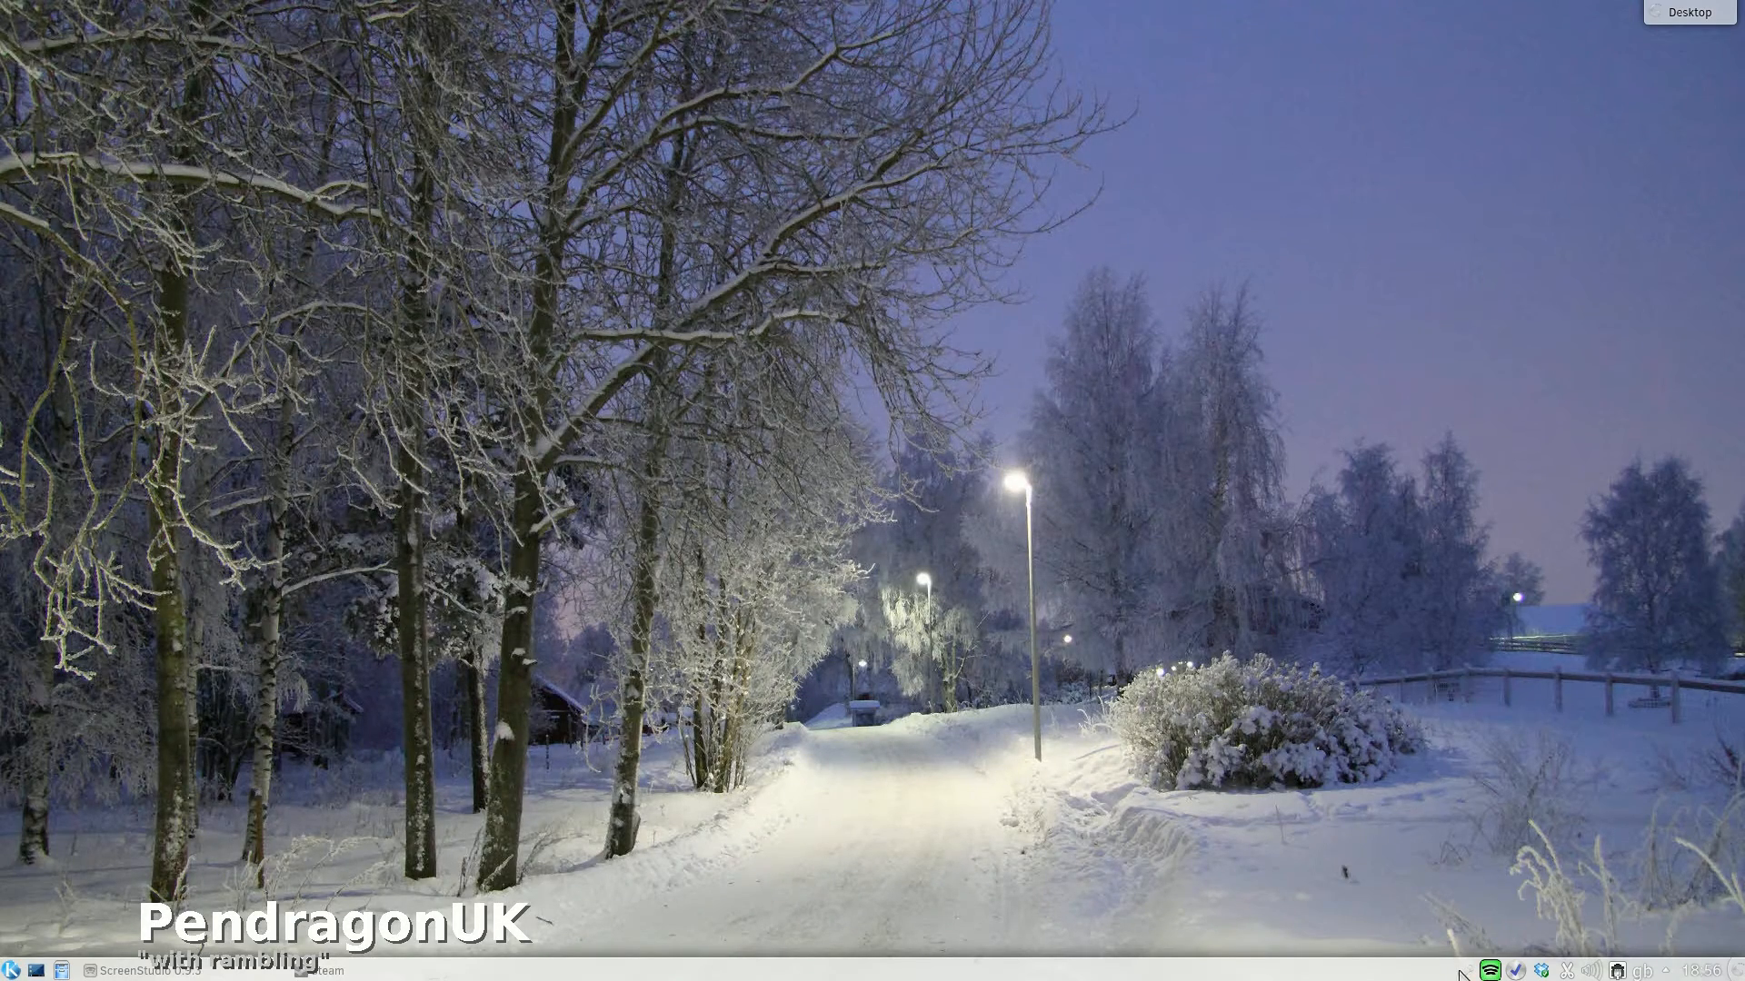
{"action": "mouse_move", "coordinate": [1285, 739]}
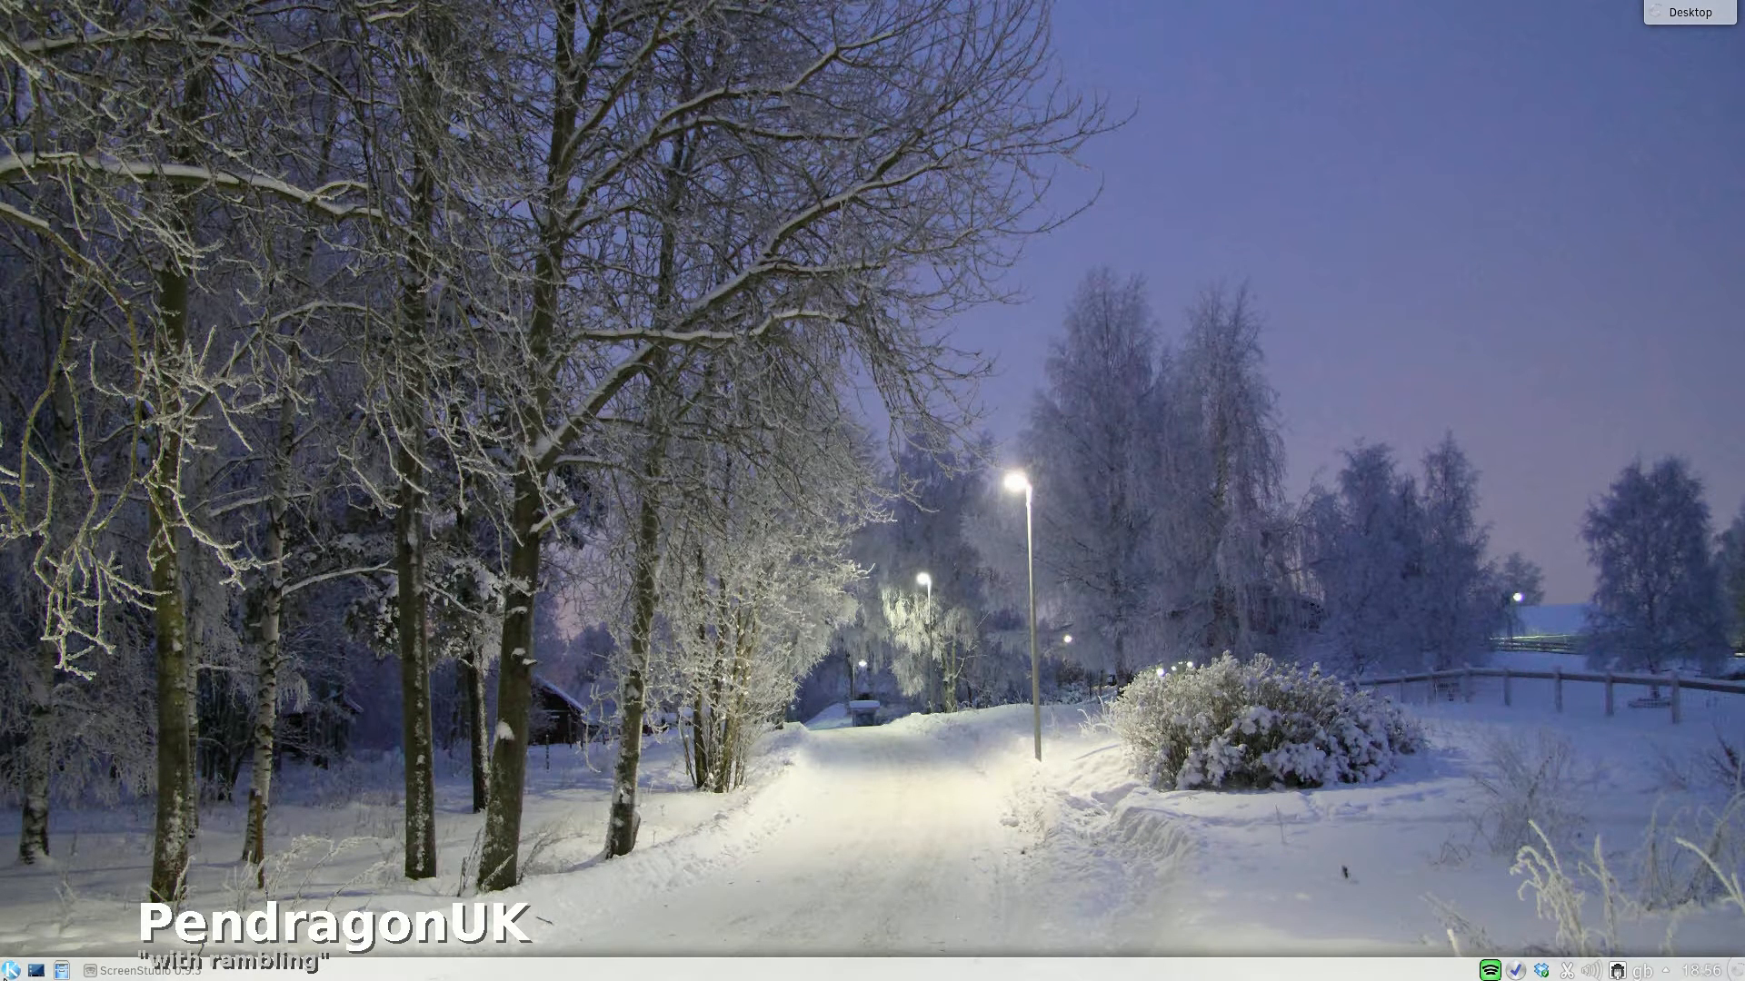
{"action": "left_click", "coordinate": [11, 971]}
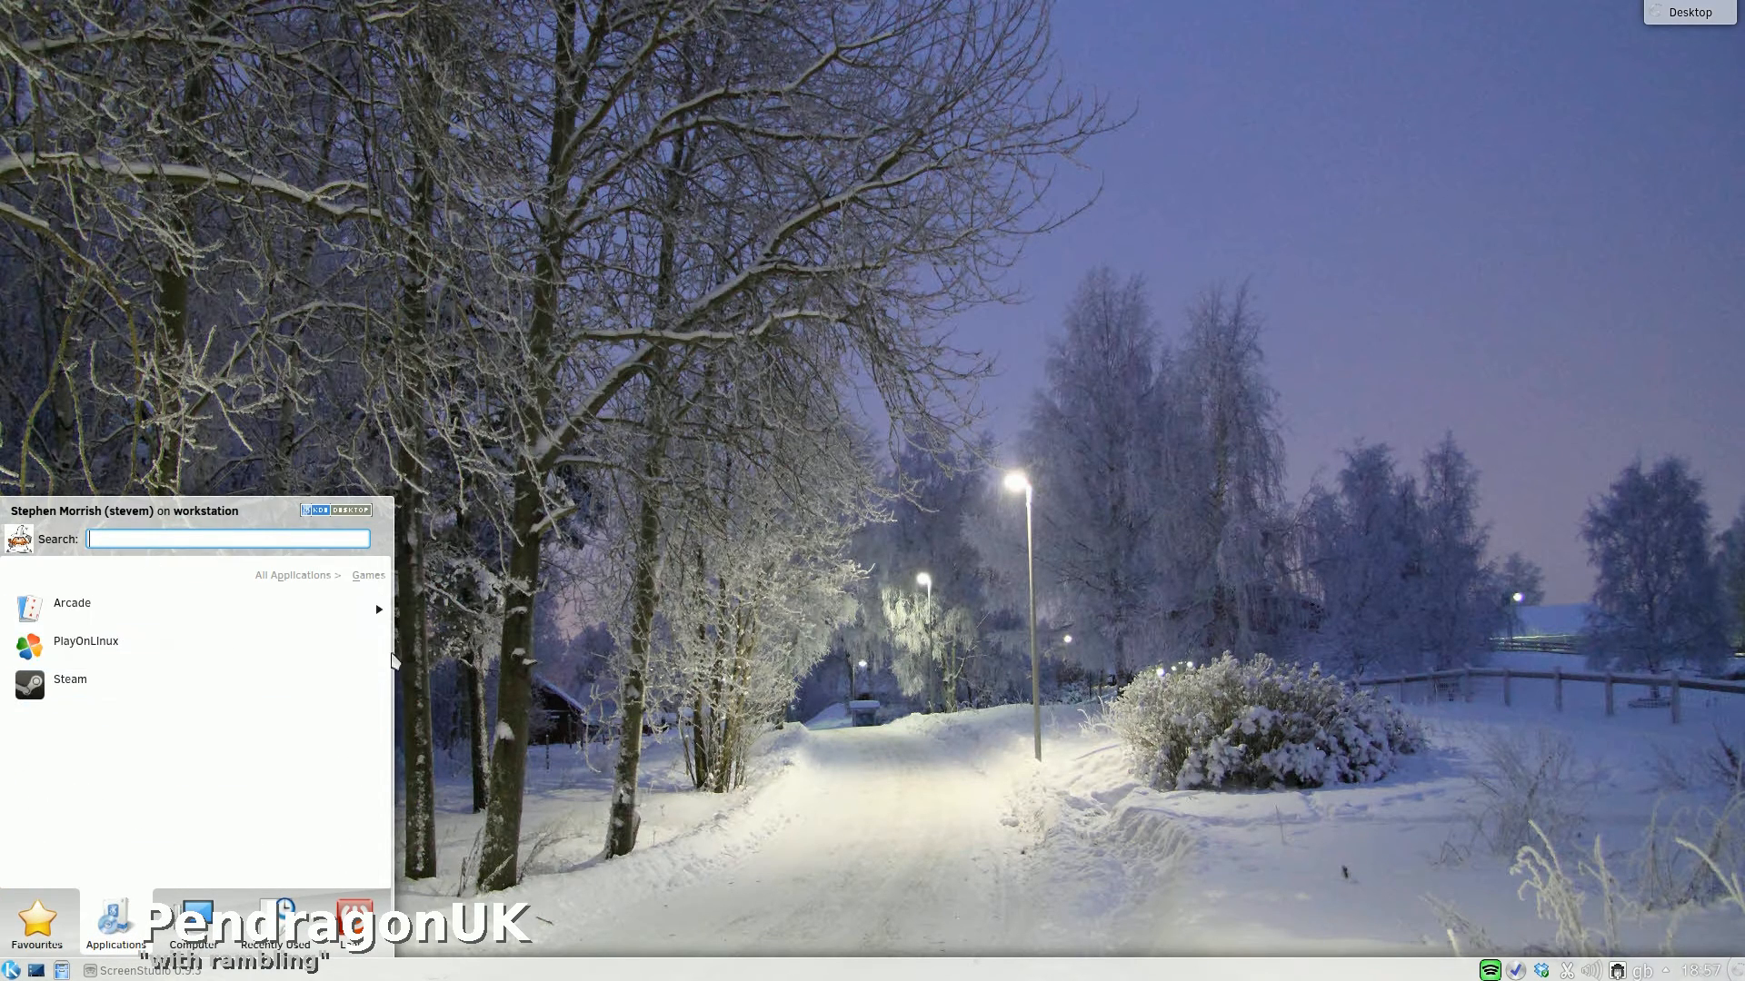
Launch PlayOnLinux from the Games menu and run its Windows Steam entry
{"action": "left_click", "coordinate": [85, 641]}
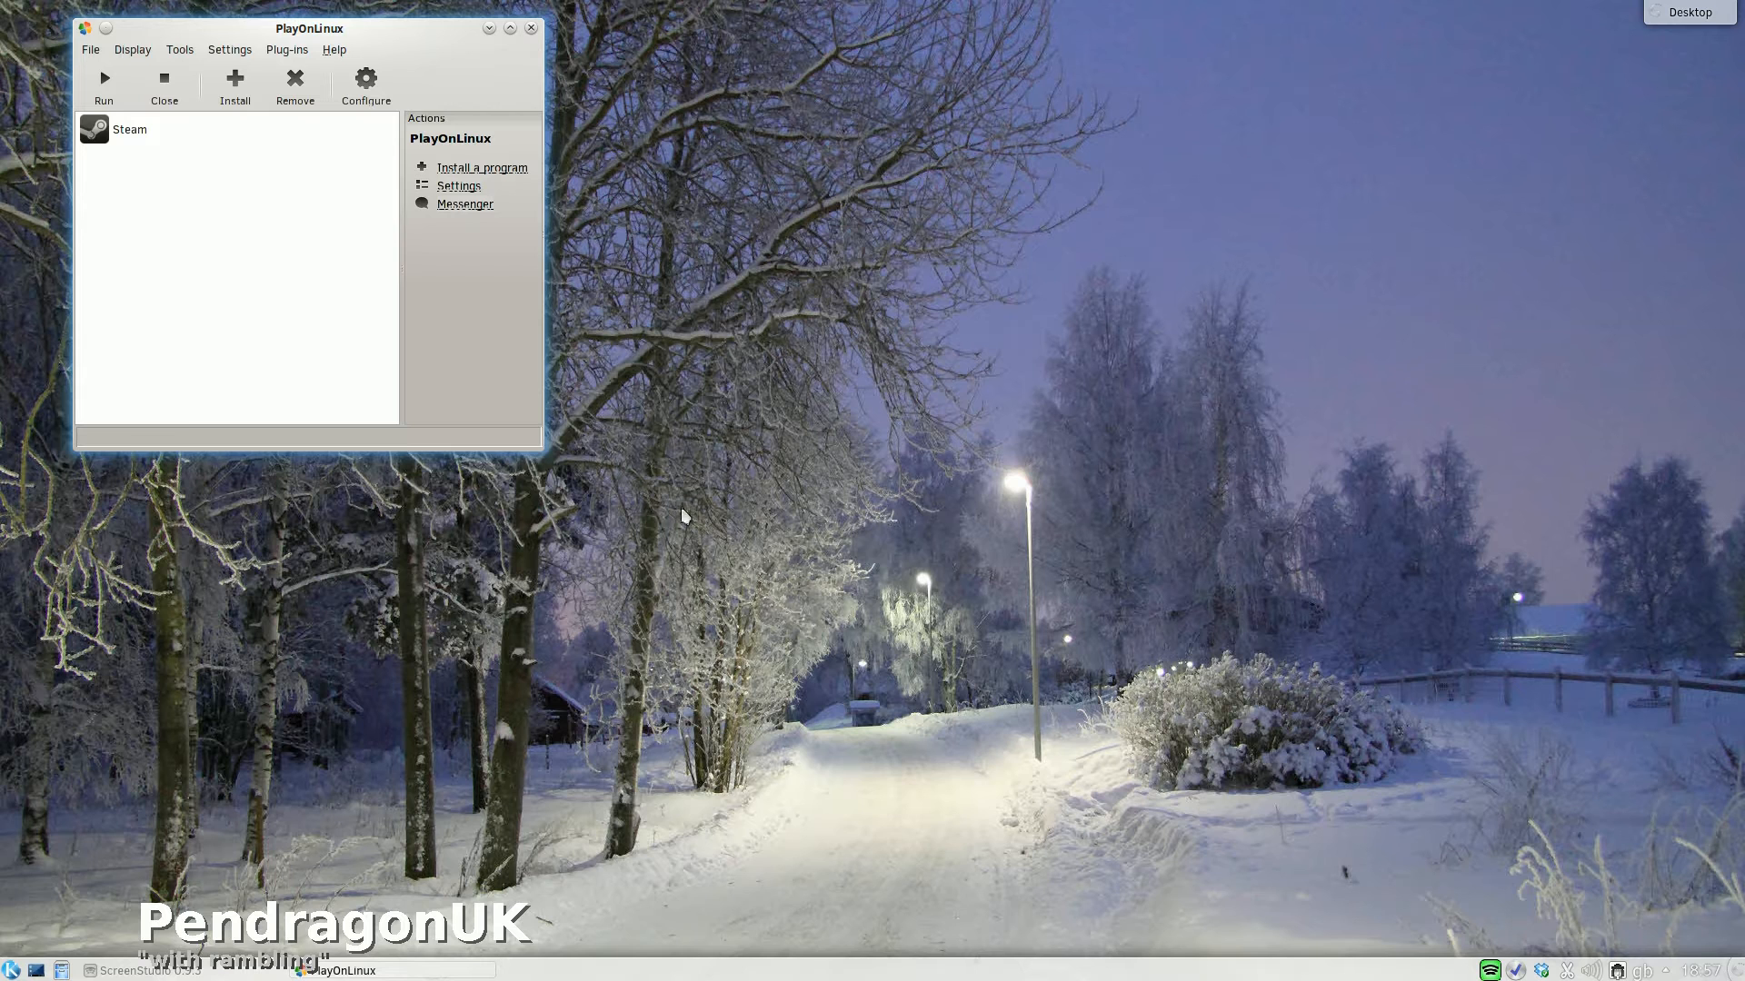
{"action": "left_click", "coordinate": [129, 129]}
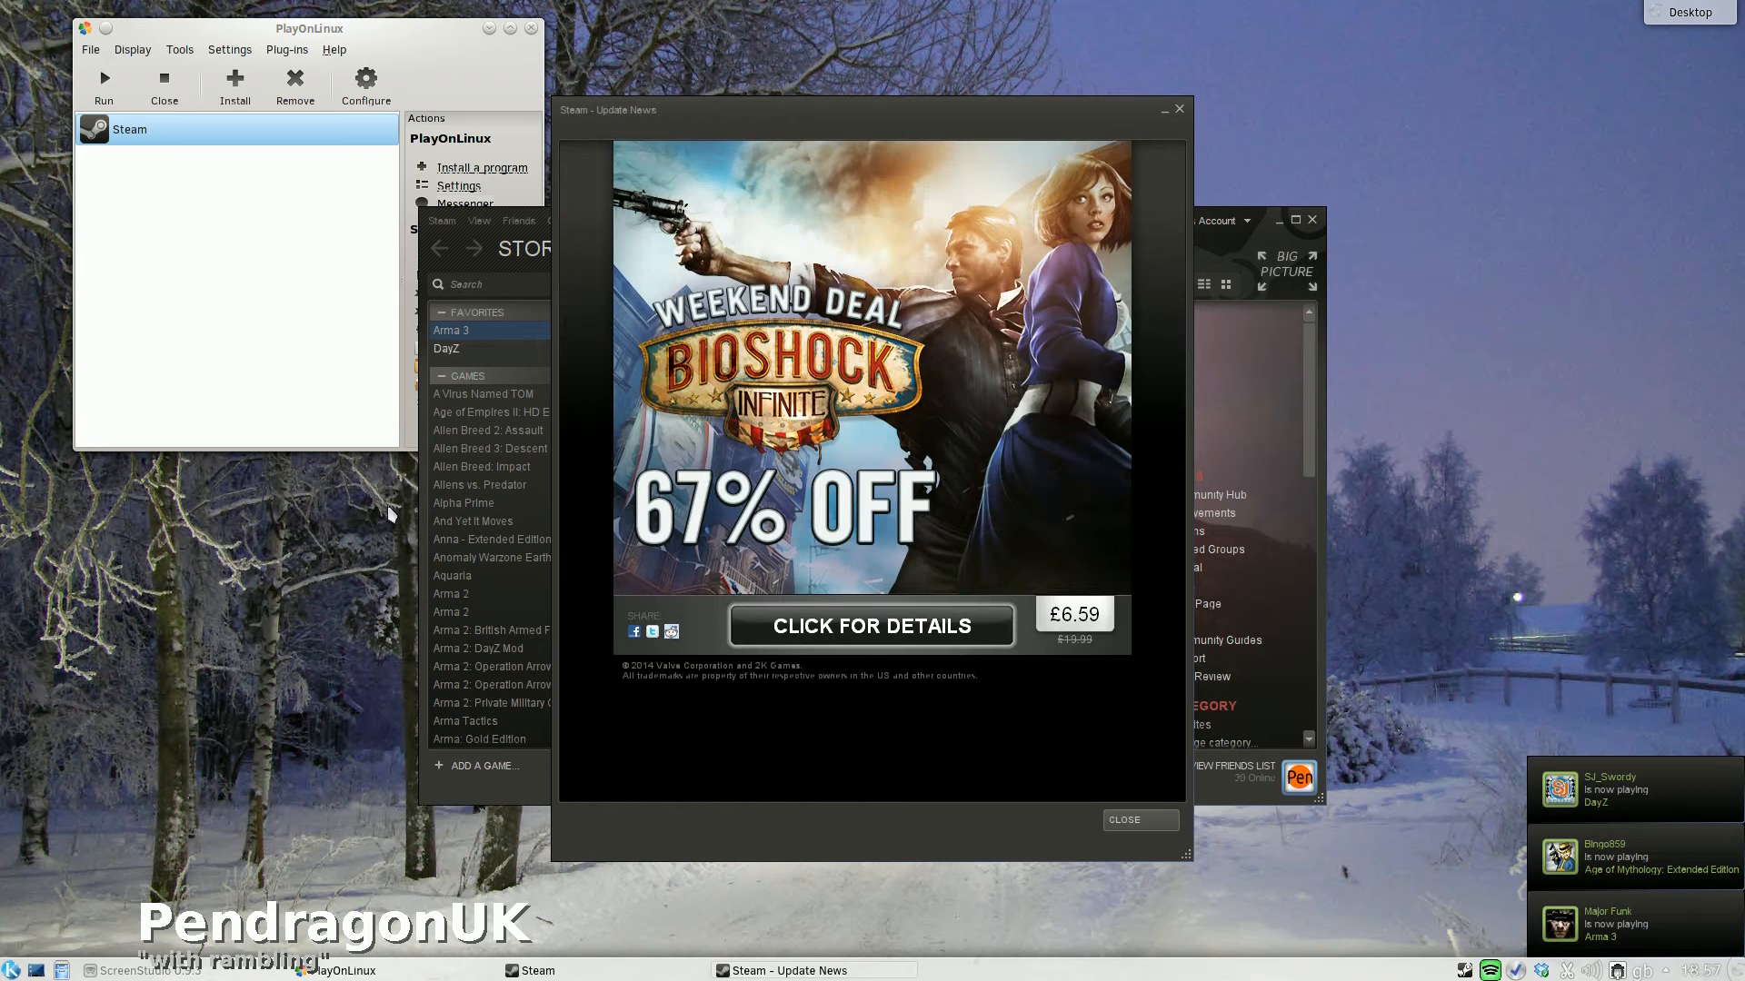
{"action": "mouse_move", "coordinate": [783, 283]}
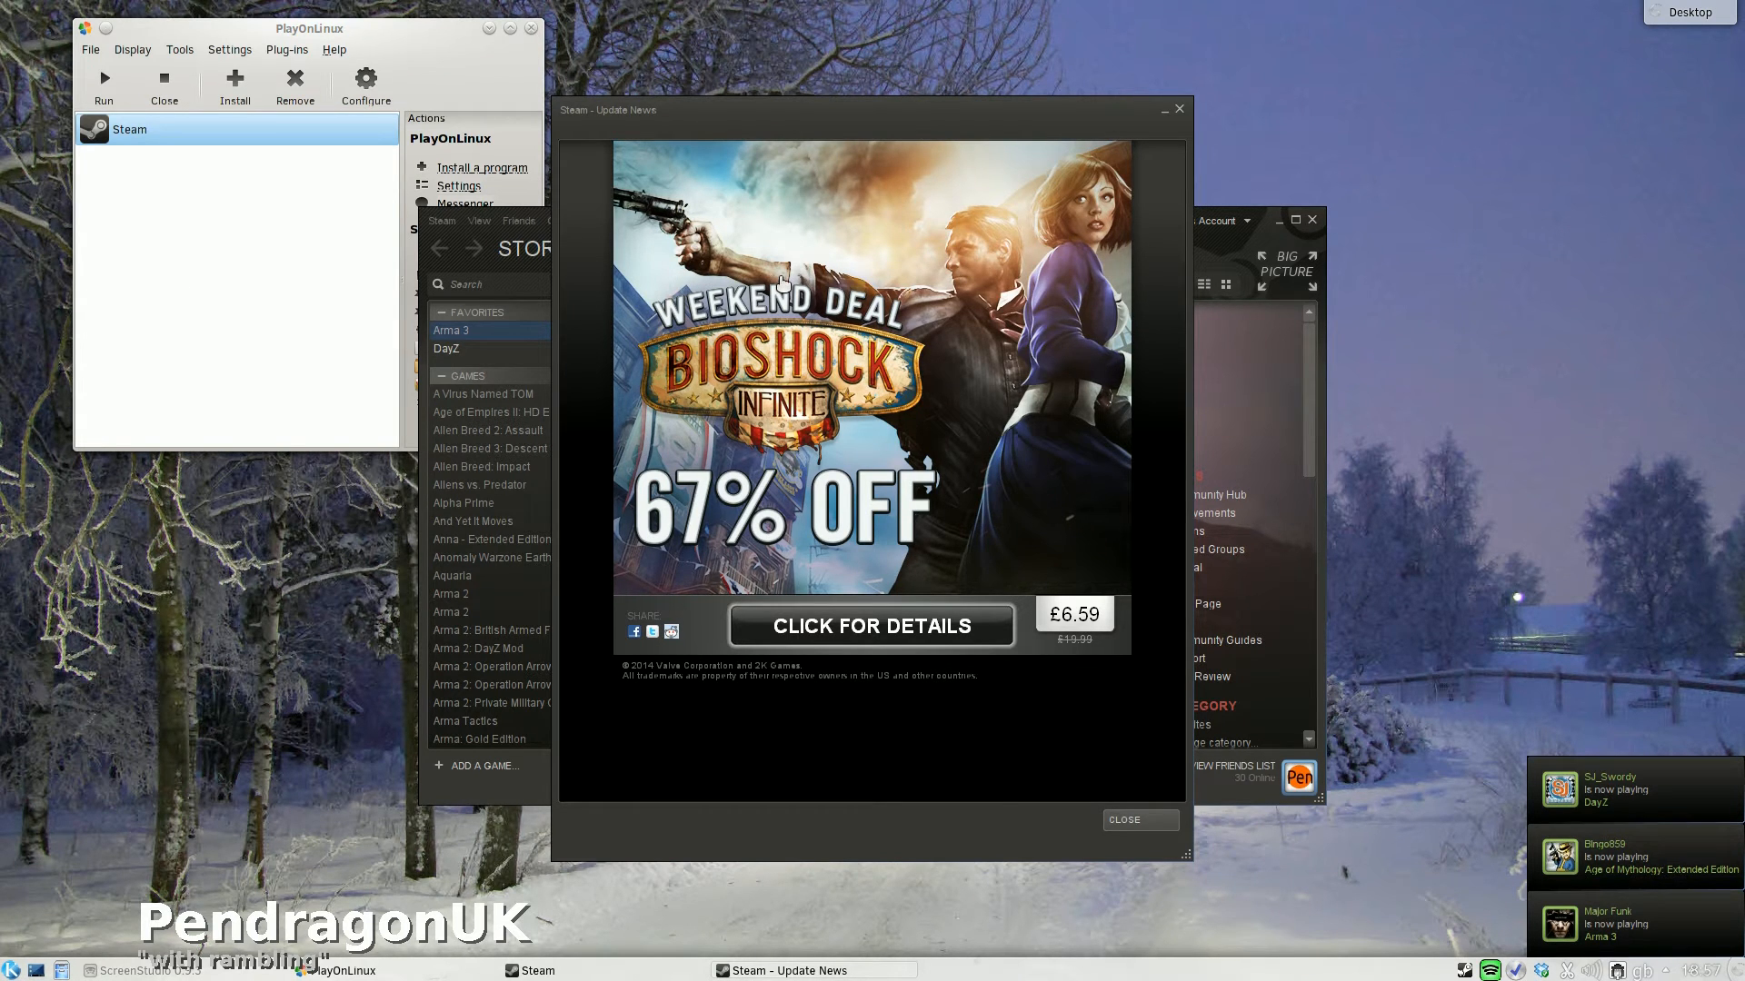
Dismiss Steam's Update News and show the DayZ page from library Favorites
{"action": "left_click", "coordinate": [1137, 819]}
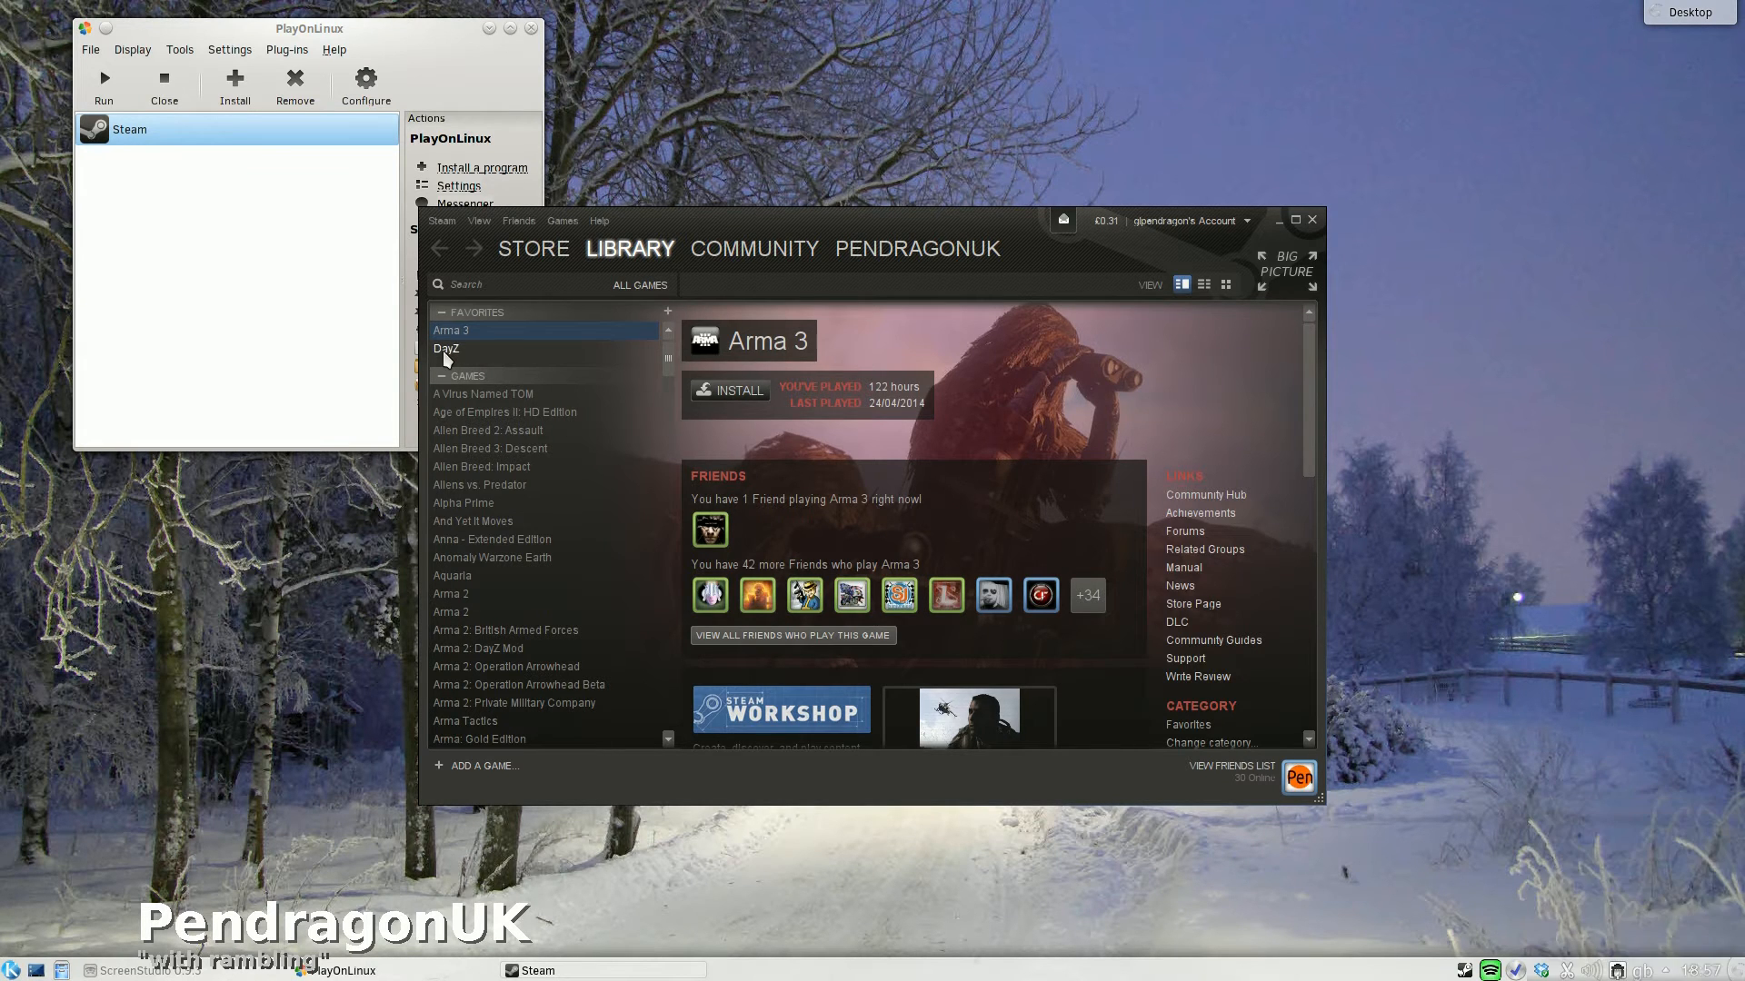
{"action": "left_click", "coordinate": [446, 348]}
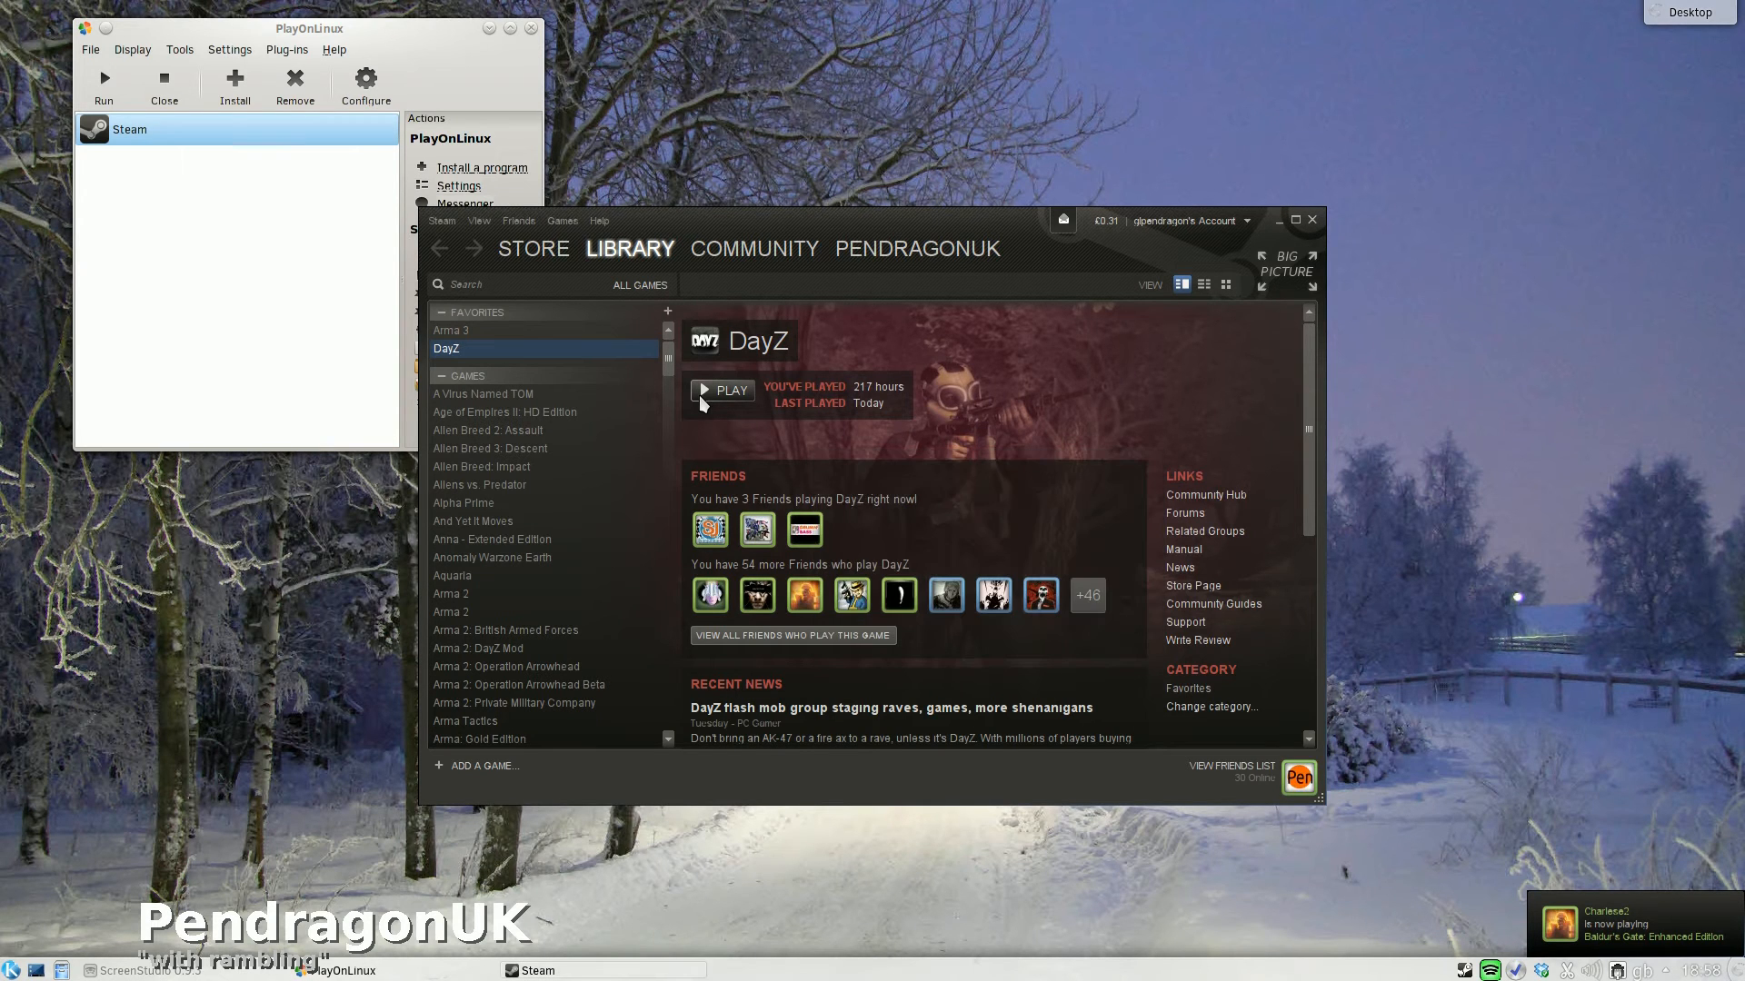
Start DayZ using PLAY on its Steam library page
{"action": "left_click", "coordinate": [722, 390]}
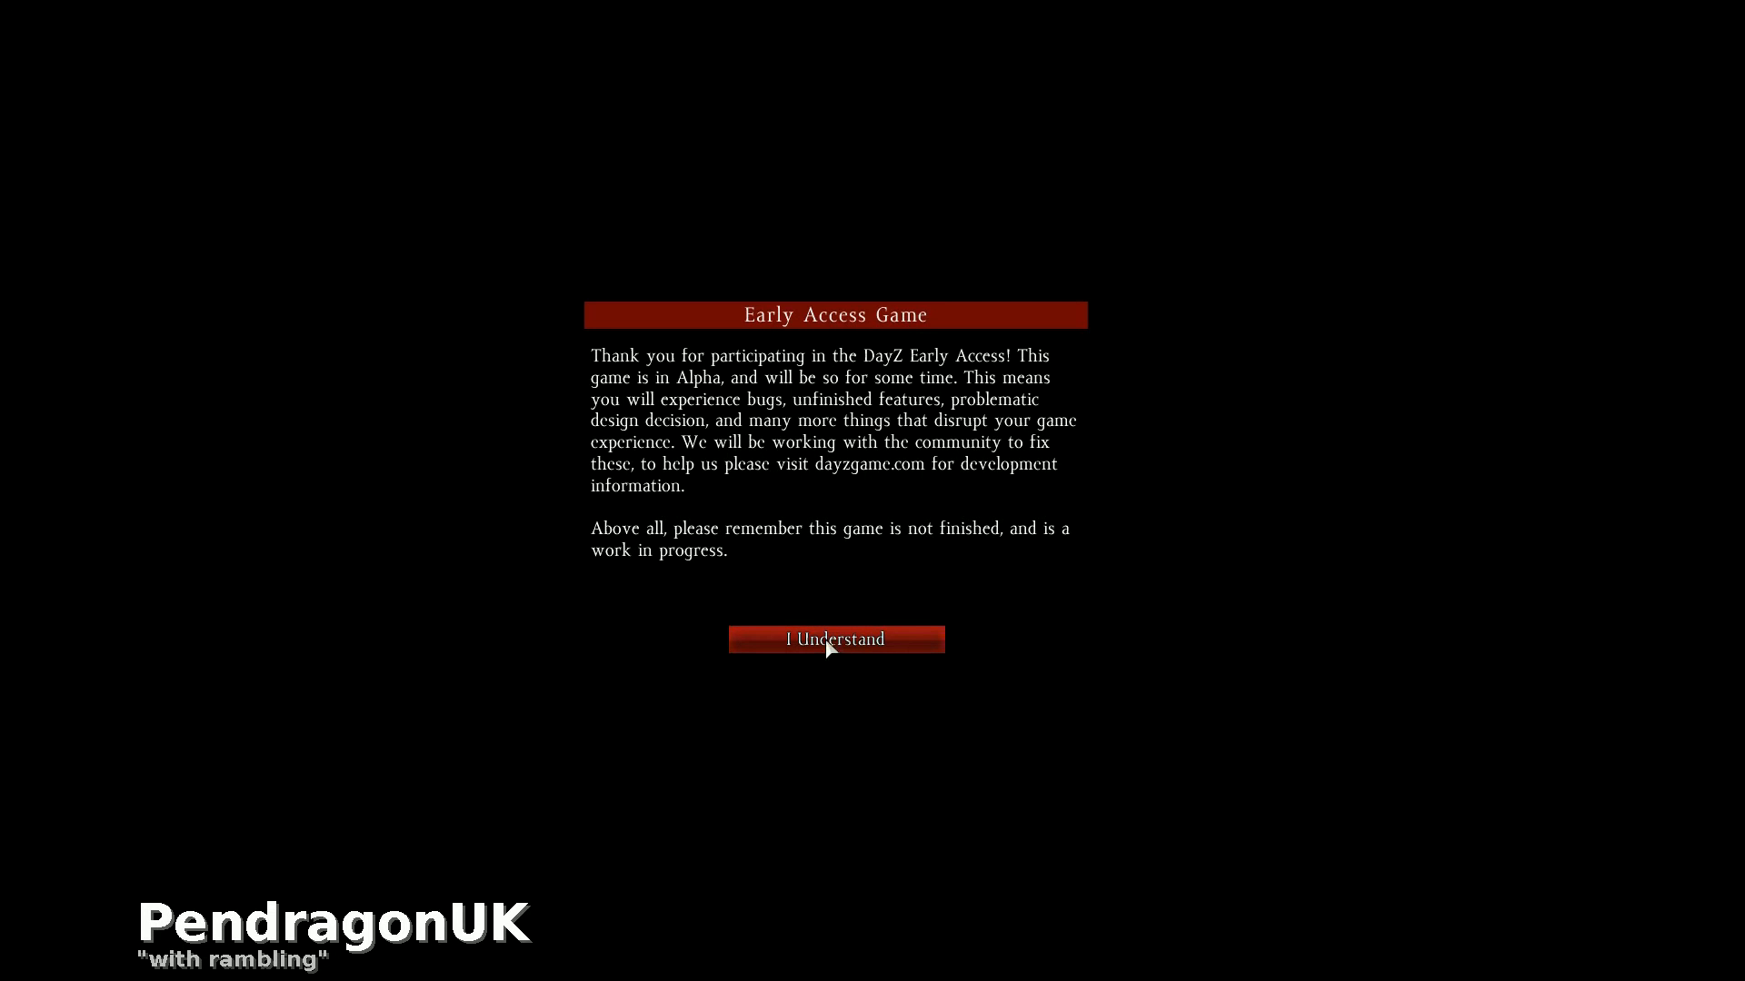
Acknowledge DayZ's Early Access alpha notice with 'I Understand'
{"action": "left_click", "coordinate": [834, 640]}
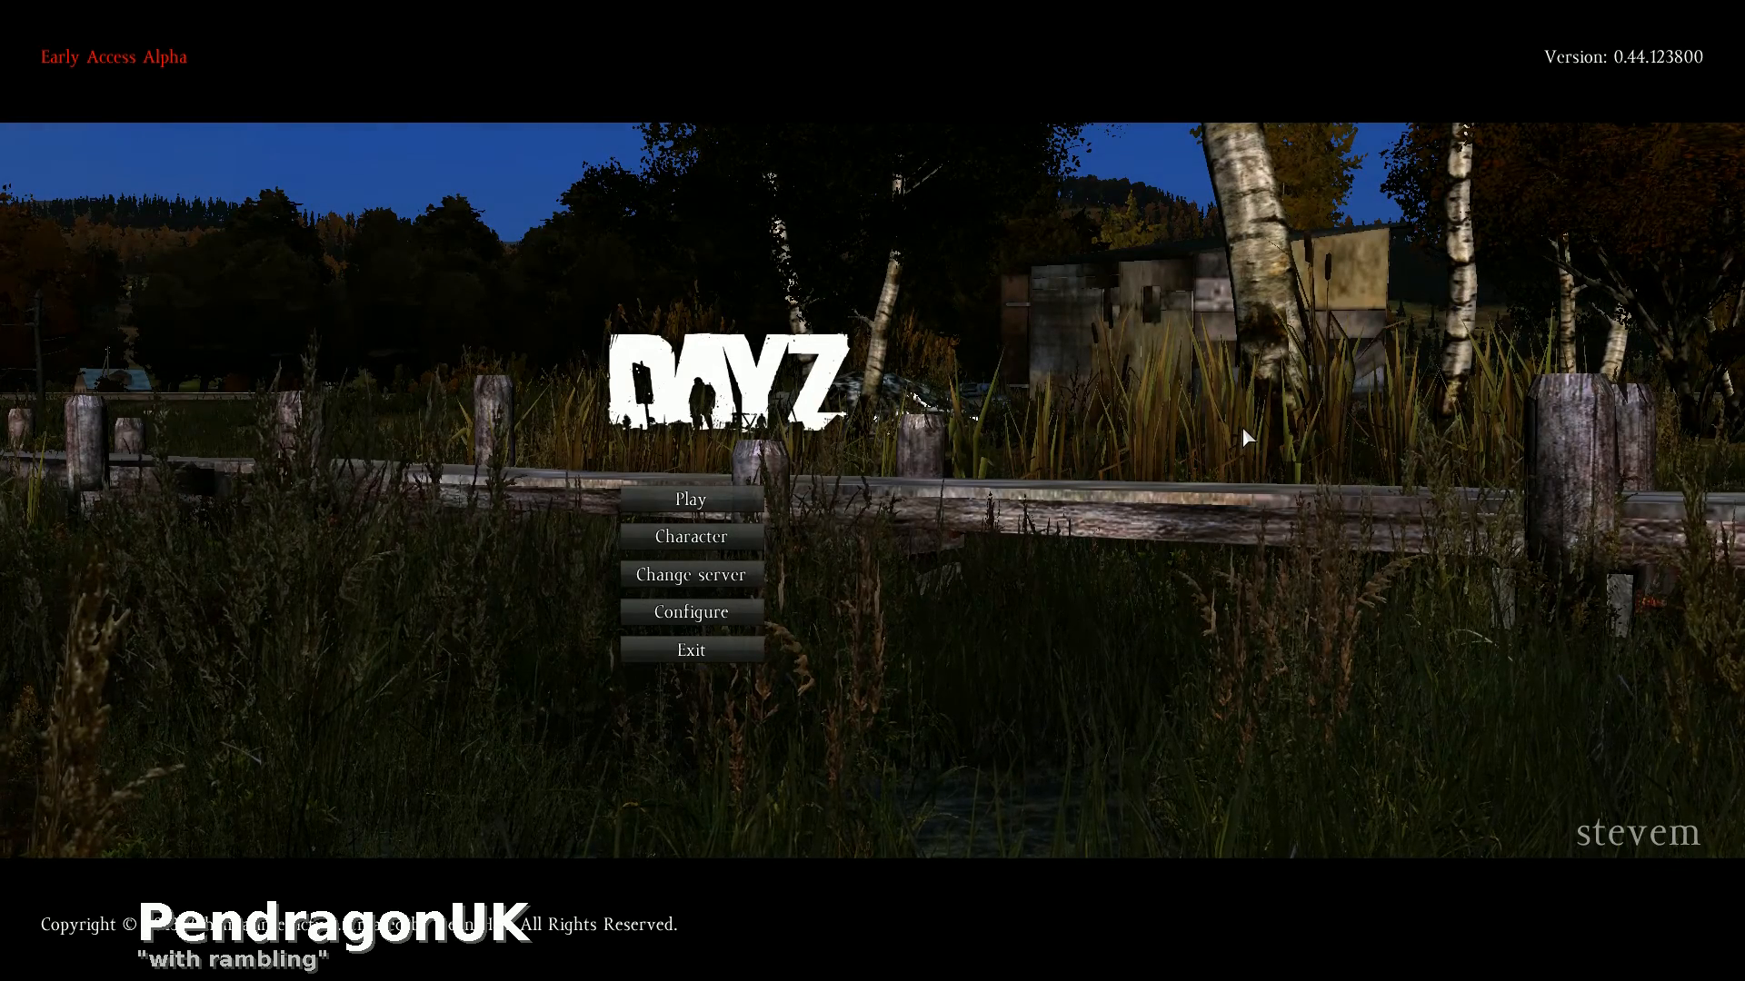
{"action": "mouse_move", "coordinate": [1434, 611]}
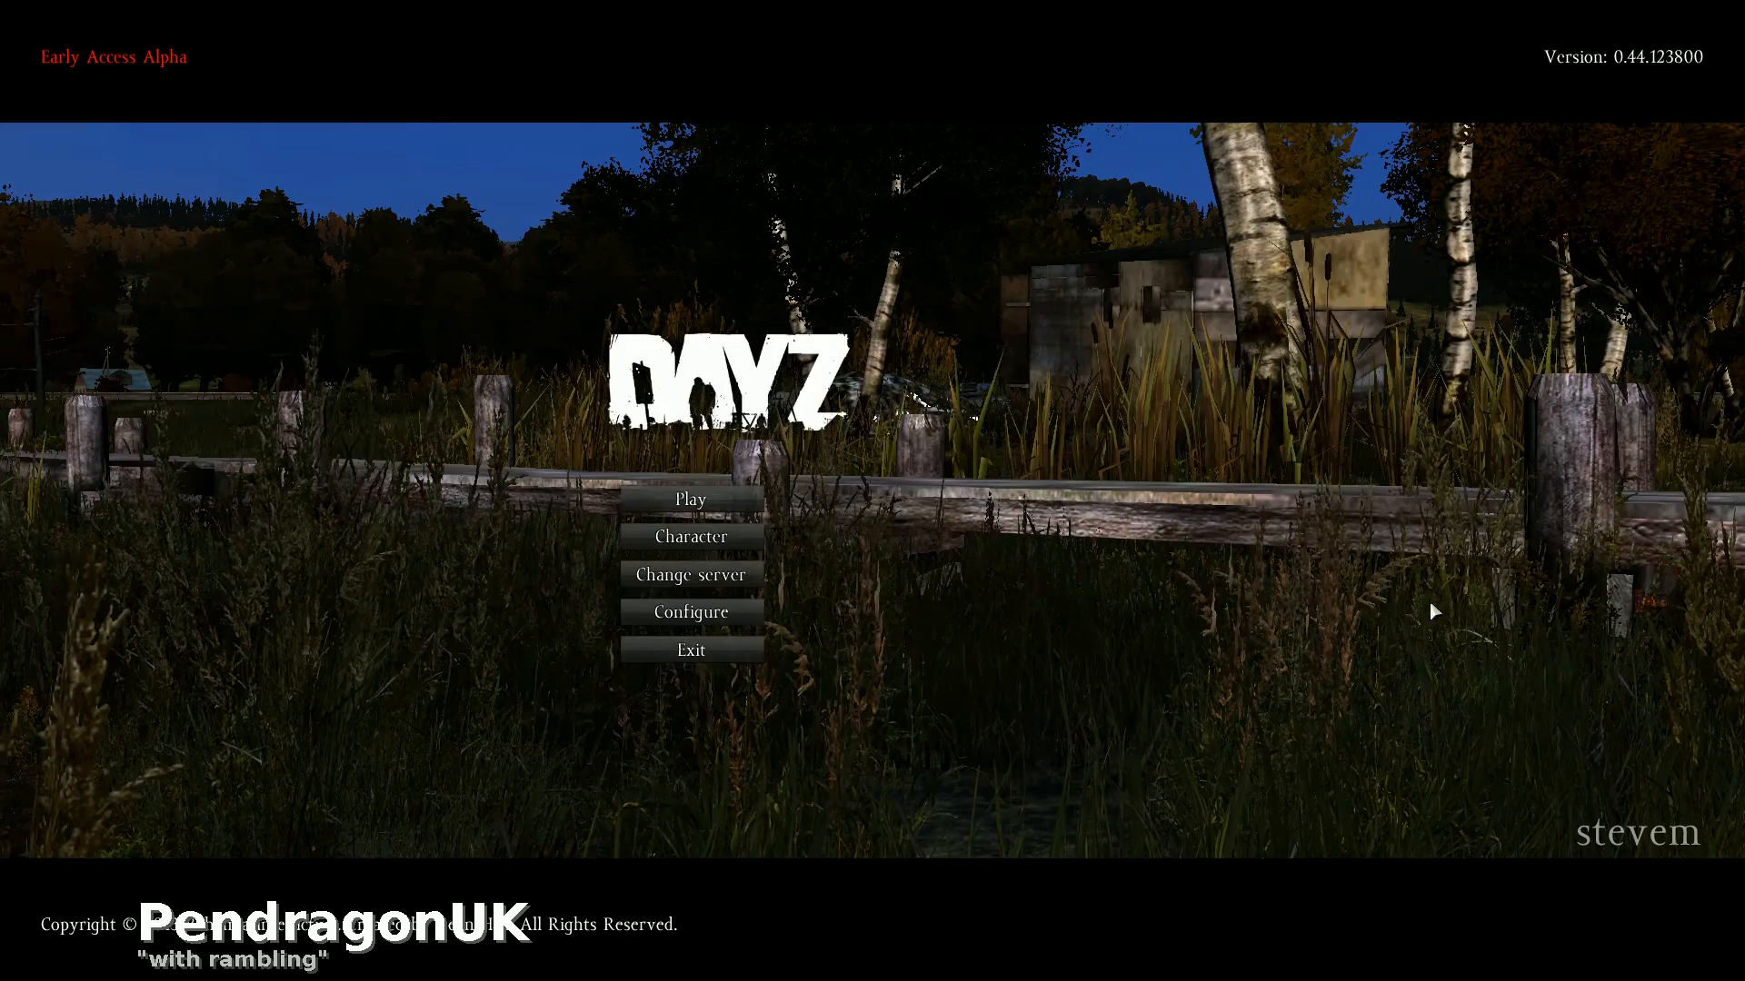
{"action": "mouse_move", "coordinate": [1610, 842]}
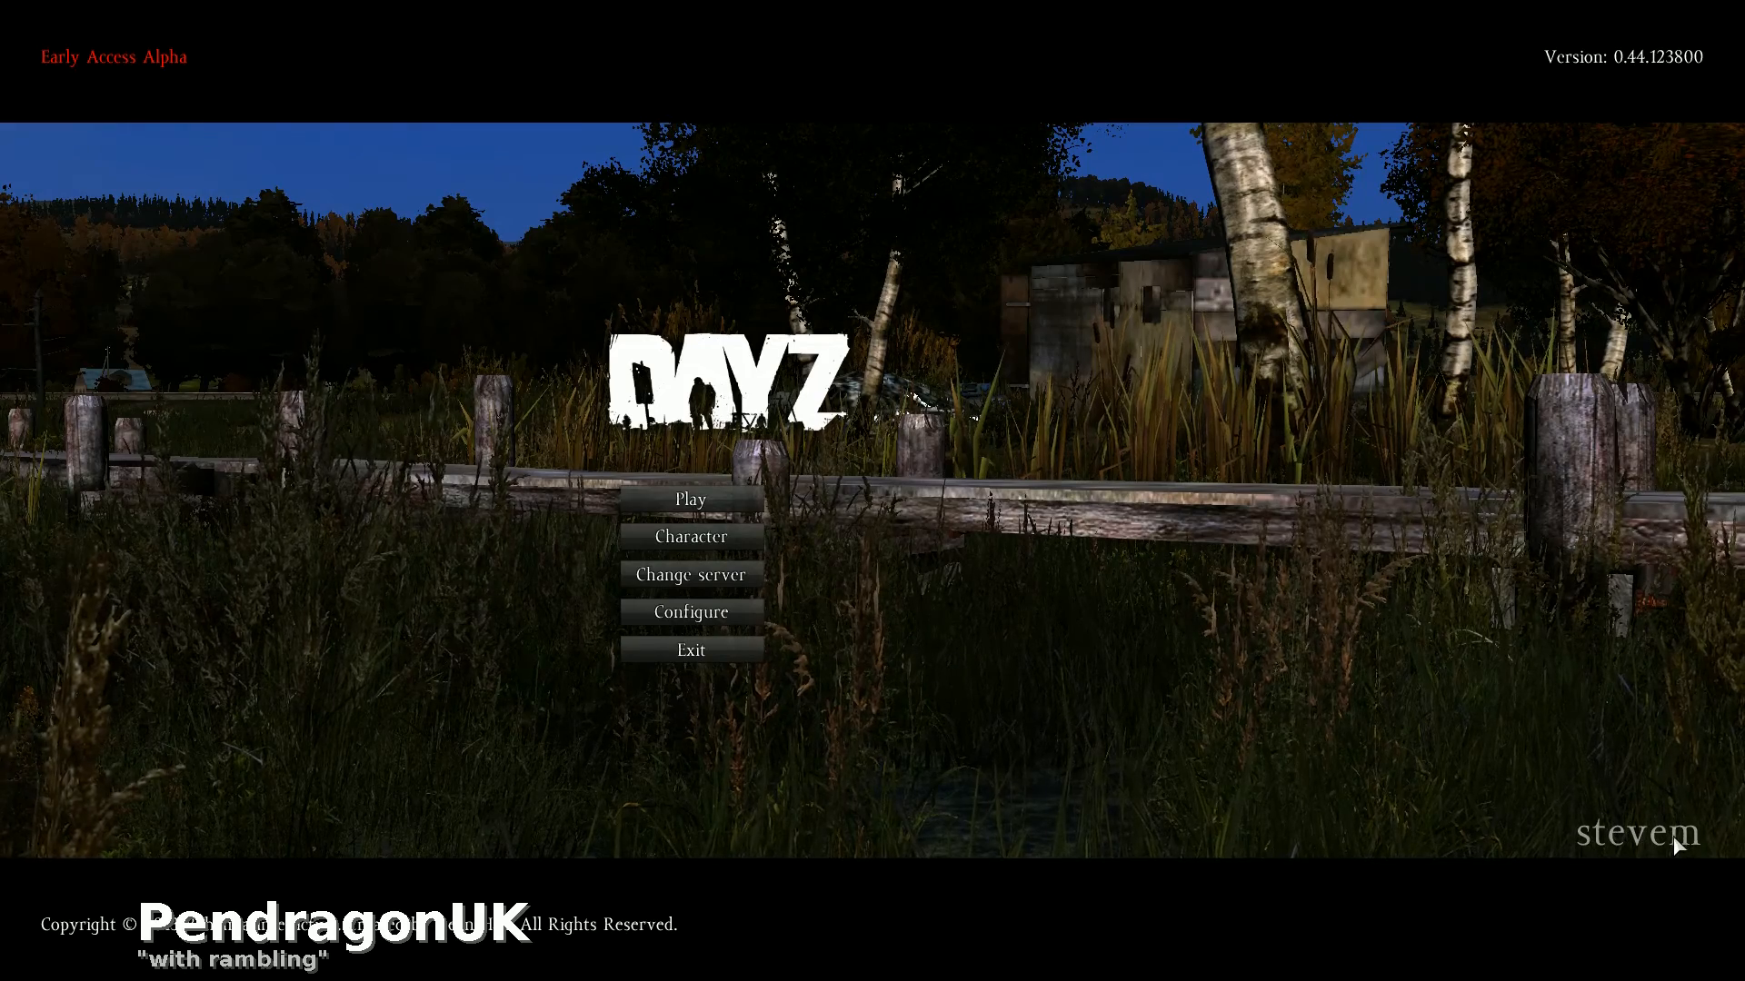
{"action": "mouse_move", "coordinate": [1102, 622]}
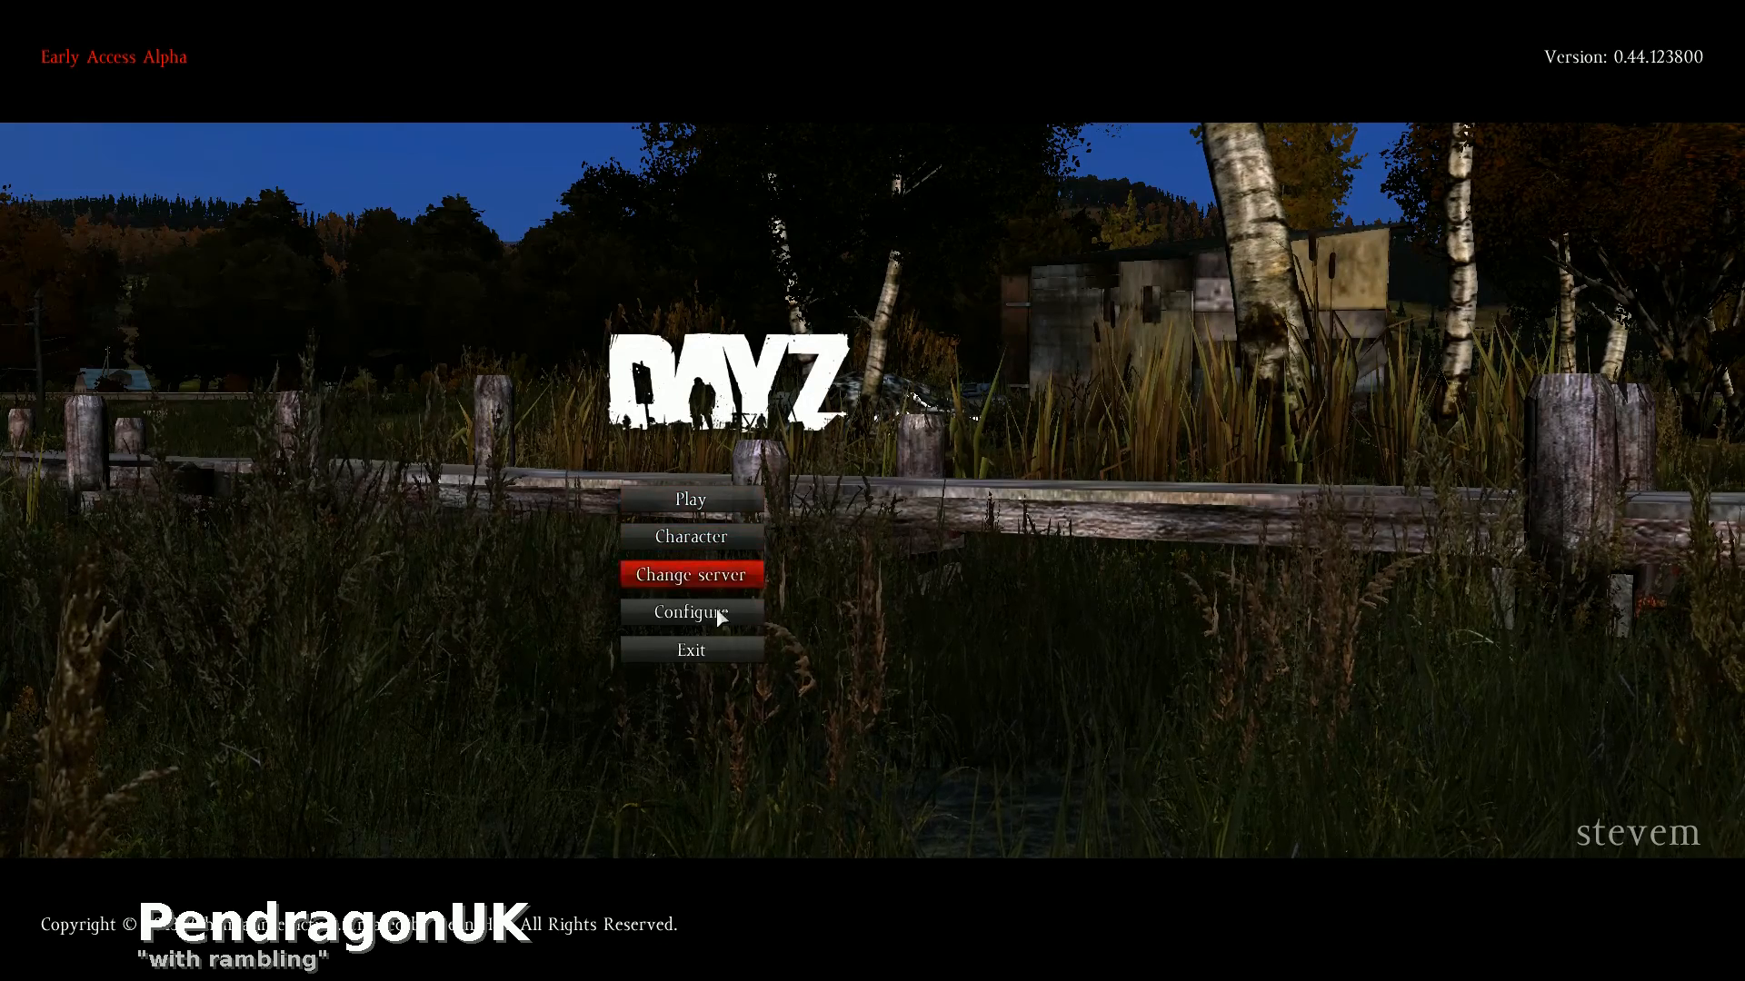
Open Configure > Video and inspect the User Interface and Textures settings unchanged
{"action": "left_click", "coordinate": [689, 612]}
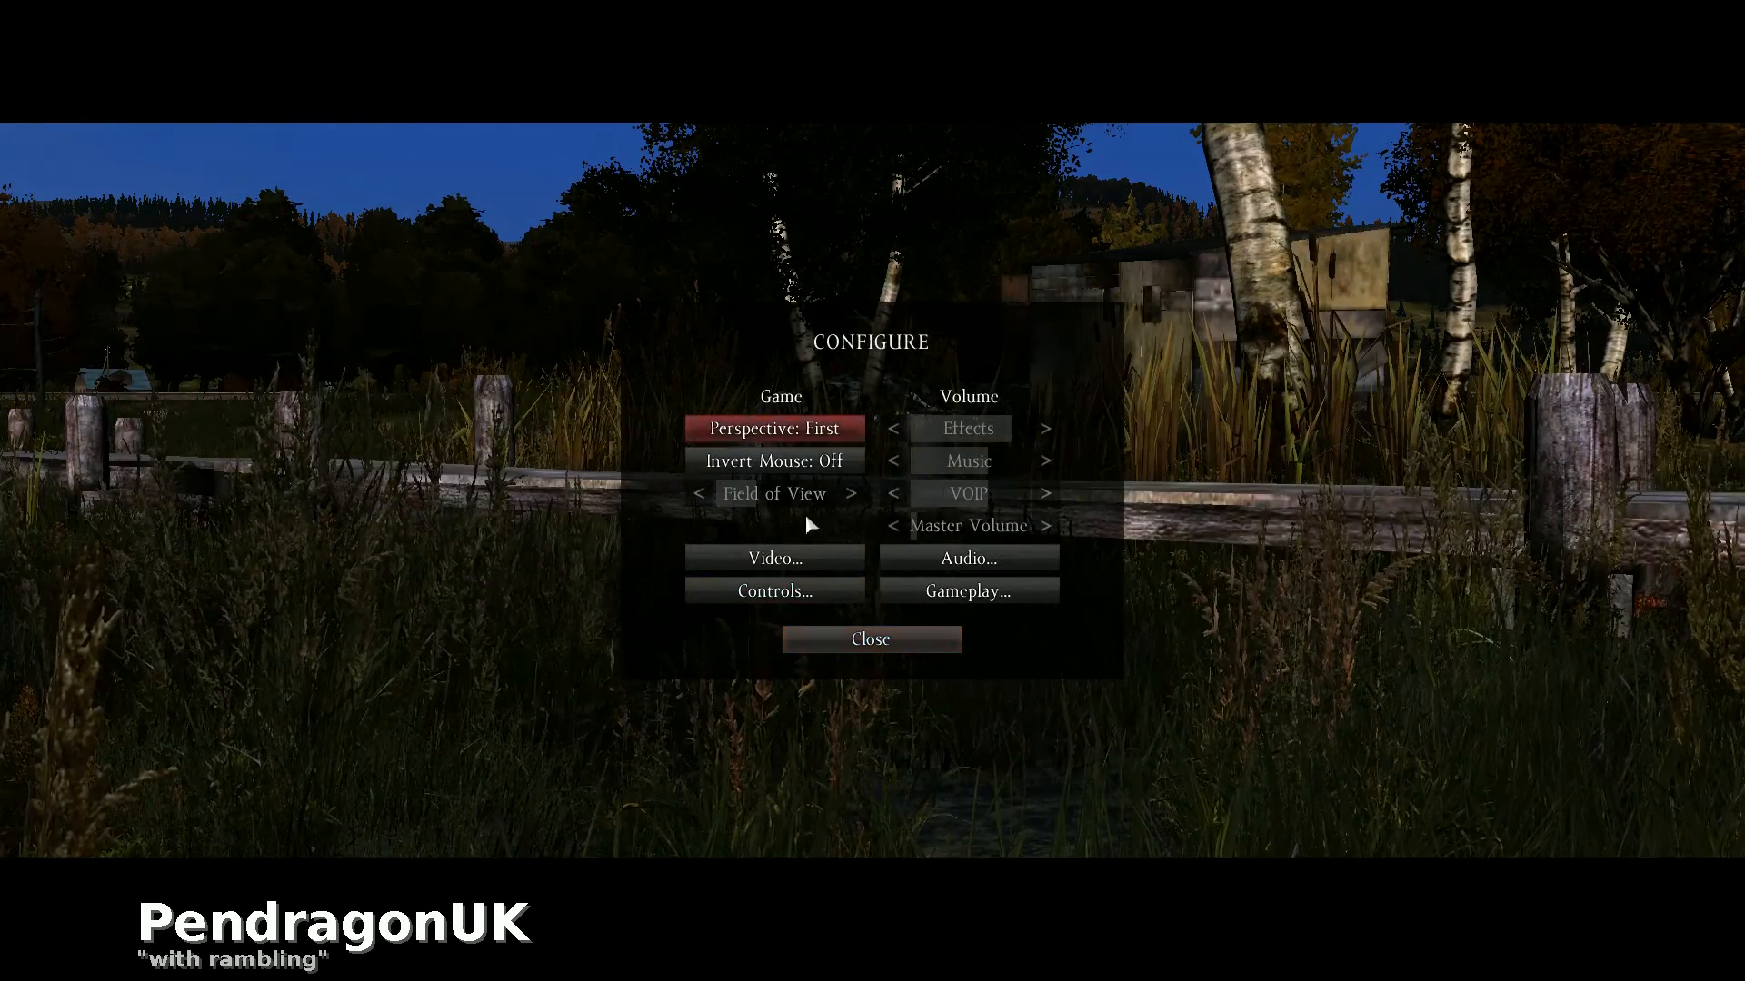
{"action": "left_click", "coordinate": [773, 559]}
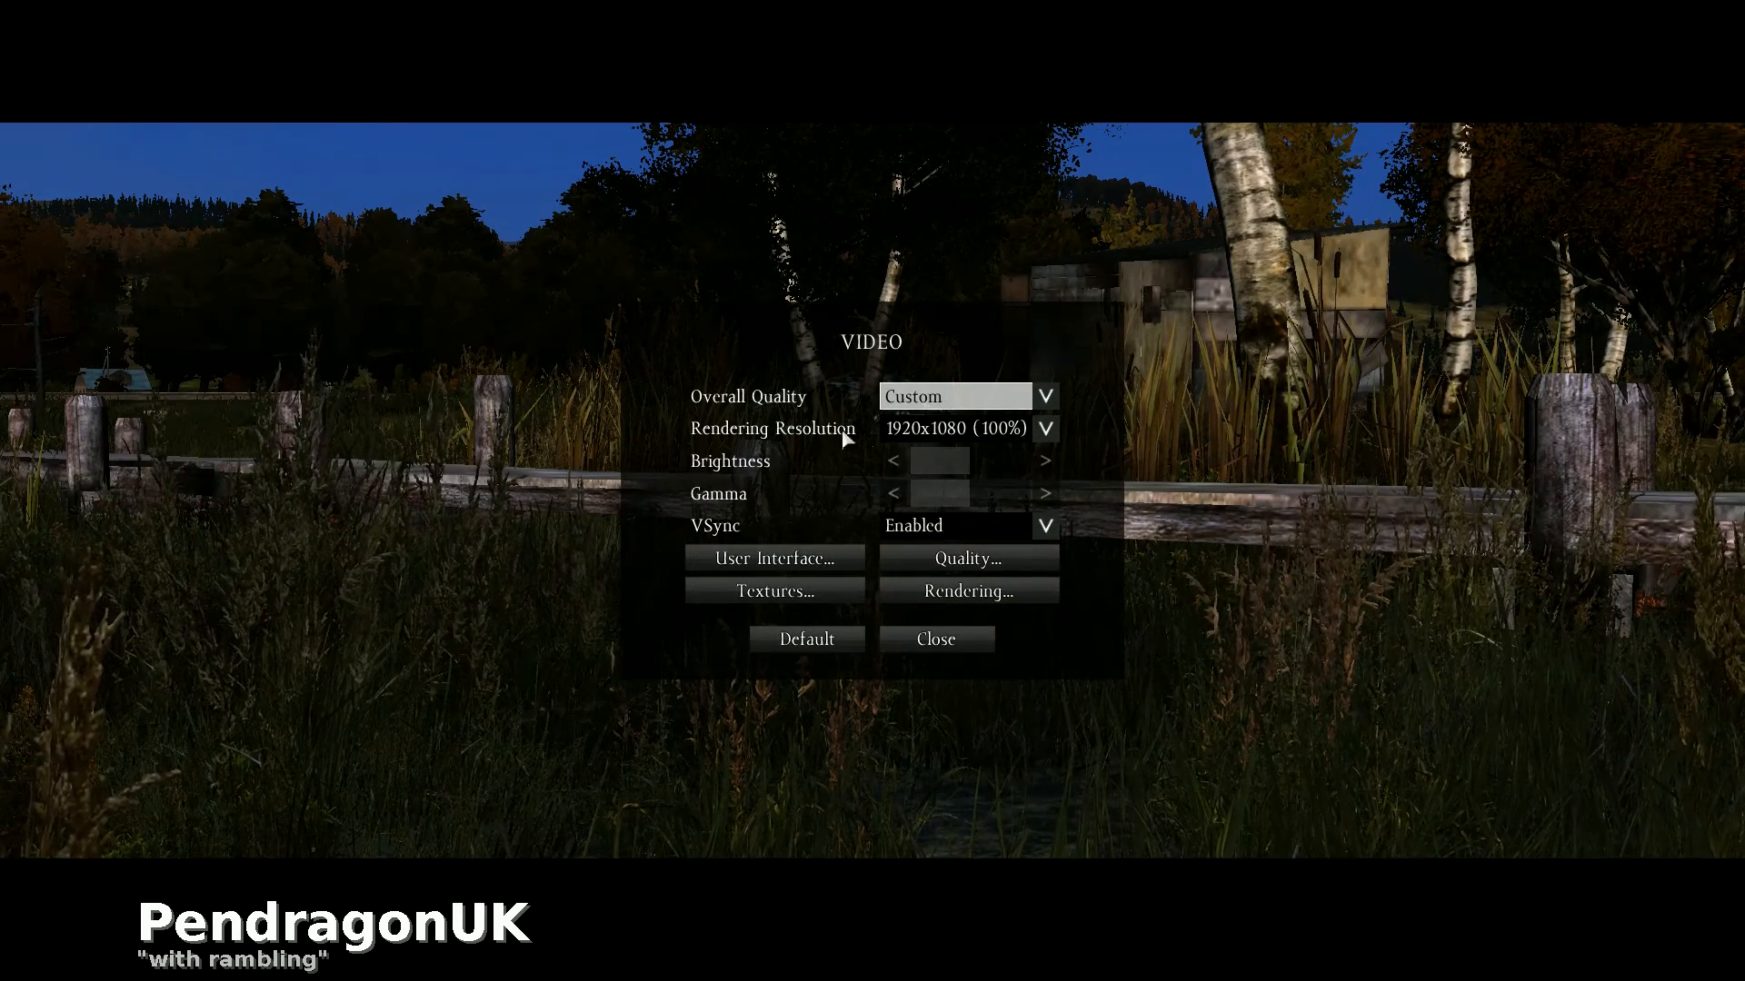
{"action": "mouse_move", "coordinate": [1011, 447]}
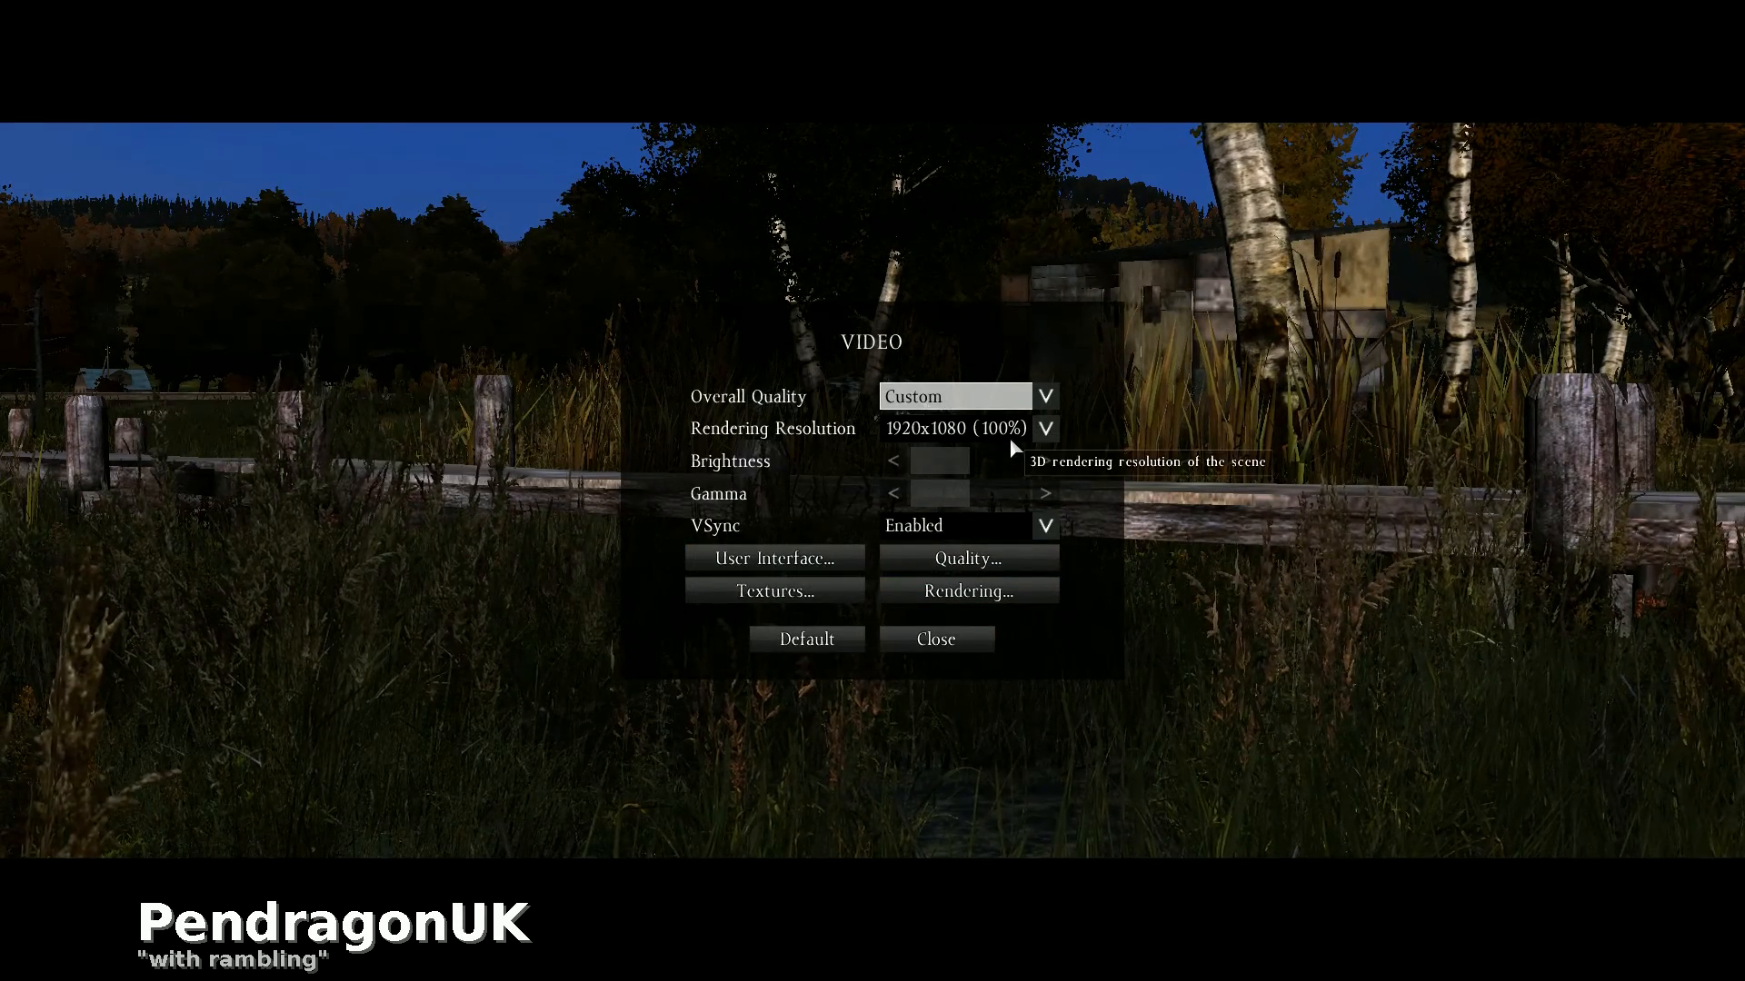
{"action": "left_click", "coordinate": [774, 557]}
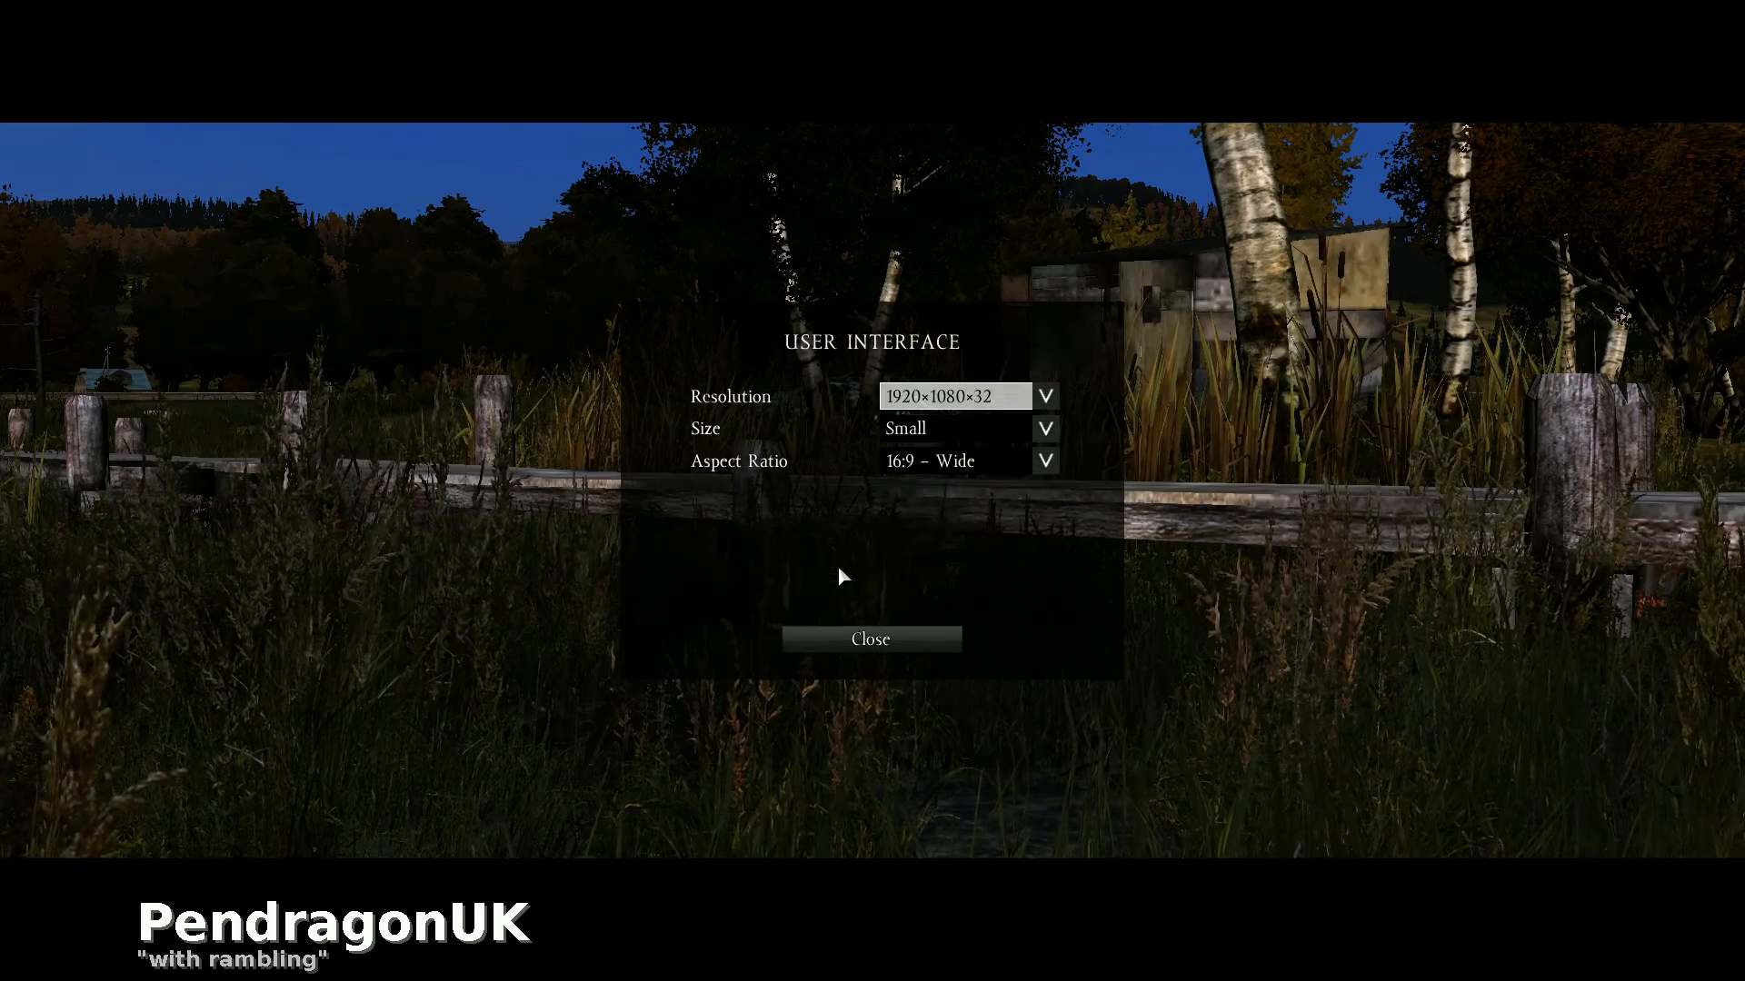
{"action": "left_click", "coordinate": [870, 638]}
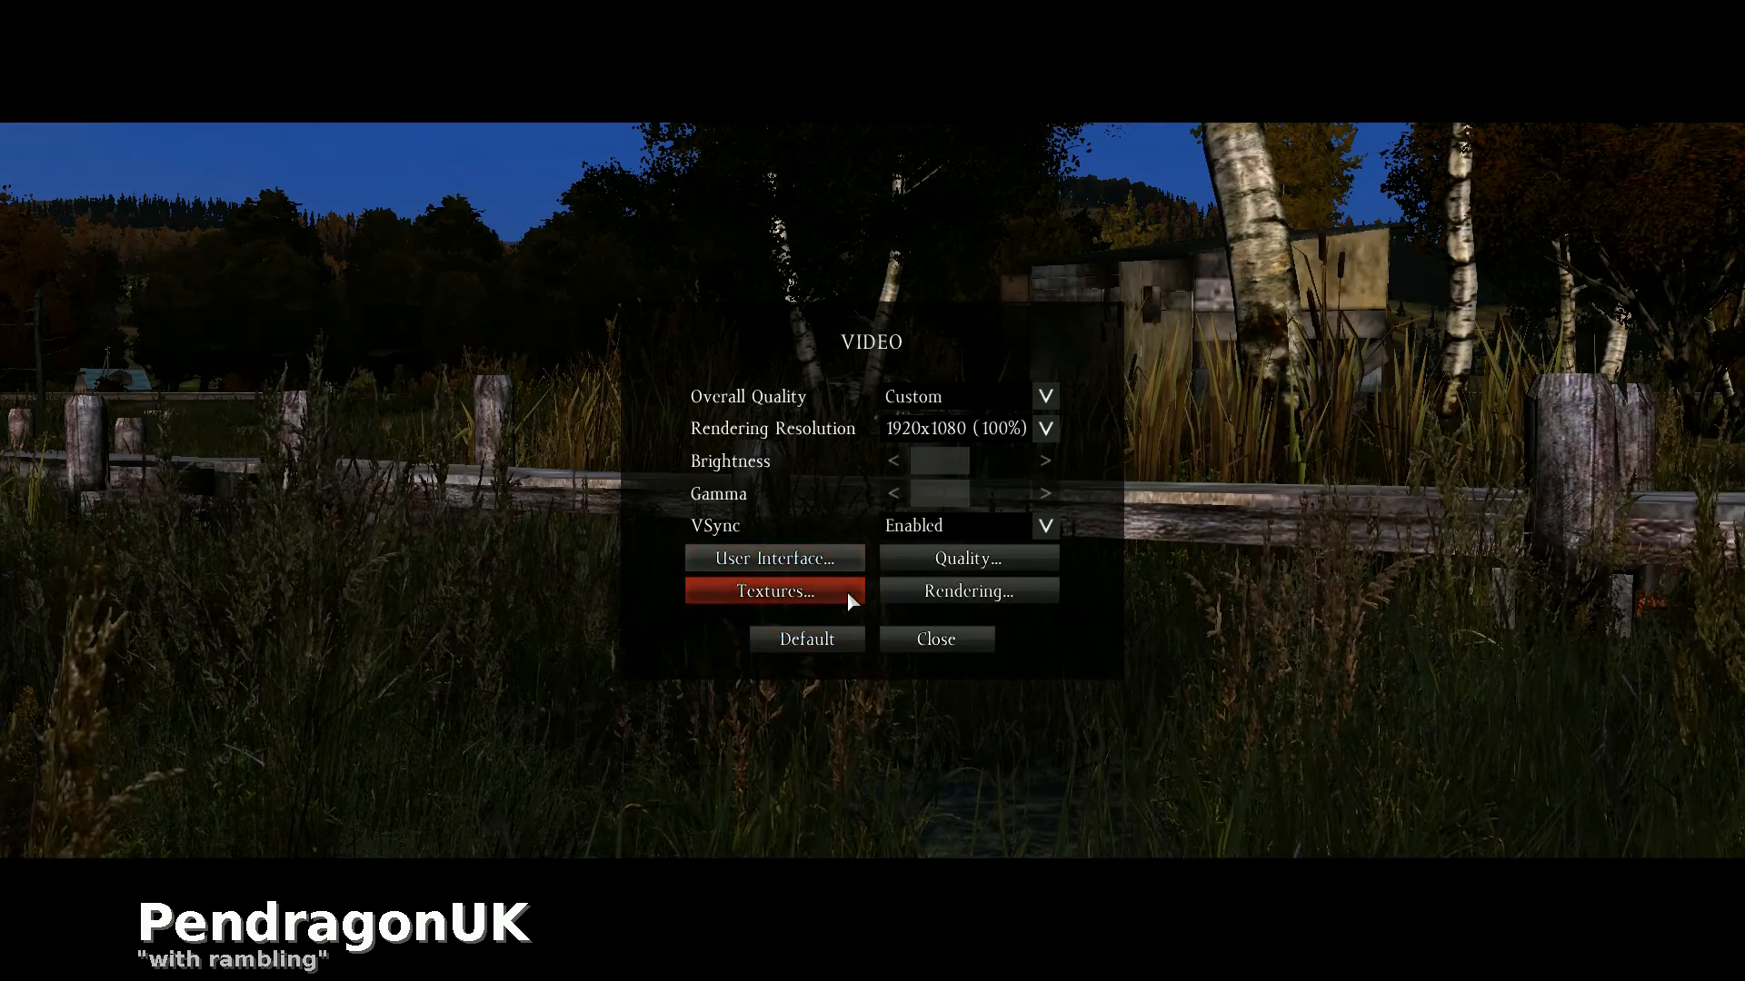
{"action": "left_click", "coordinate": [773, 590]}
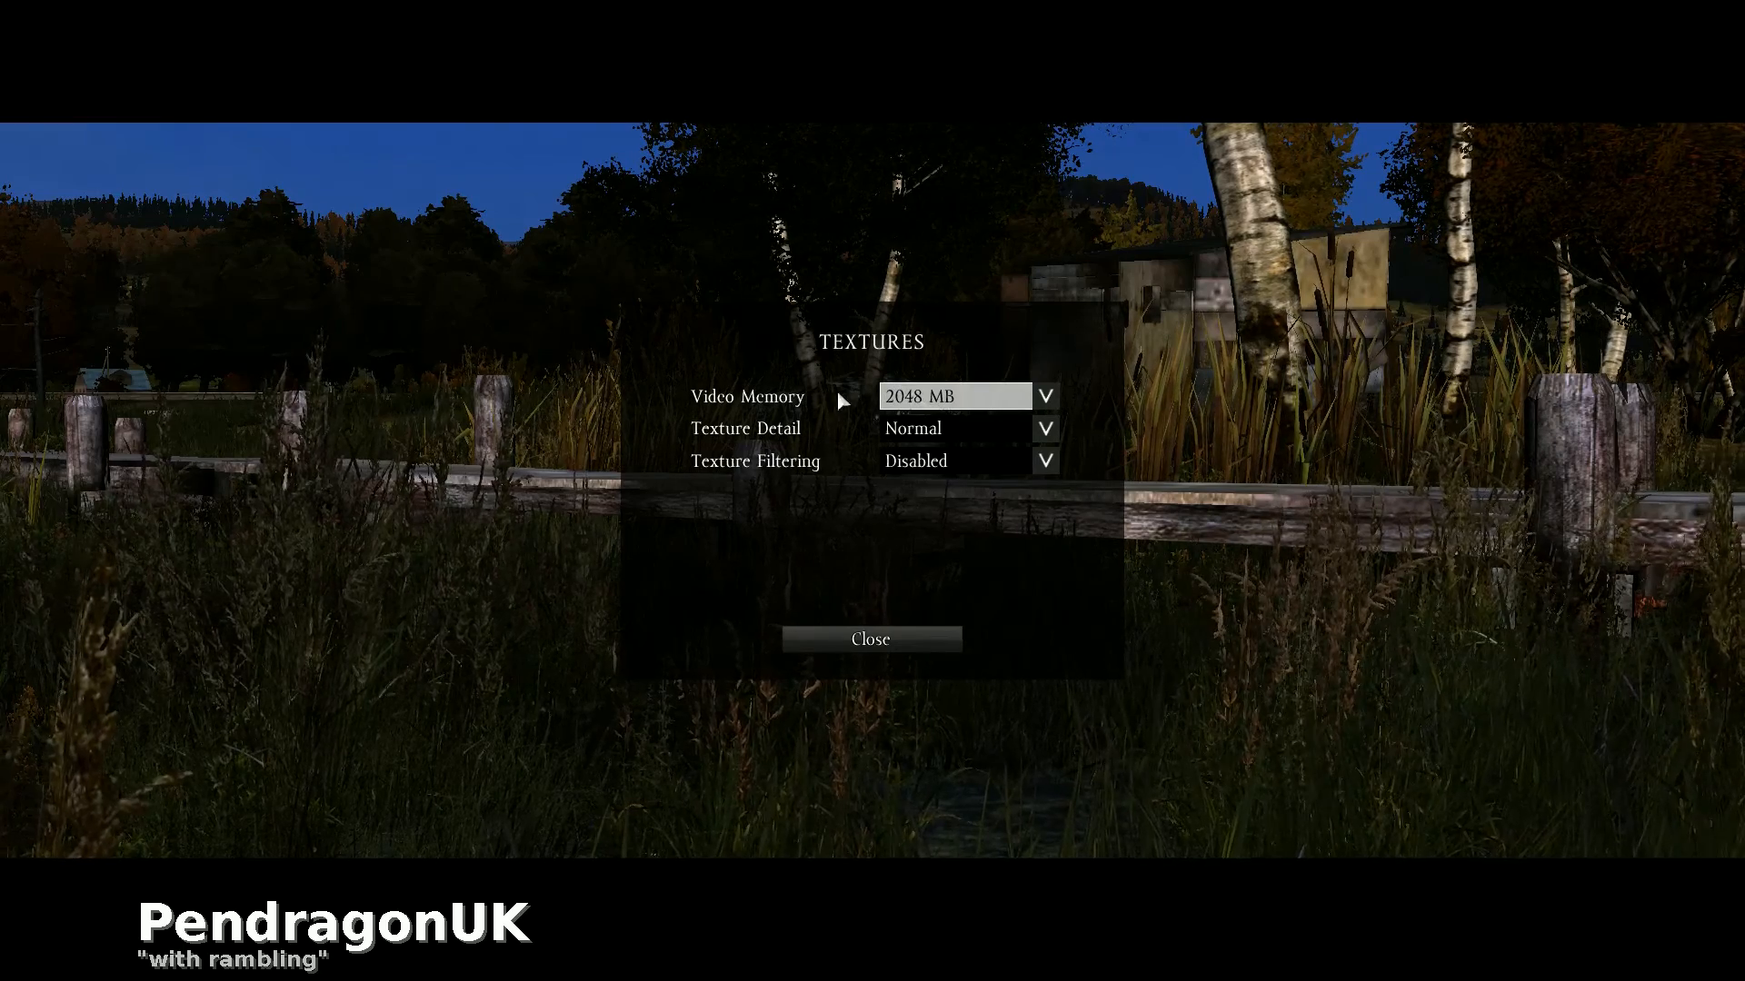
{"action": "left_click", "coordinate": [870, 638]}
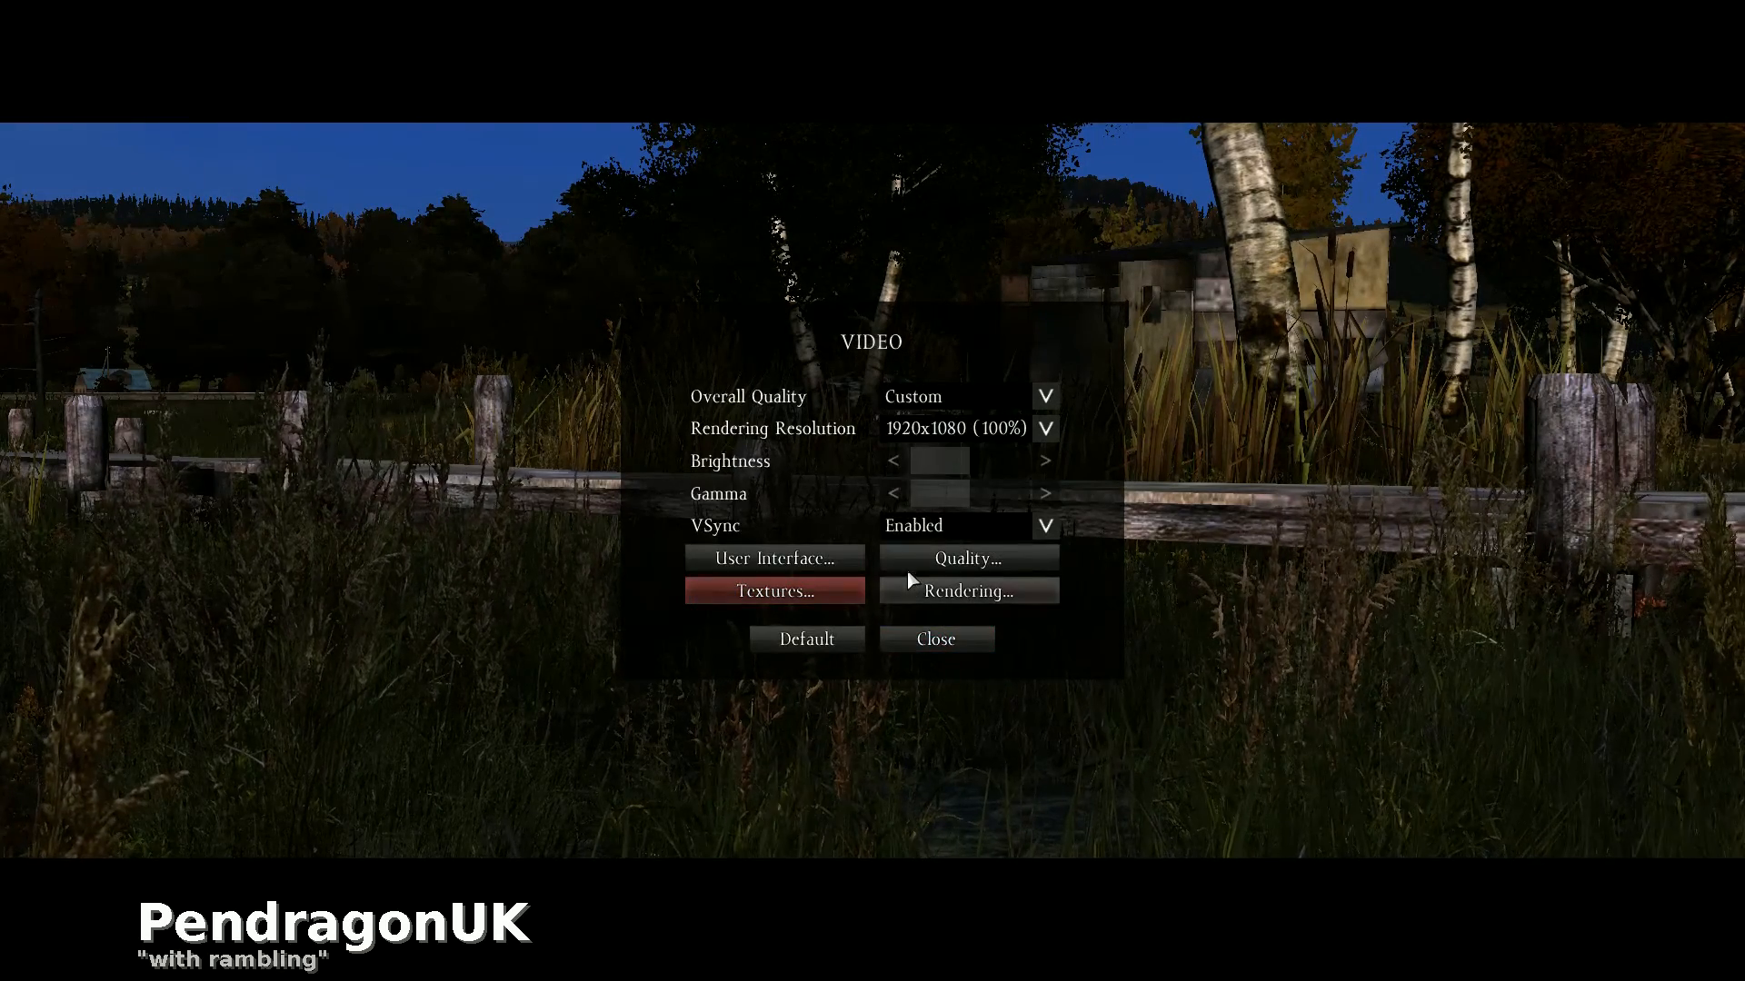
Inspect the Rendering settings, then close Video and Configure back to the main menu
{"action": "left_click", "coordinate": [967, 558]}
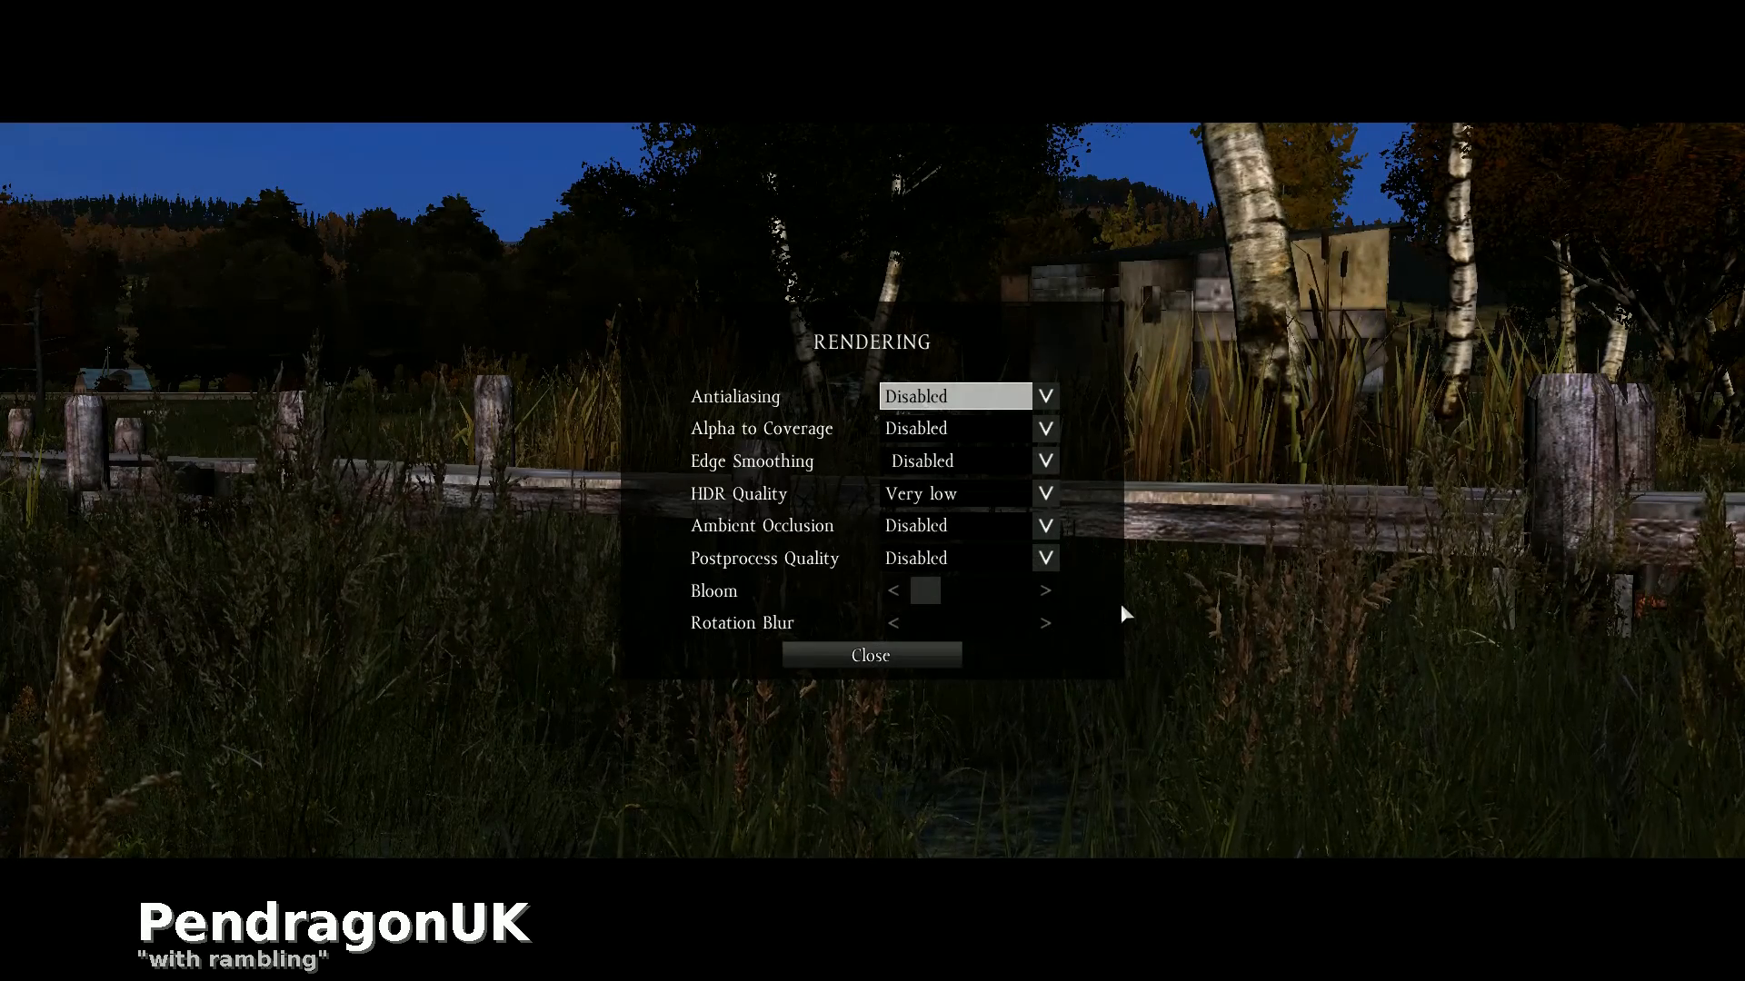
{"action": "mouse_move", "coordinate": [955, 396]}
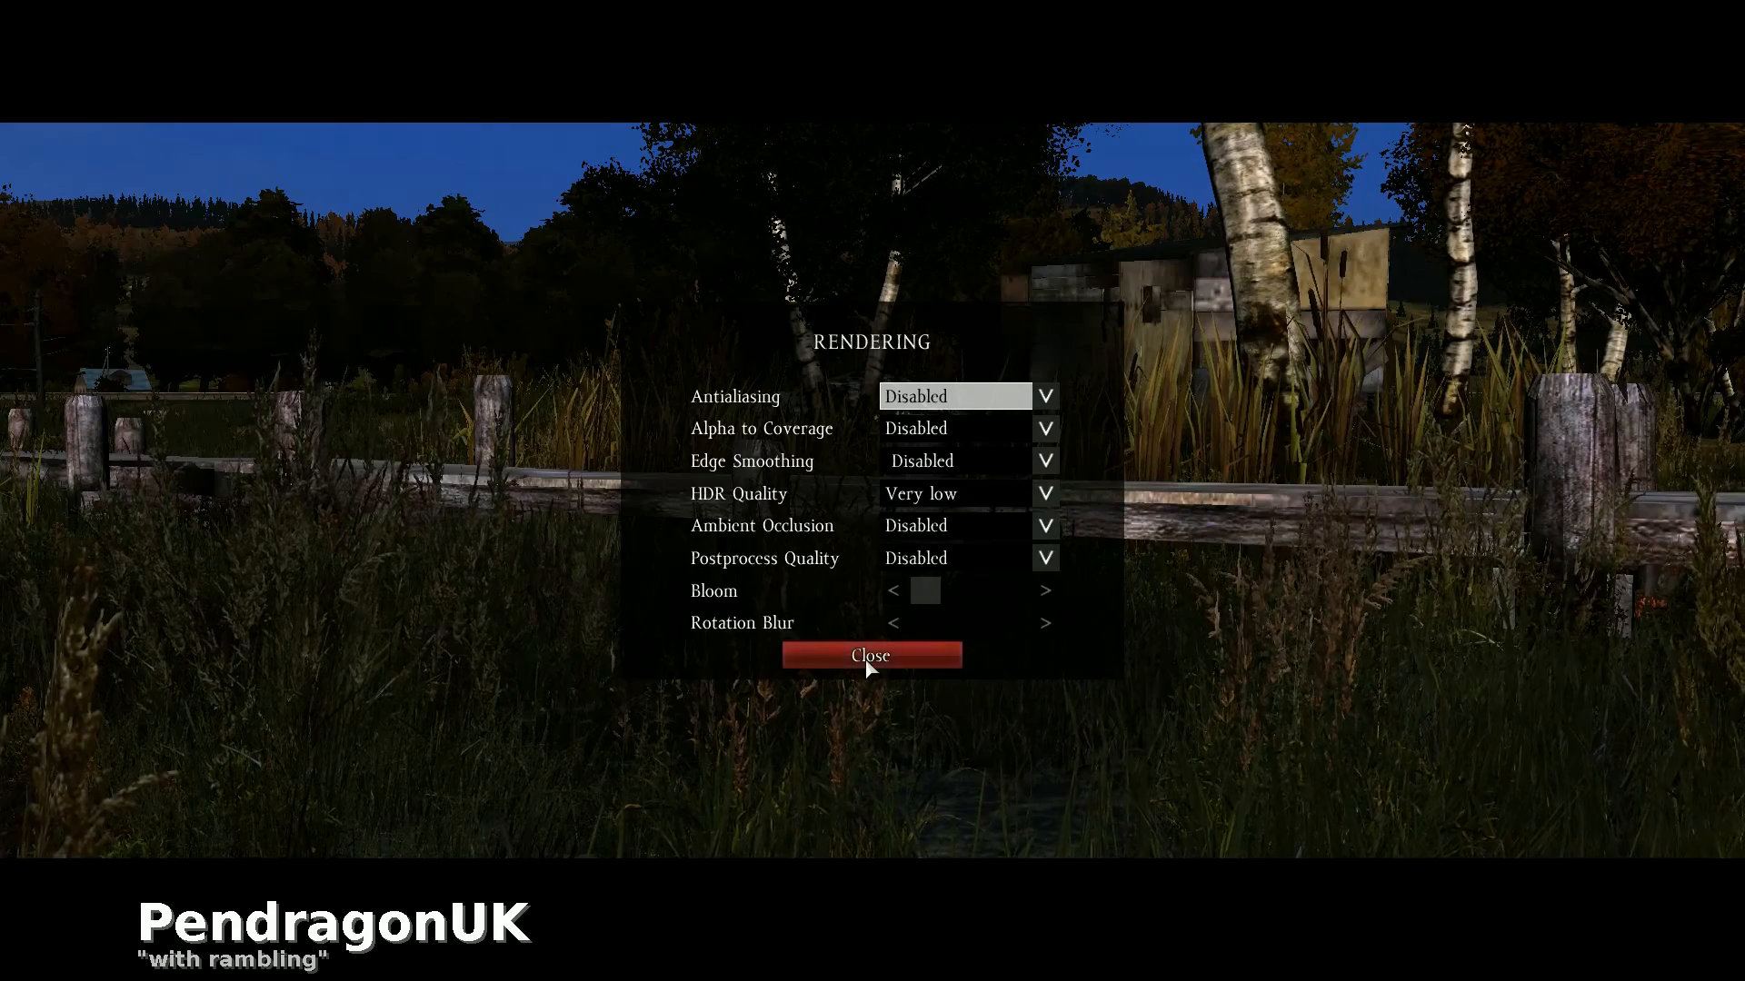
{"action": "left_click", "coordinate": [871, 654]}
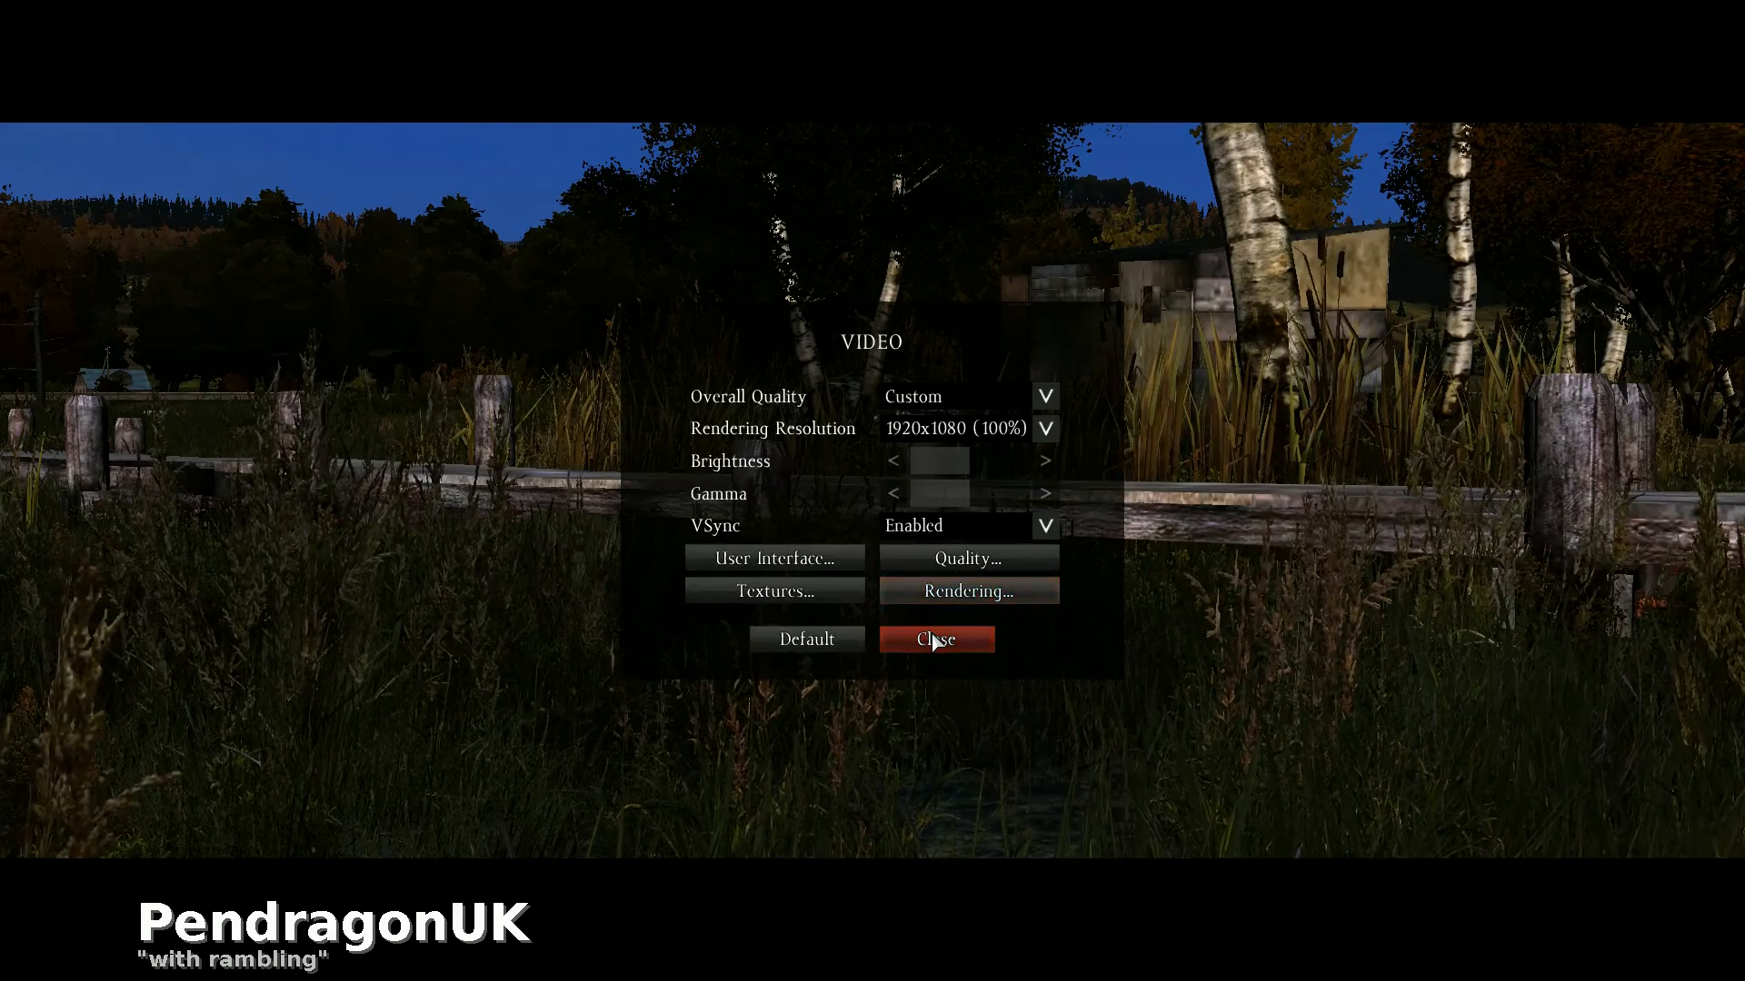
{"action": "left_click", "coordinate": [935, 639]}
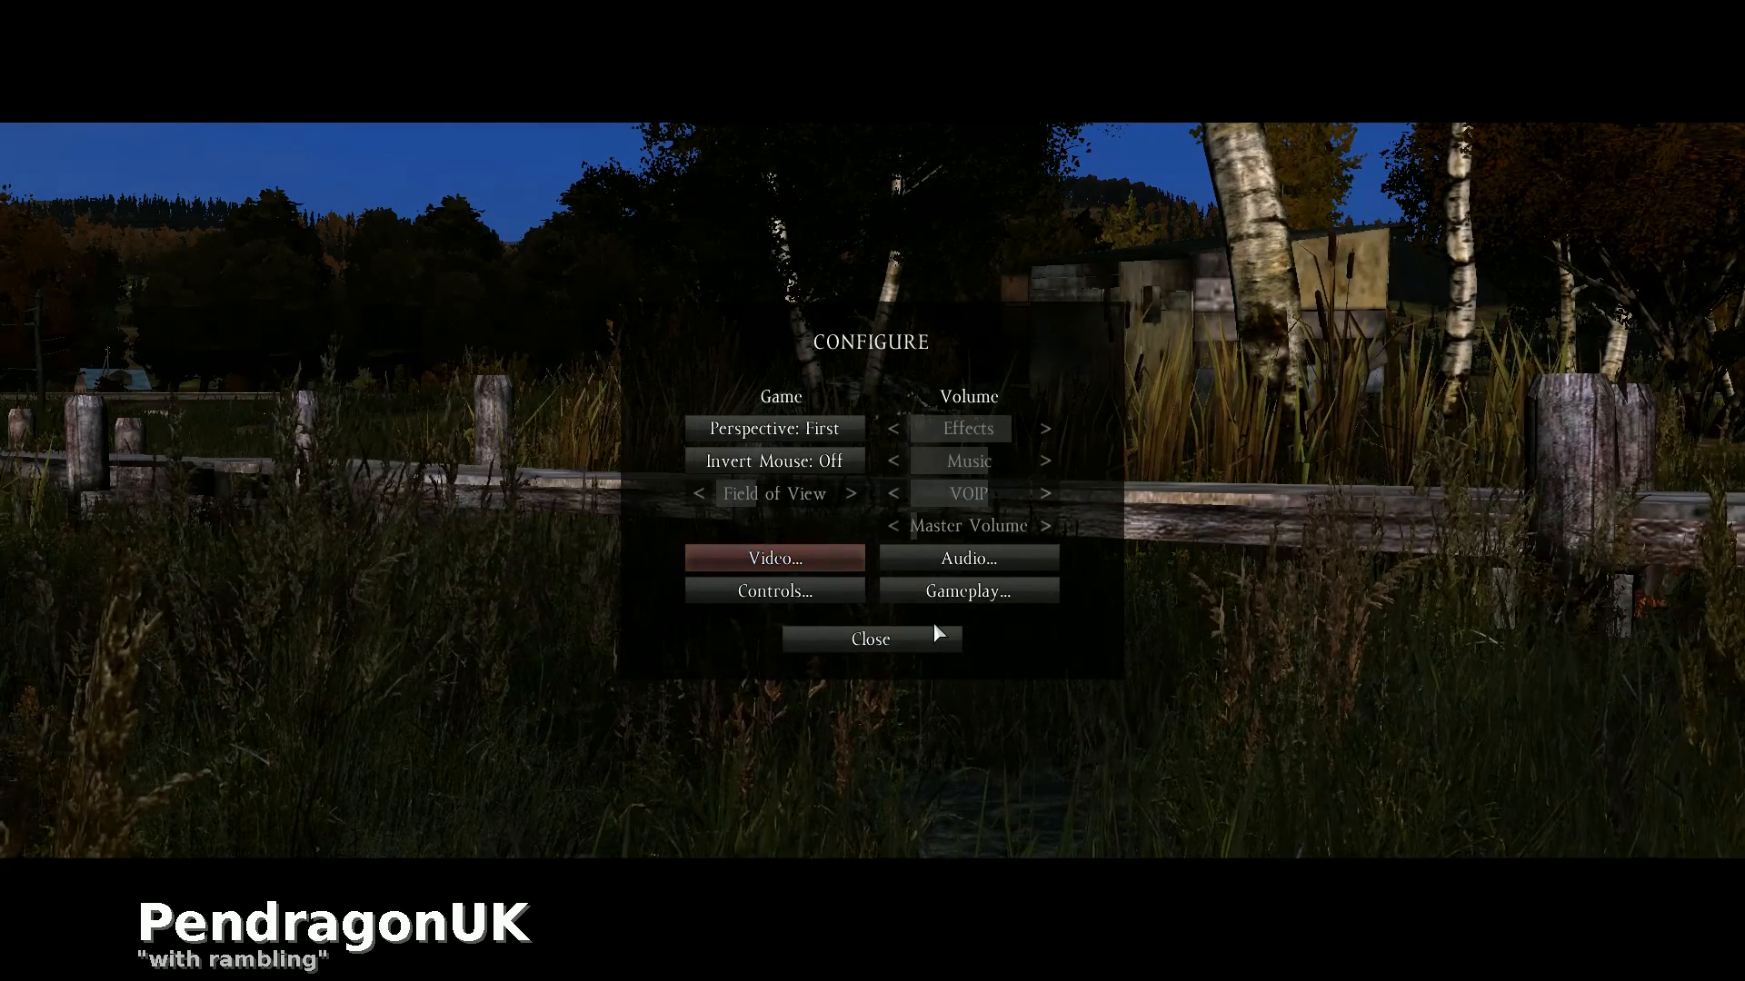
{"action": "left_click", "coordinate": [870, 638]}
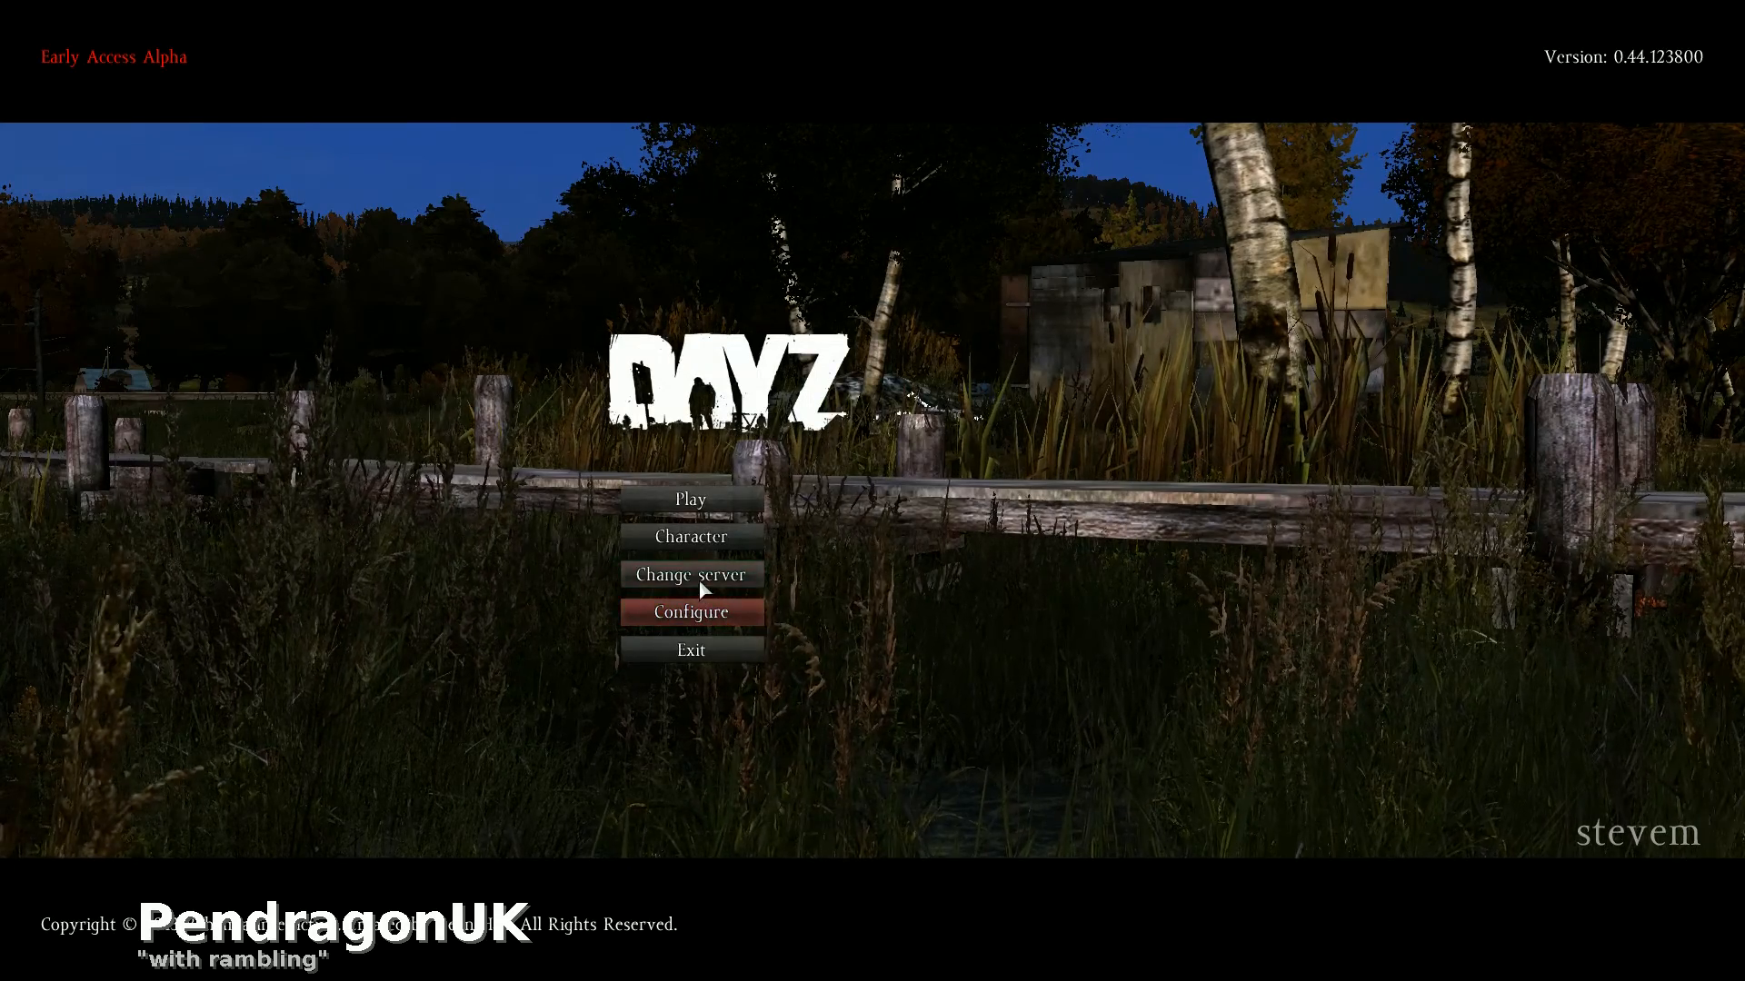
Open the server browser and sort by Mode with Hardcore servers first
{"action": "left_click", "coordinate": [688, 575]}
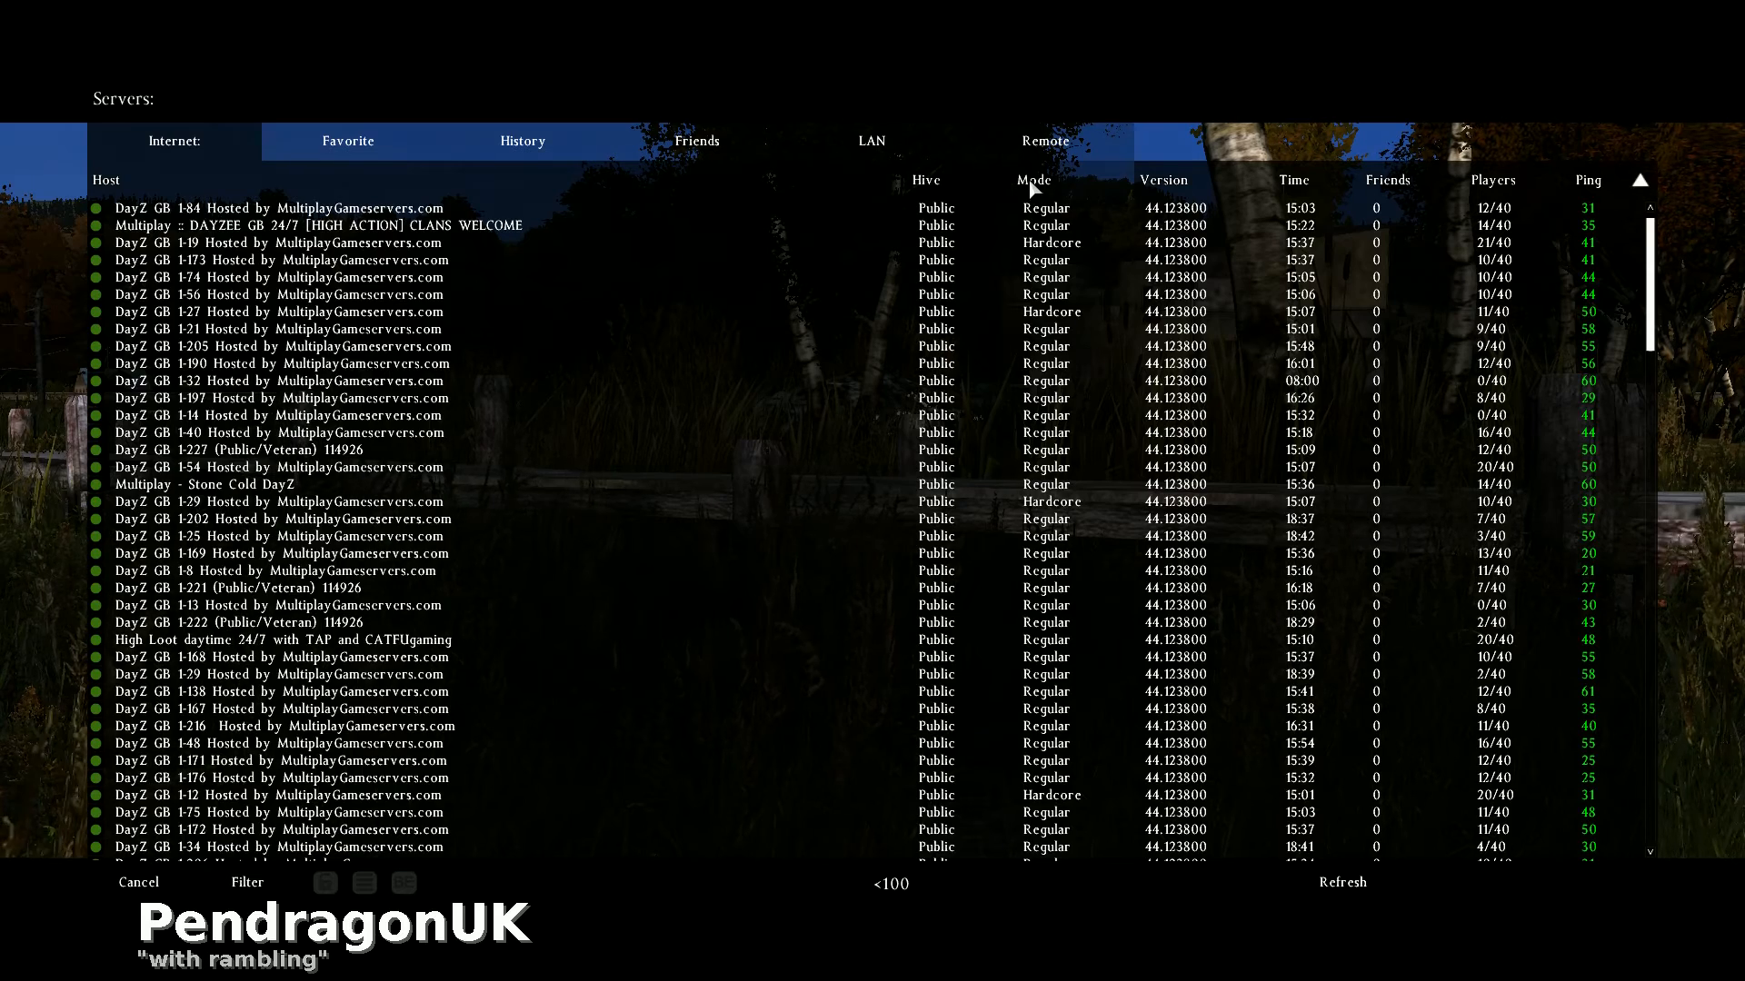
{"action": "left_click", "coordinate": [1034, 179]}
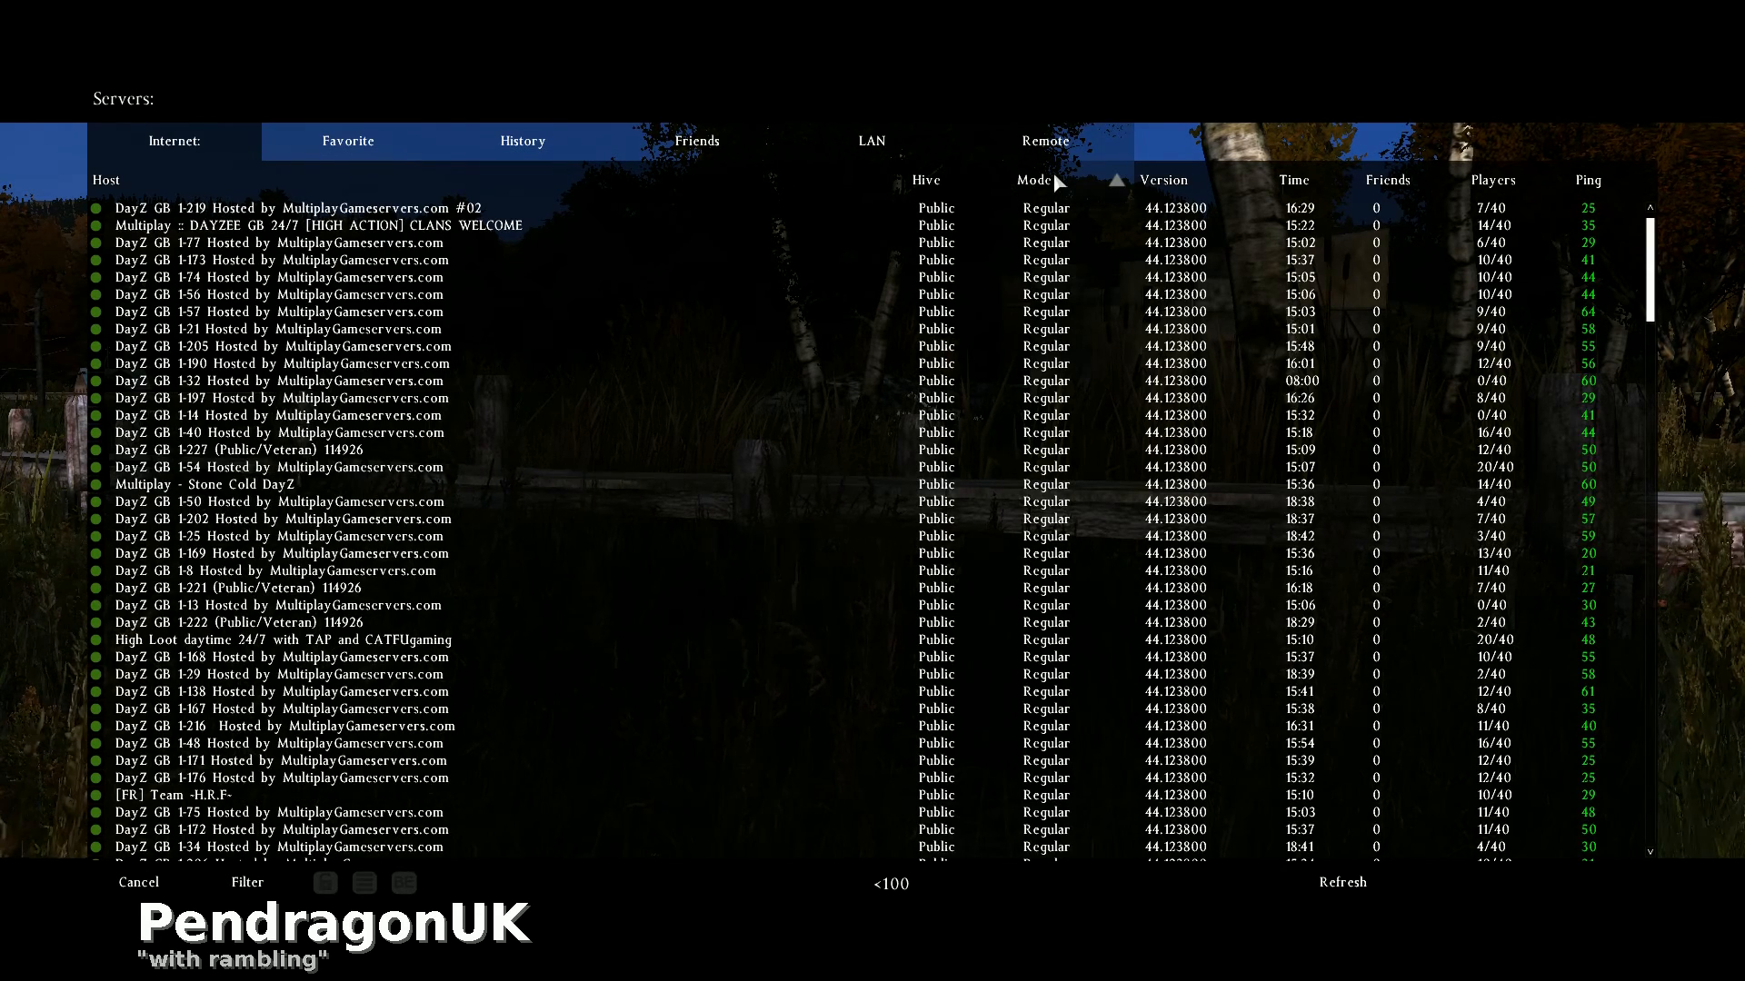
{"action": "left_click", "coordinate": [1034, 179]}
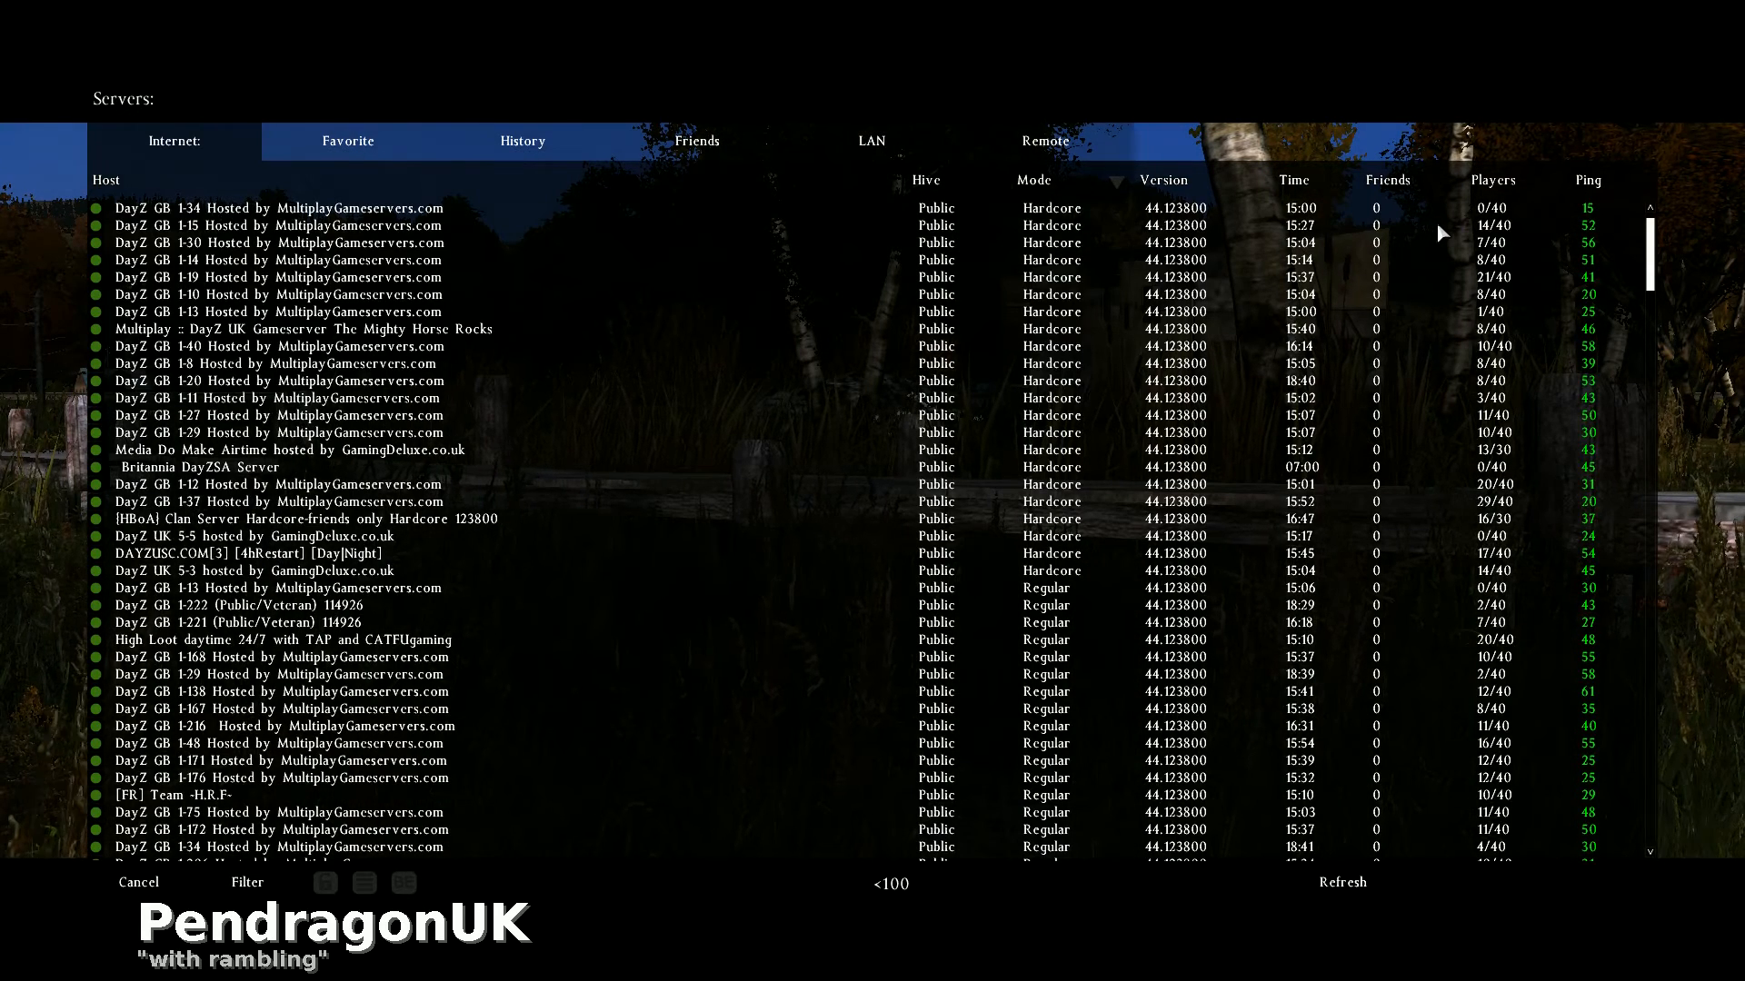
{"action": "mouse_move", "coordinate": [1272, 243]}
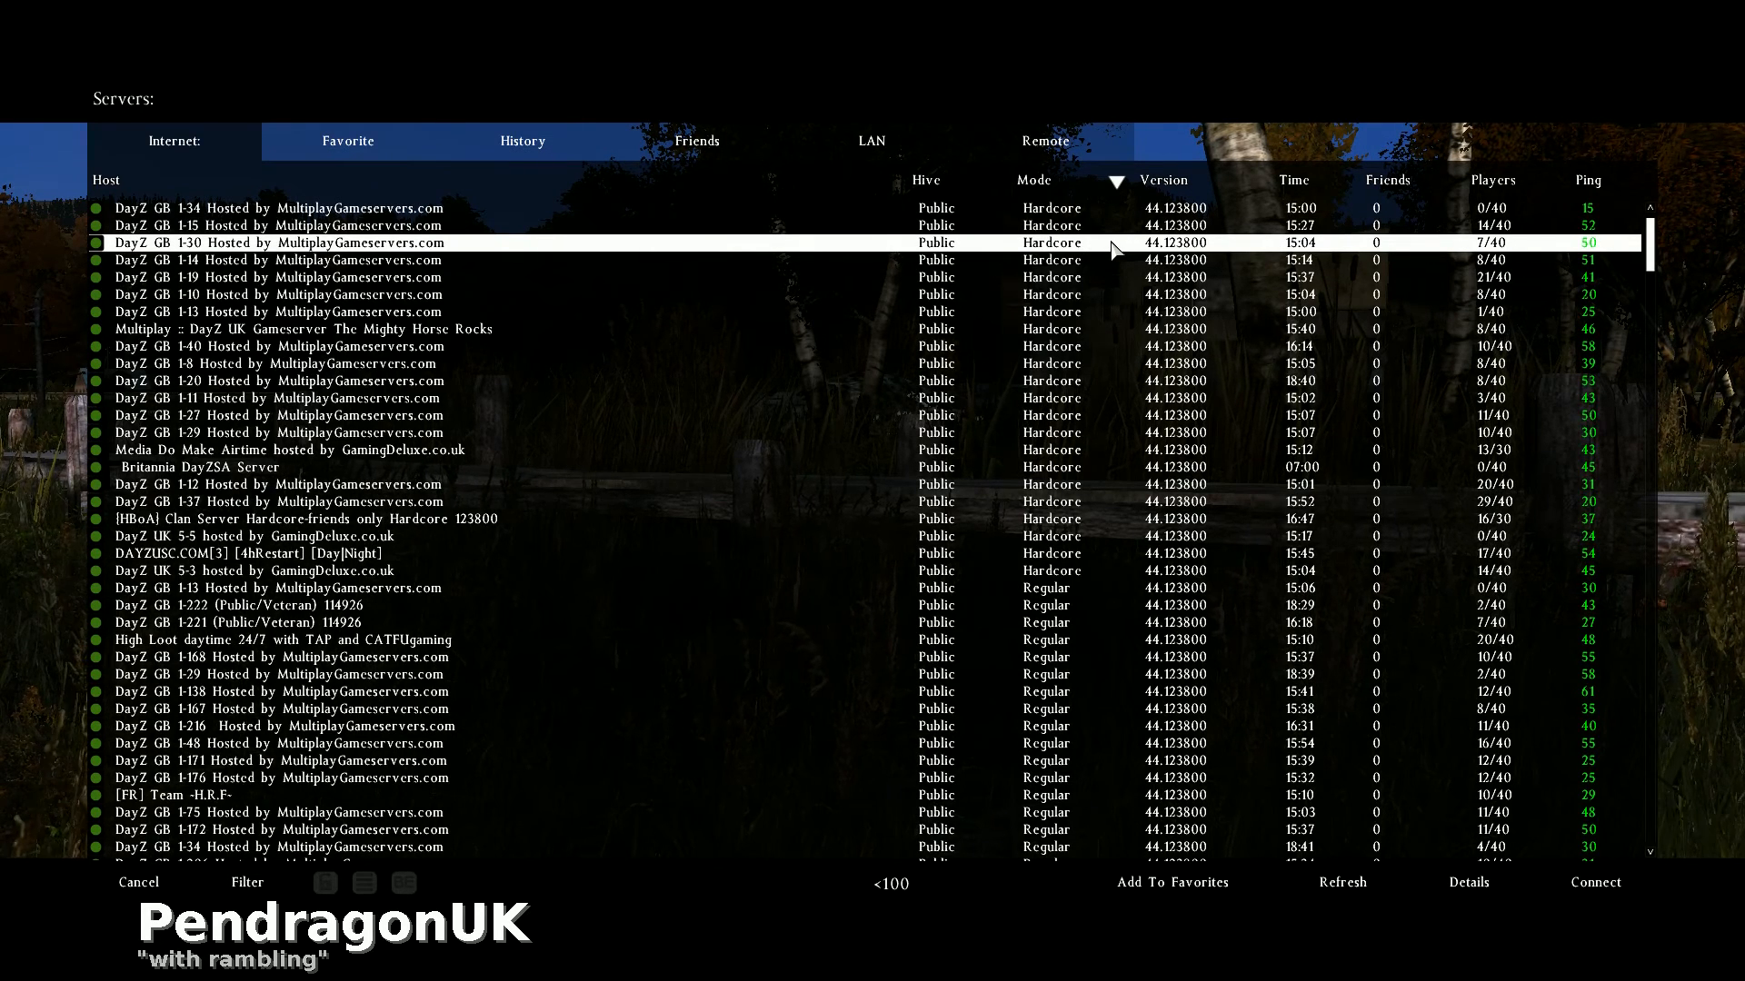
Connect to the DayZ GB 1-30 Hardcore server
{"action": "left_click", "coordinate": [1595, 883]}
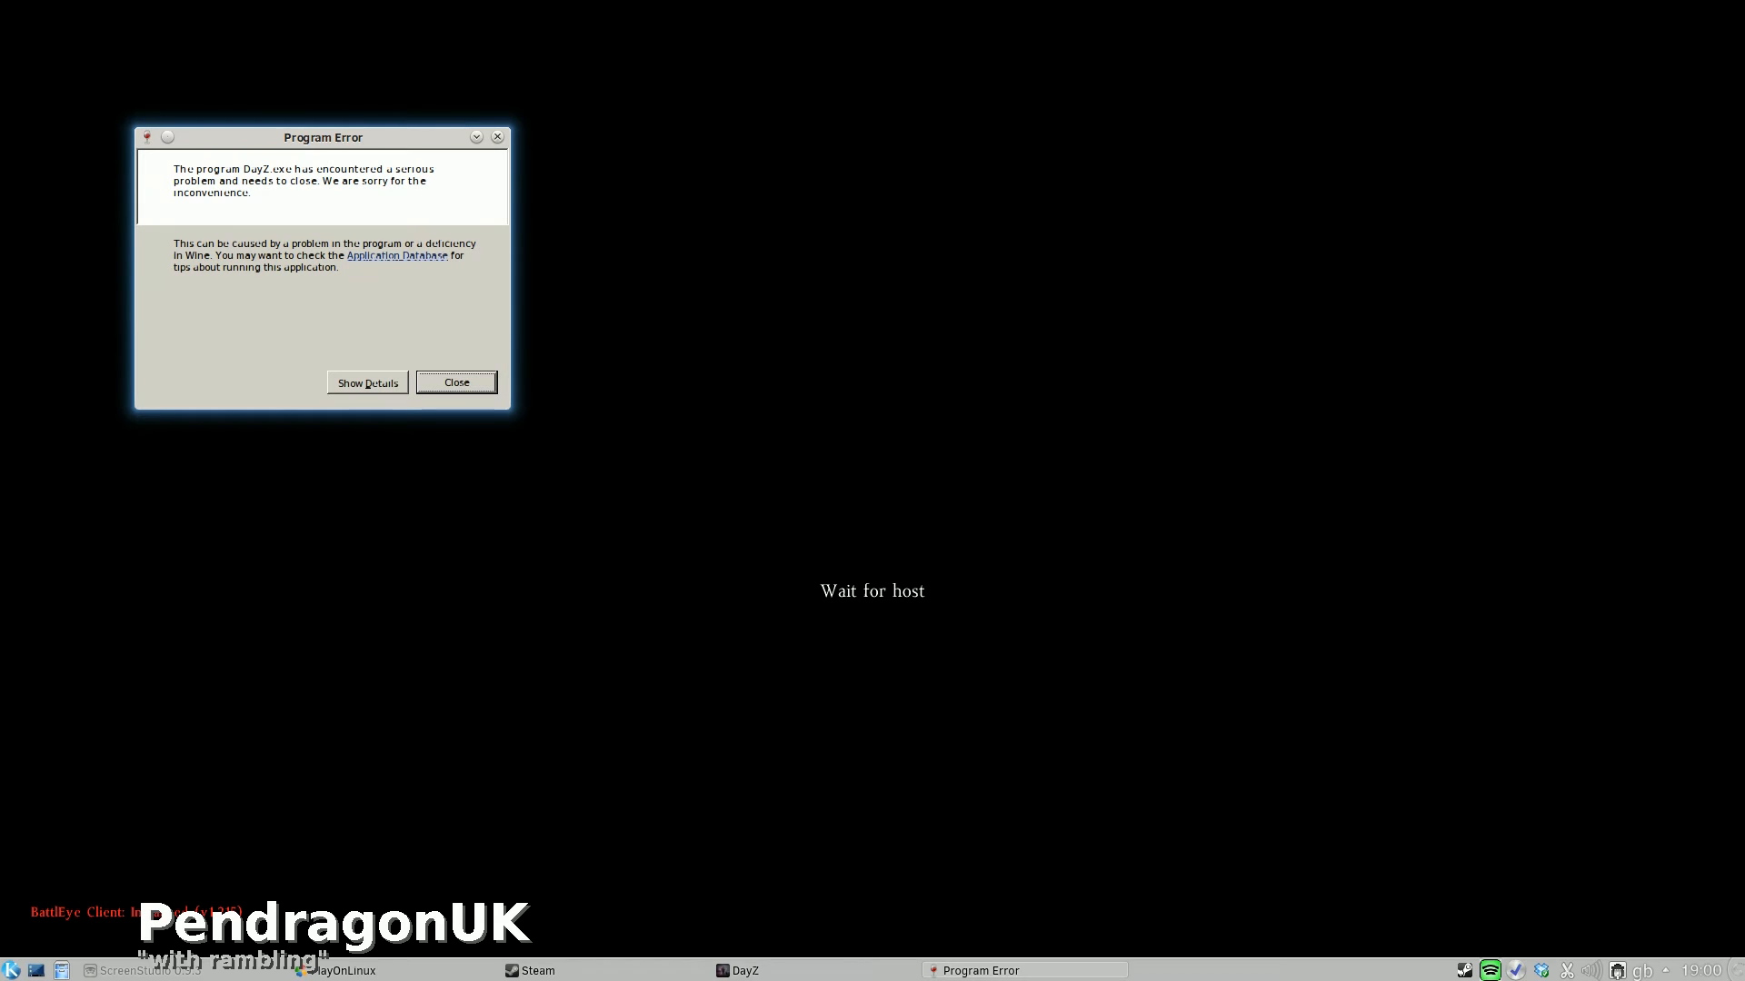
Close the Wine Program Error report for DayZ.exe
{"action": "left_click", "coordinate": [455, 382]}
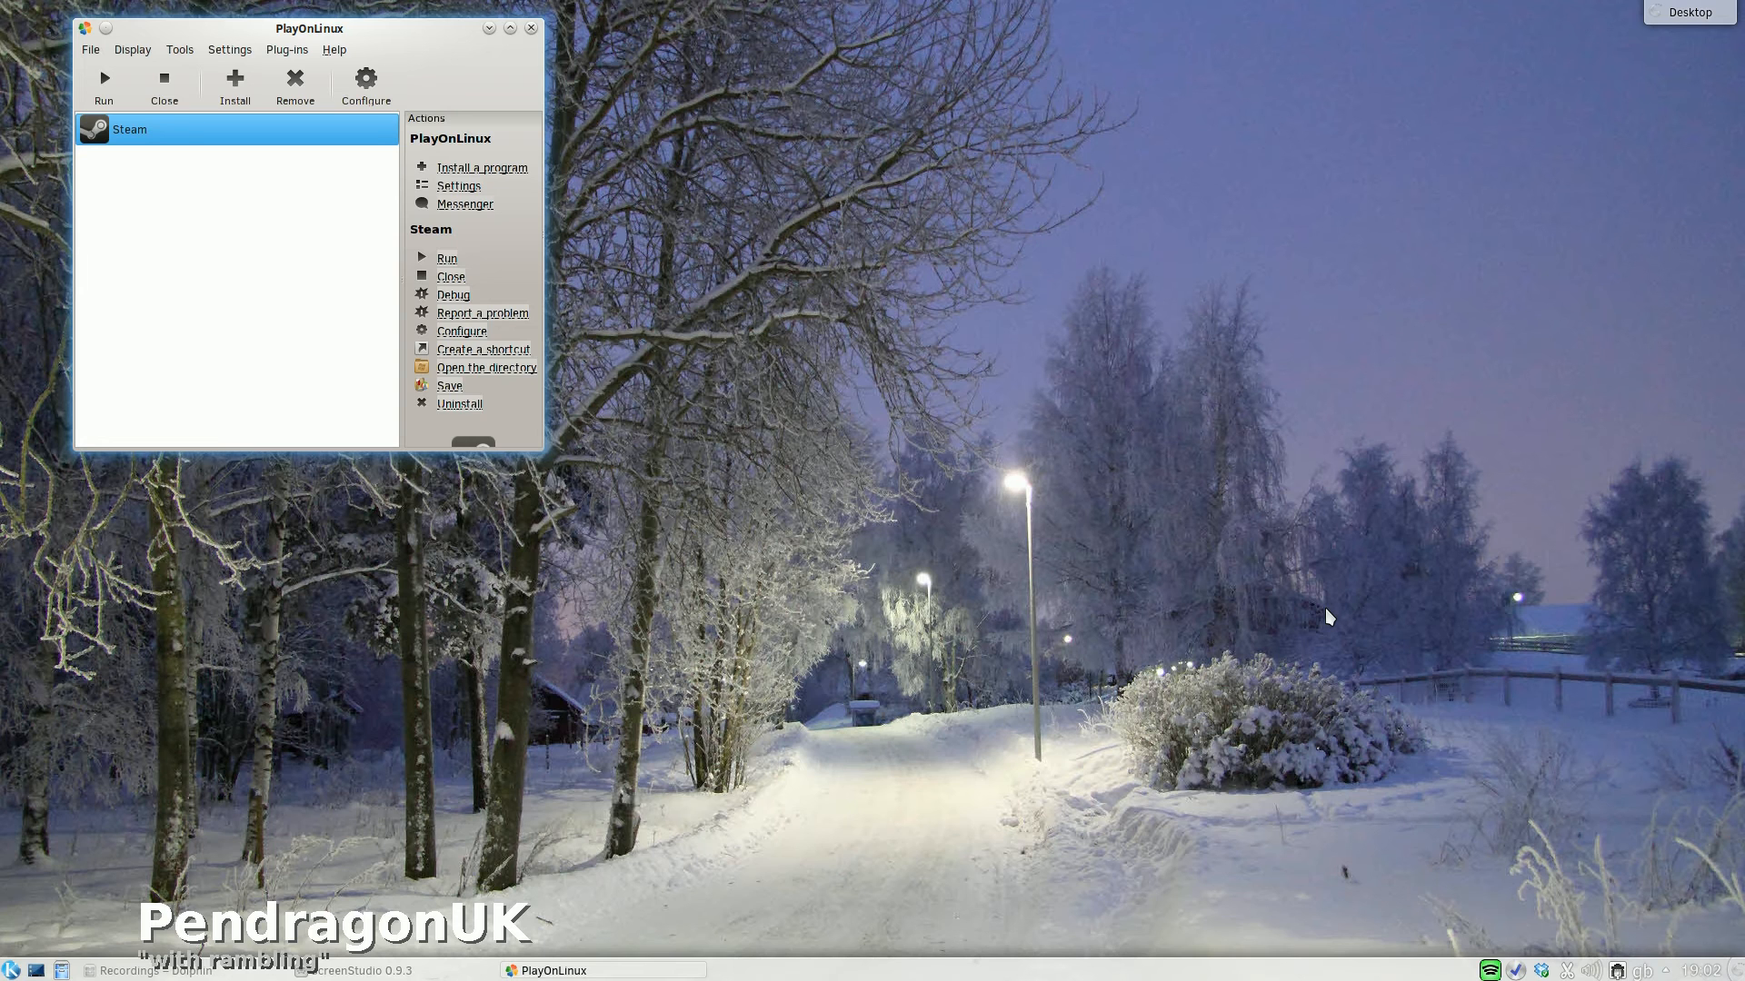
{"action": "mouse_move", "coordinate": [986, 493]}
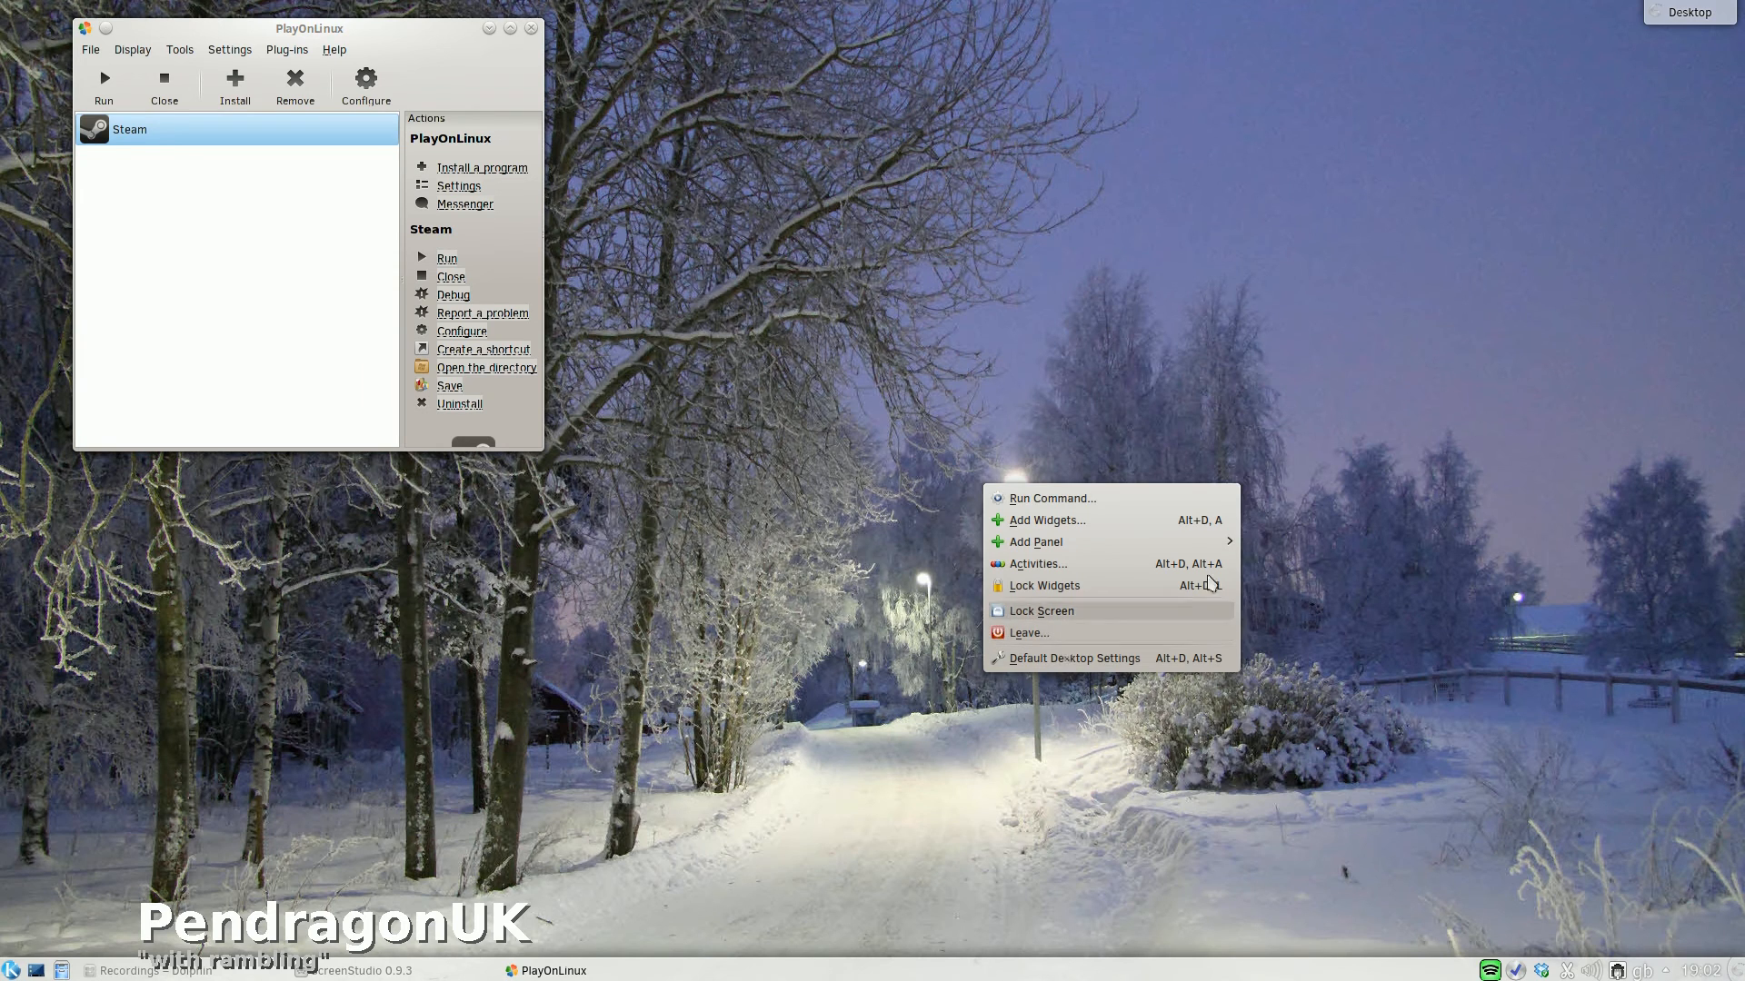
{"action": "left_click", "coordinate": [1335, 421]}
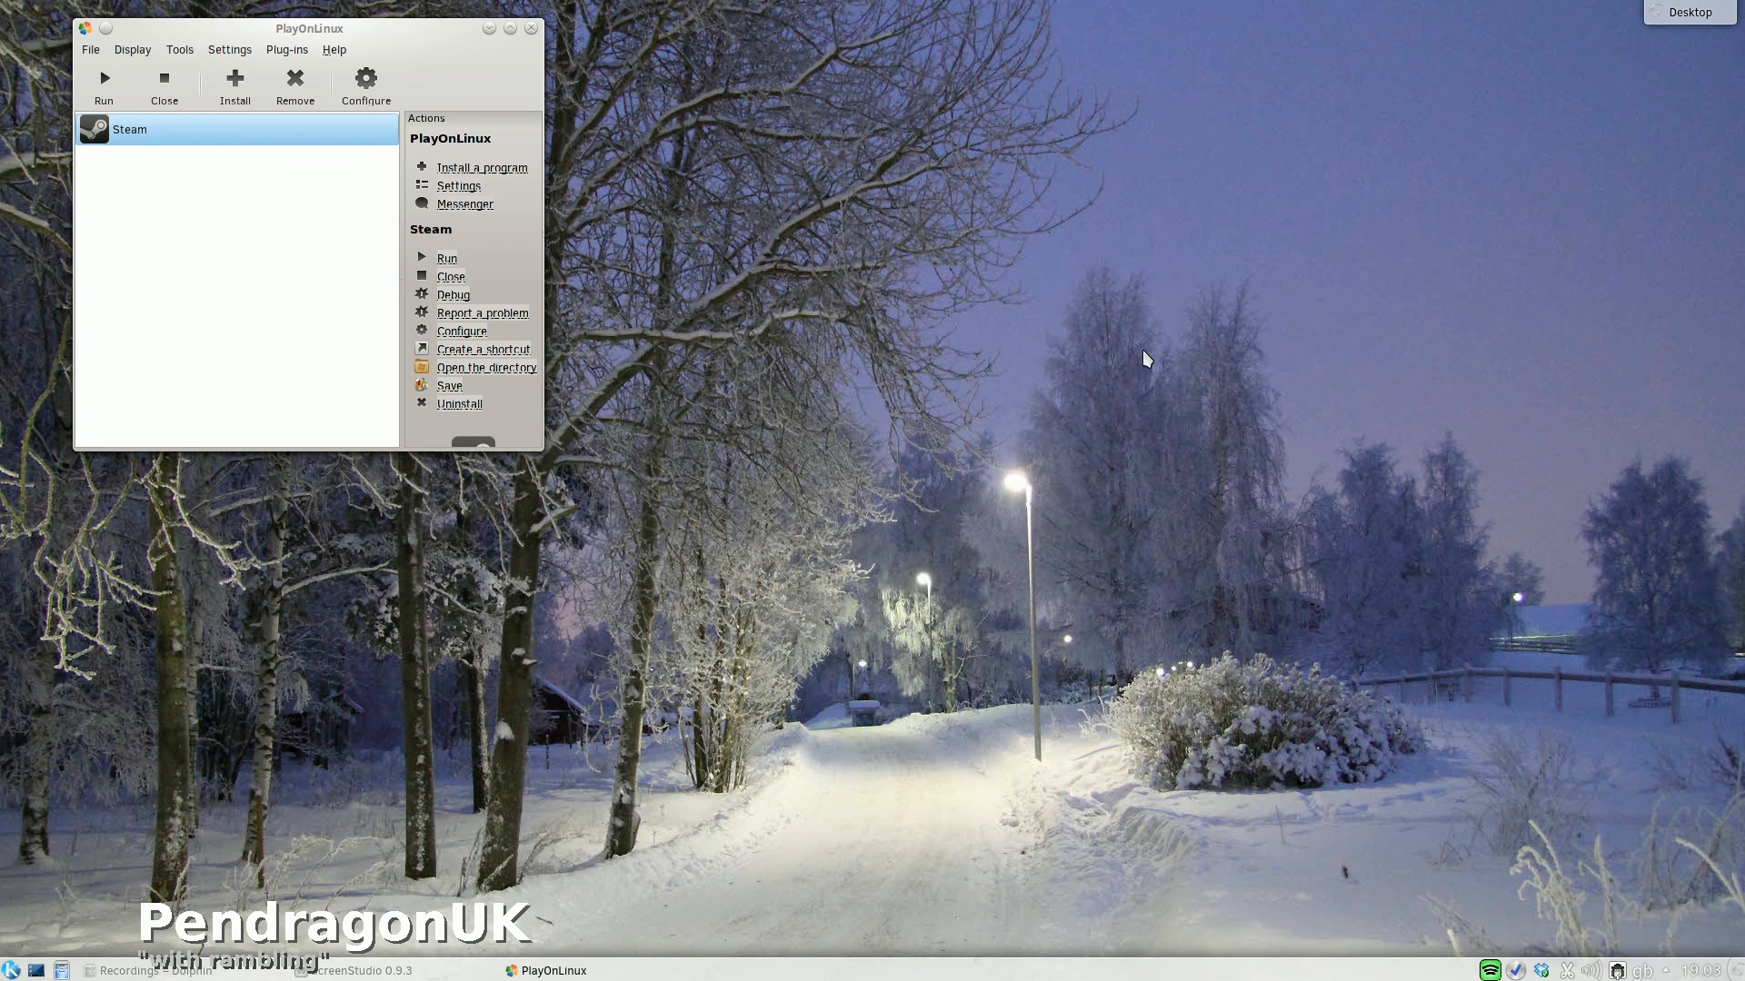
{"action": "mouse_move", "coordinate": [1441, 834]}
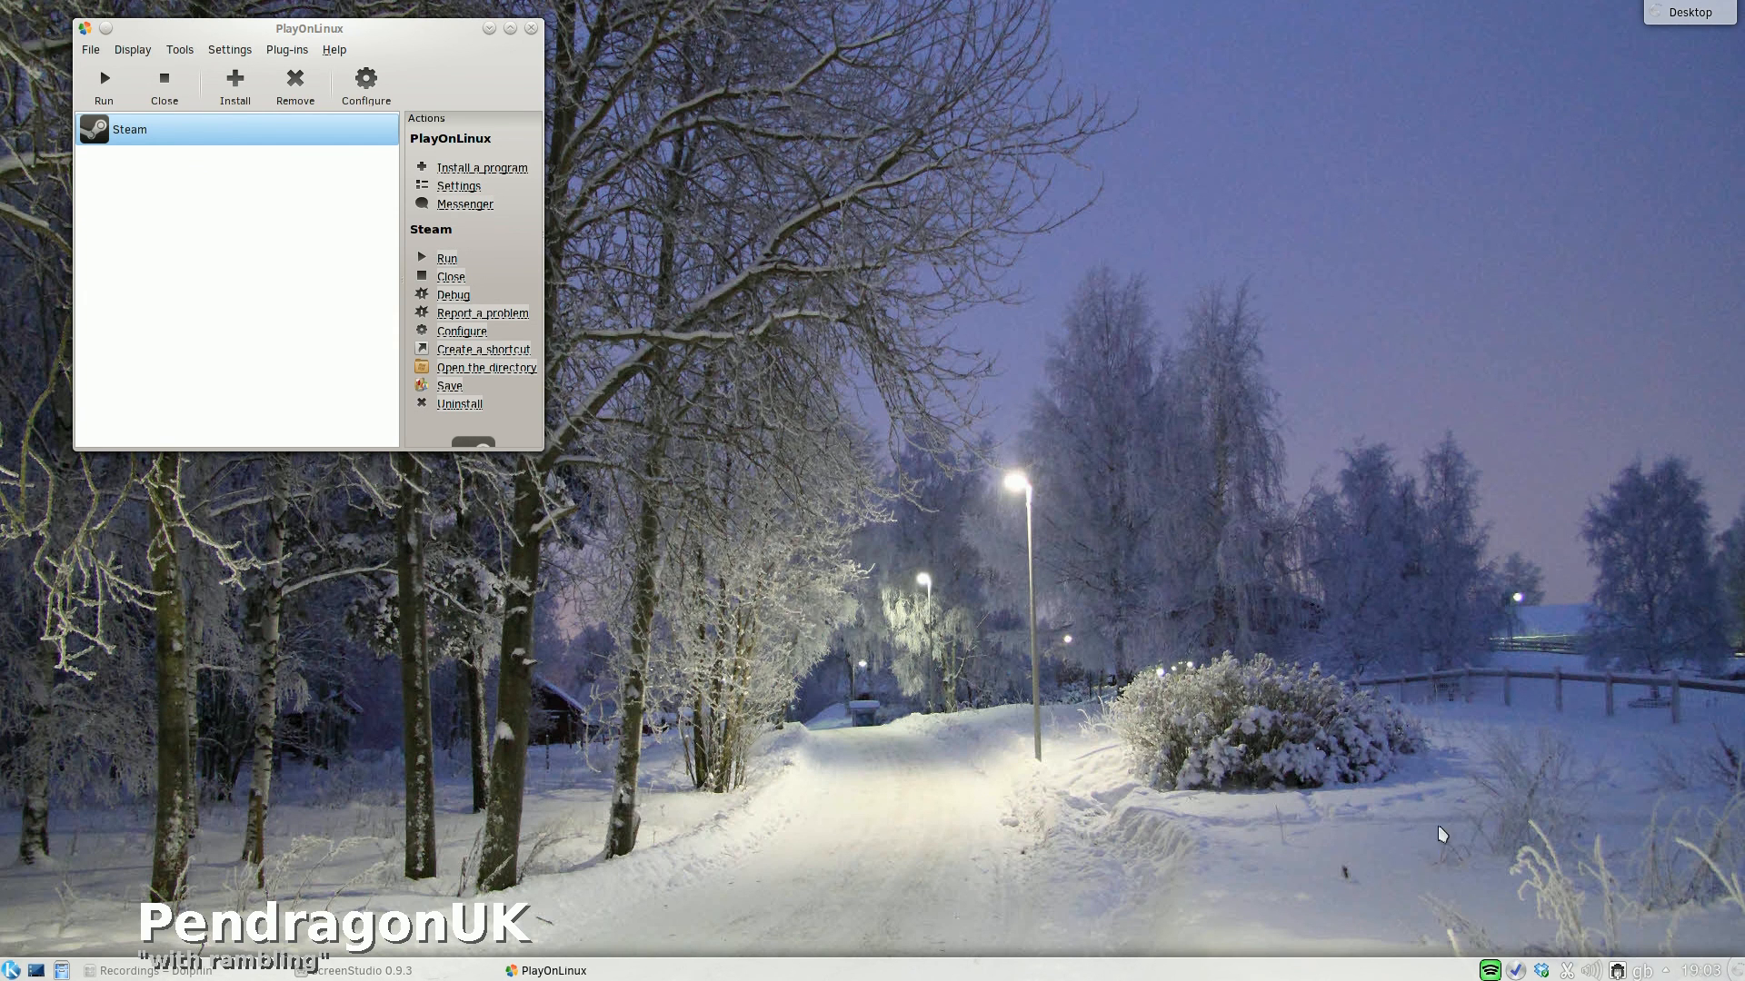